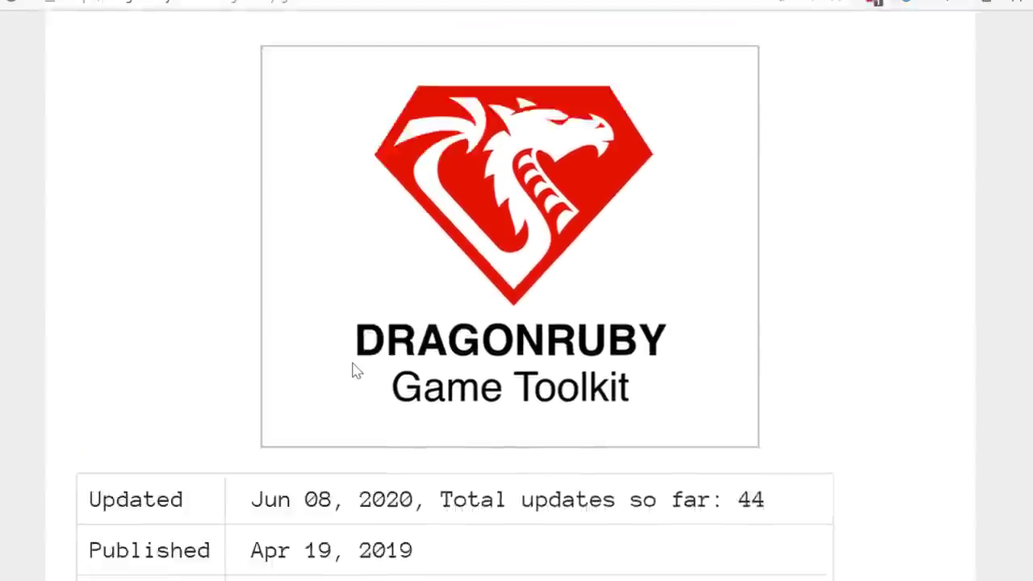
- Scroll past the price and details table to the Free Unrestricted License eligibility criteria
{"action": "scroll", "scroll_direction": "down", "scroll_amount": 3}
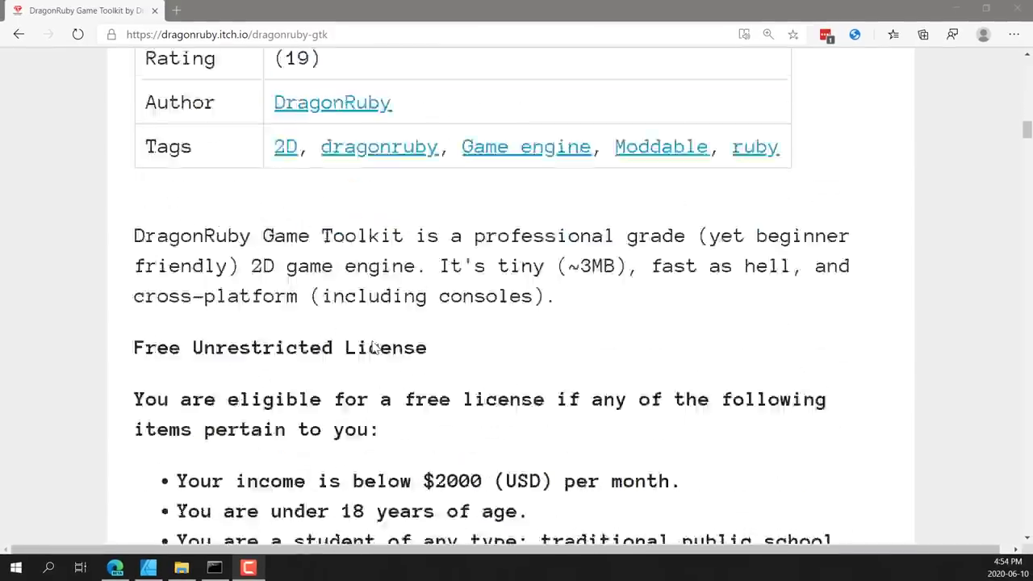
{"action": "scroll", "scroll_direction": "up", "scroll_amount": 3}
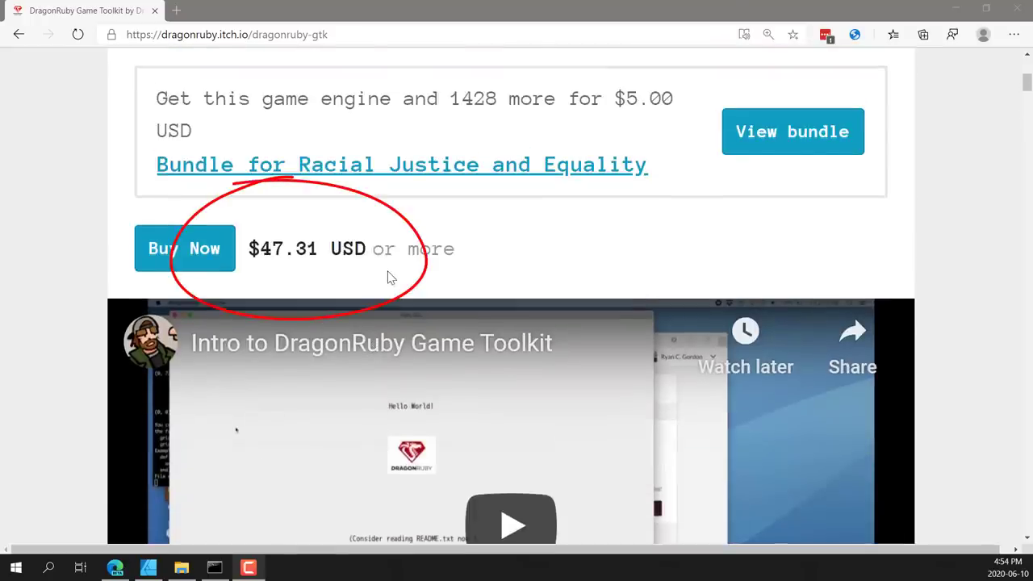
{"action": "scroll", "scroll_direction": "down", "scroll_amount": 3}
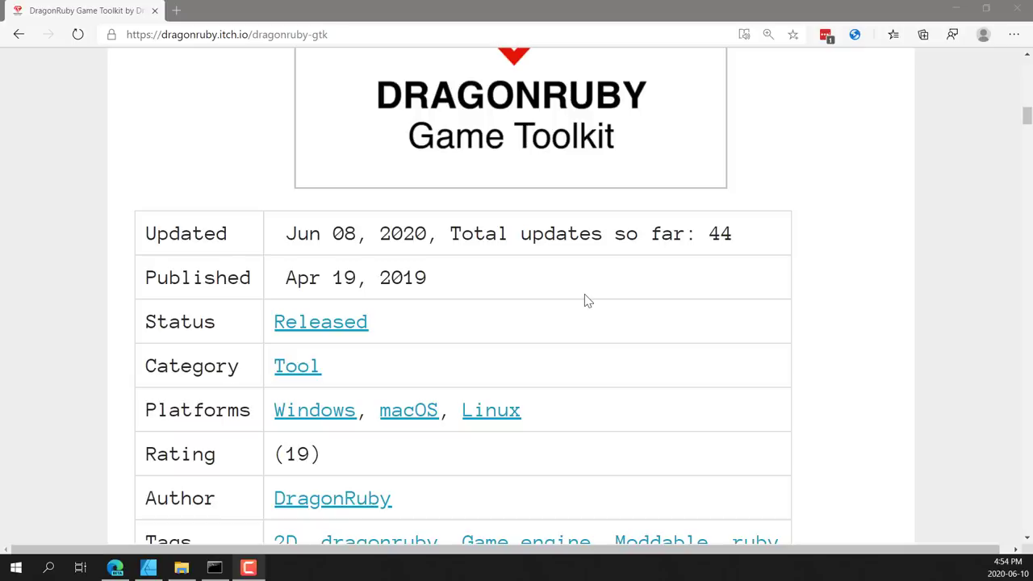
{"action": "scroll", "scroll_direction": "down", "scroll_amount": 3}
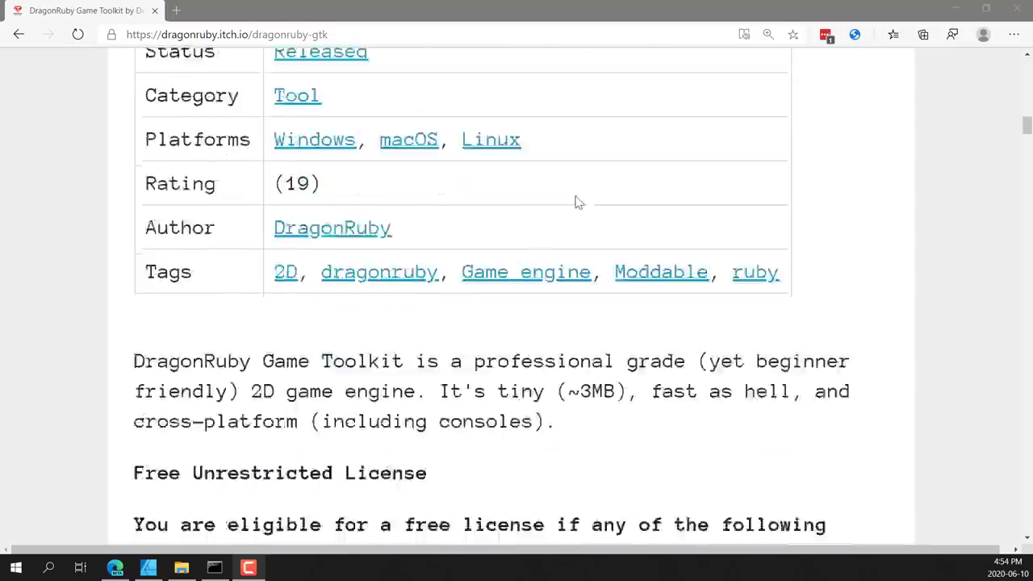
{"action": "scroll", "scroll_direction": "down", "scroll_amount": 3}
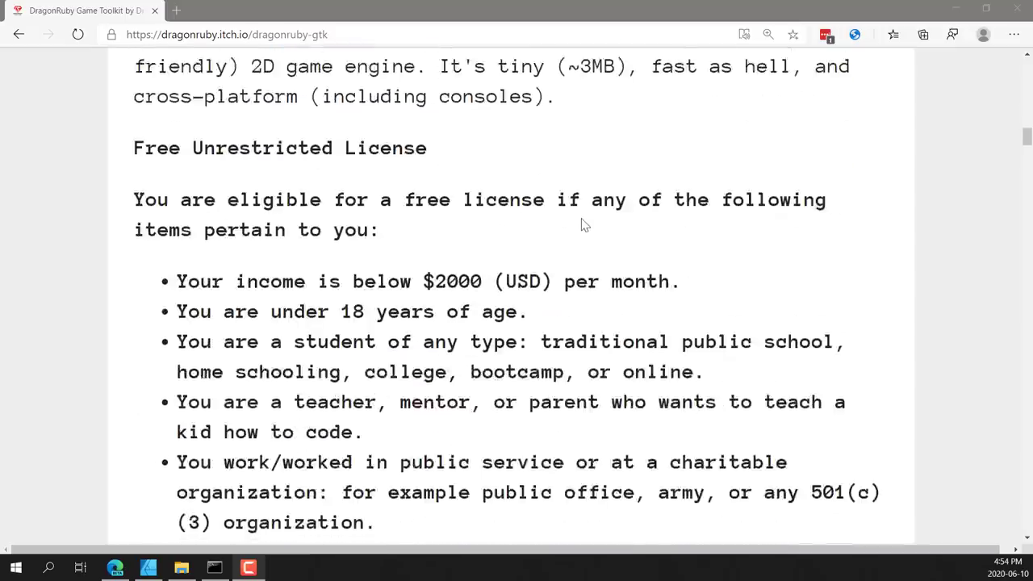
{"action": "scroll", "scroll_direction": "down", "scroll_amount": 3}
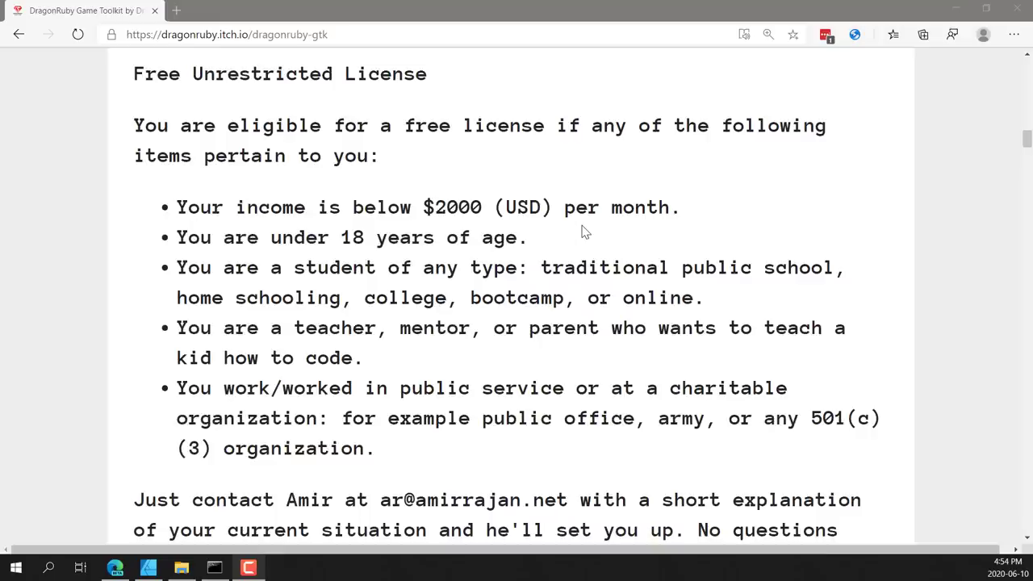
{"action": "scroll", "scroll_direction": "up", "scroll_amount": 3}
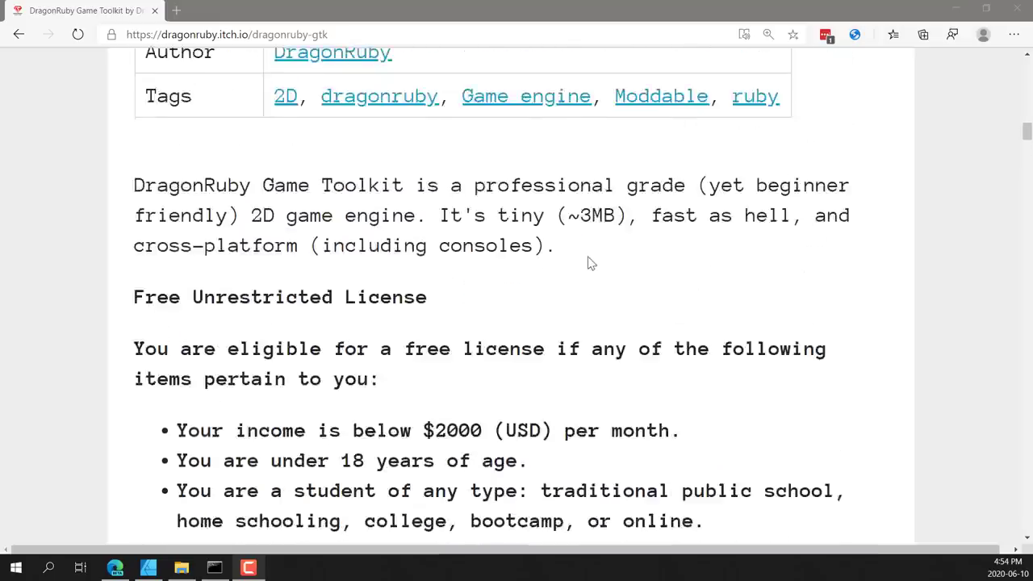
{"action": "mouse_move", "coordinate": [616, 295]}
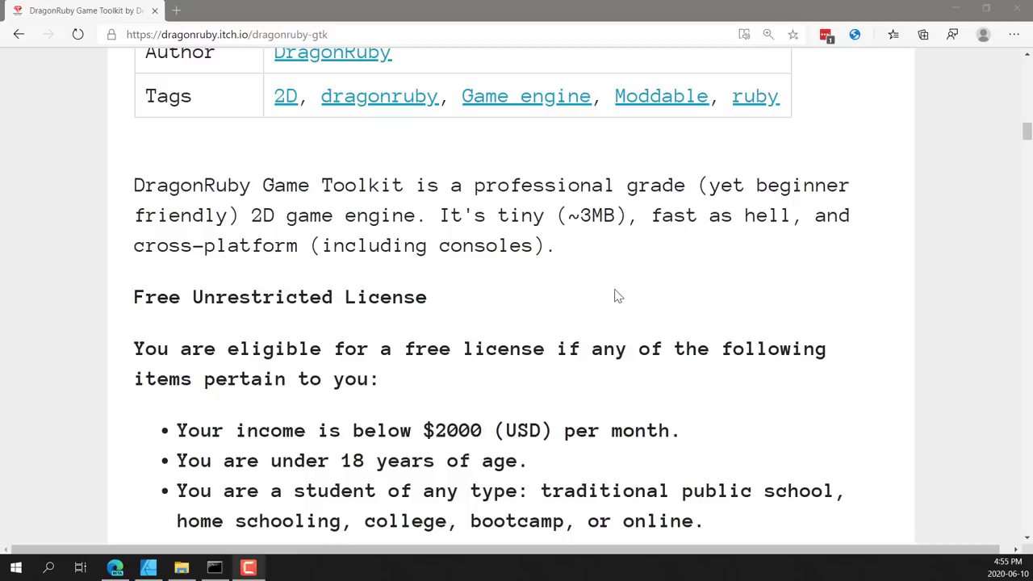
- Scroll through the 'So what's so great' feature list to the intro video
{"action": "scroll", "scroll_direction": "down", "scroll_amount": 3}
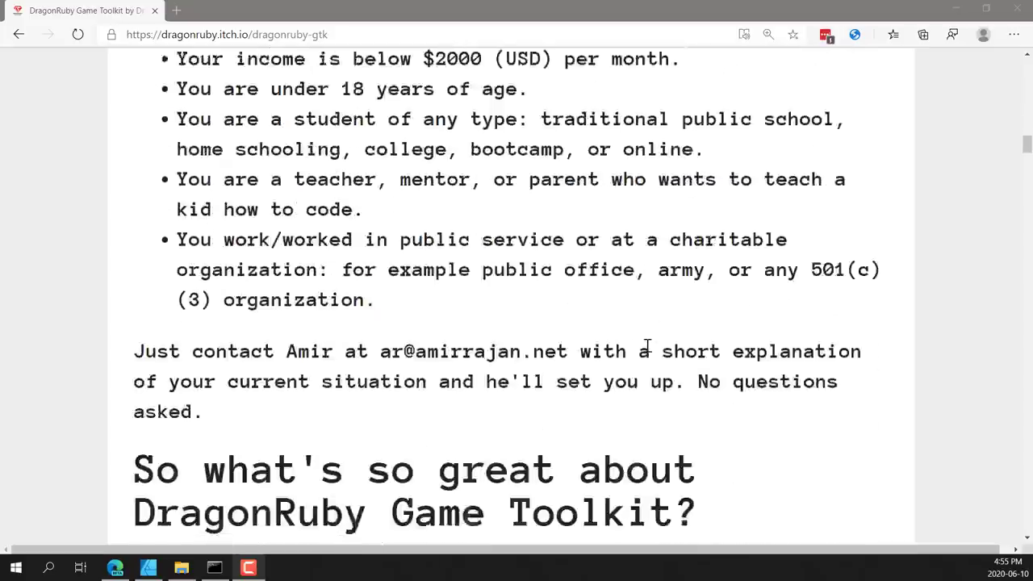
{"action": "scroll", "scroll_direction": "down", "scroll_amount": 3}
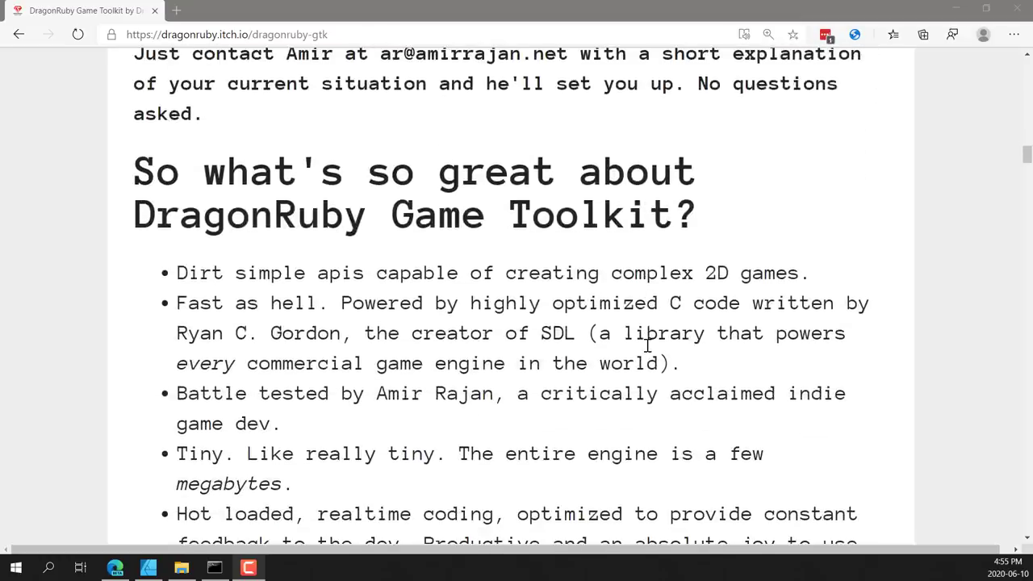
{"action": "scroll", "scroll_direction": "down", "scroll_amount": 3}
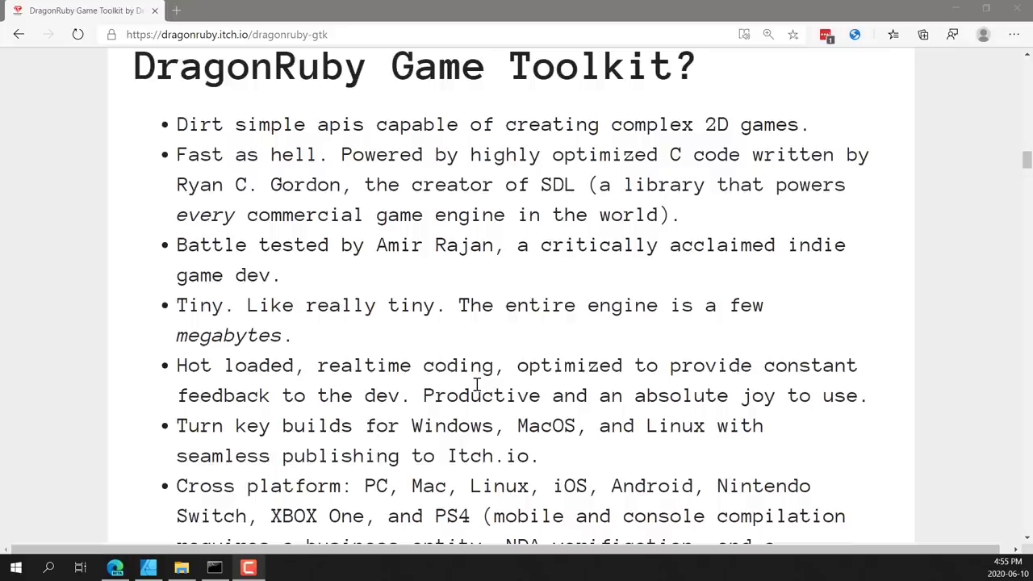
{"action": "scroll", "scroll_direction": "down", "scroll_amount": 3}
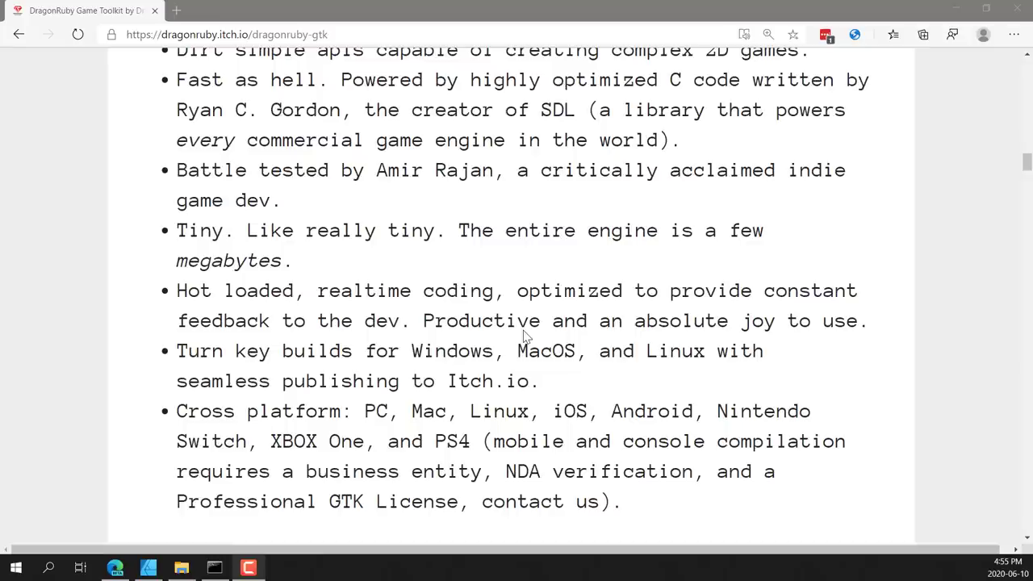
{"action": "mouse_move", "coordinate": [589, 271]}
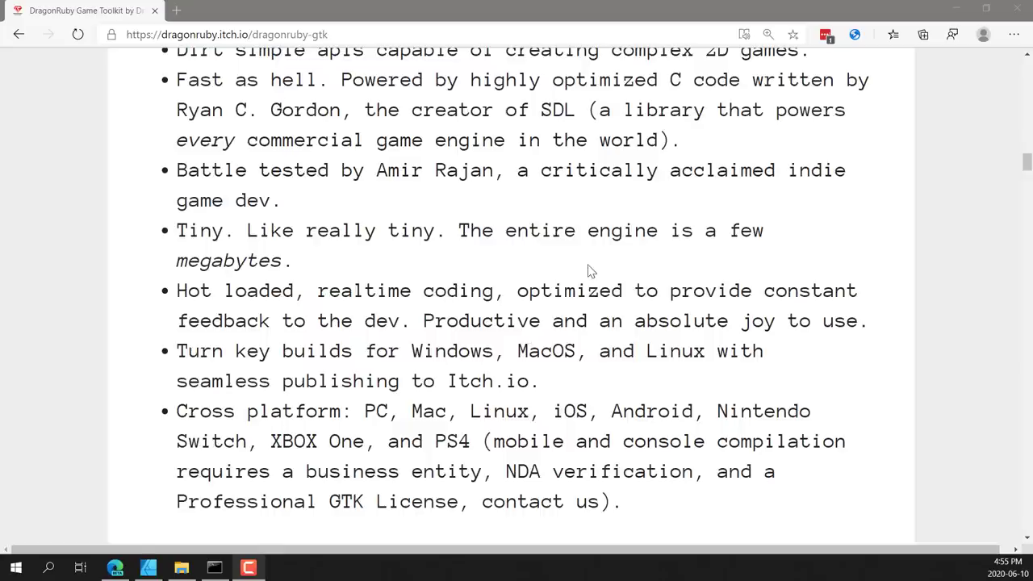
{"action": "scroll", "scroll_direction": "down", "scroll_amount": 3}
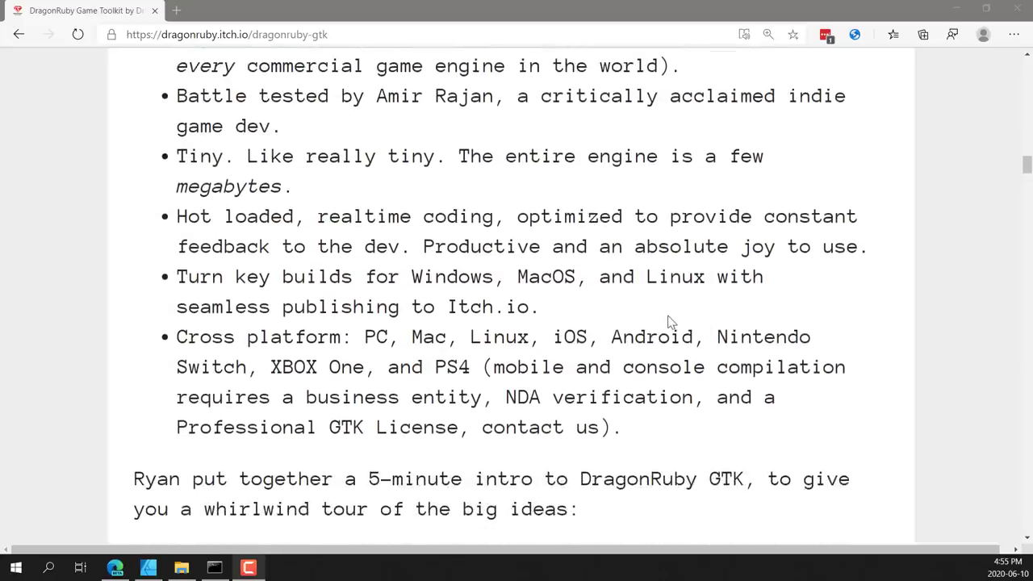
{"action": "mouse_move", "coordinate": [720, 326]}
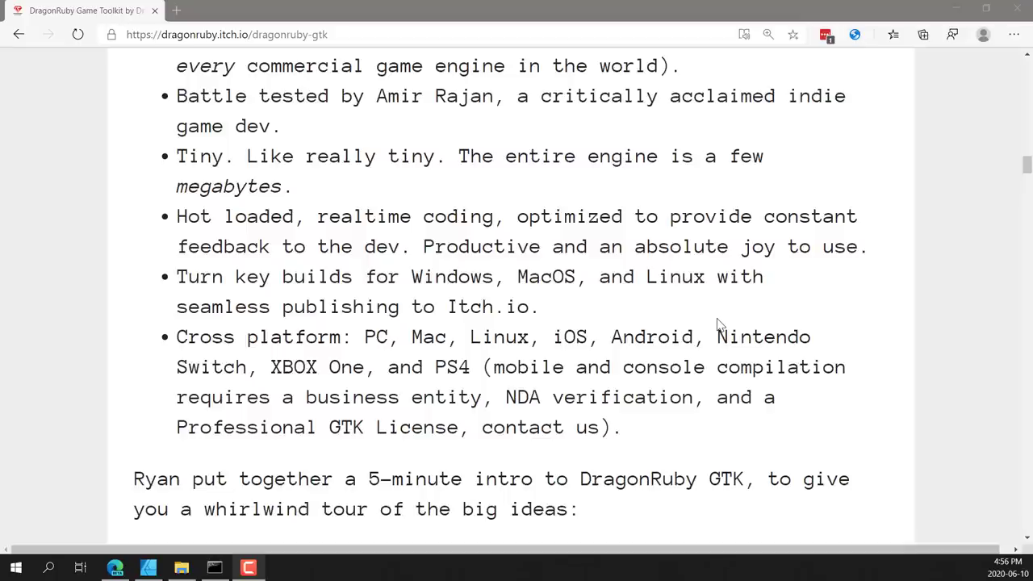
{"action": "mouse_move", "coordinate": [707, 265]}
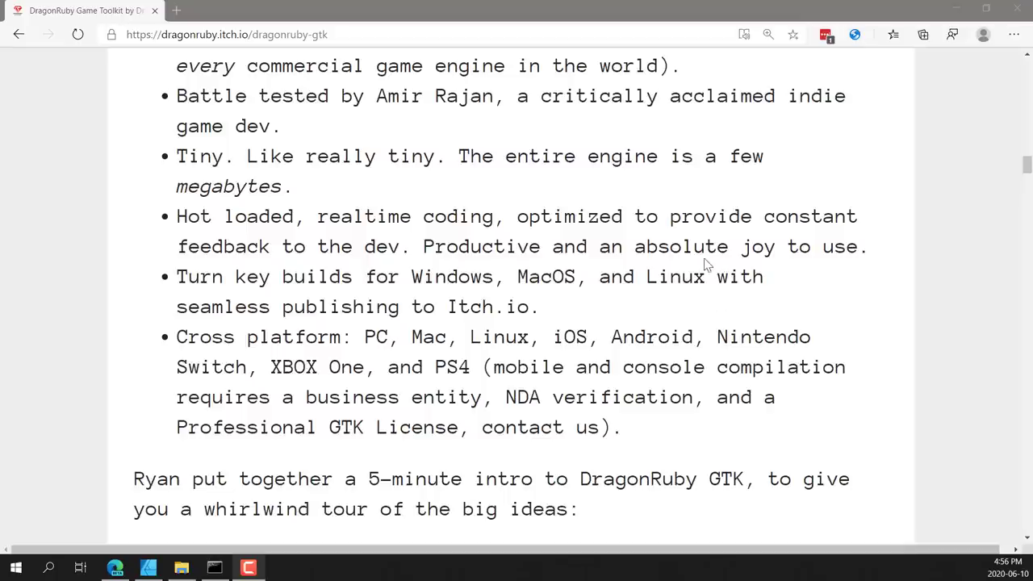
- Continue down past the tech demo to the developer bios
{"action": "scroll", "scroll_direction": "down", "scroll_amount": 3}
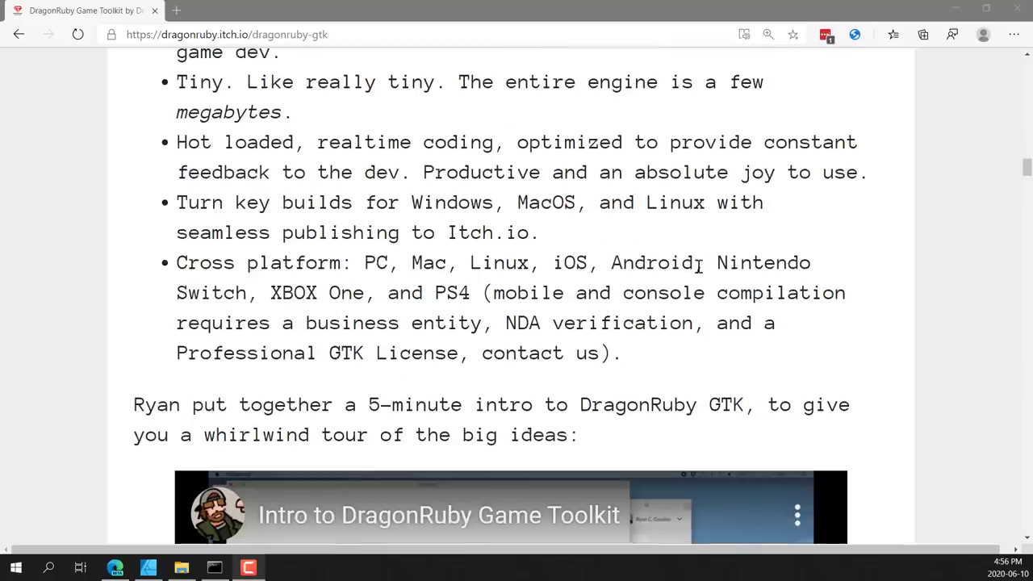
{"action": "scroll", "scroll_direction": "down", "scroll_amount": 3}
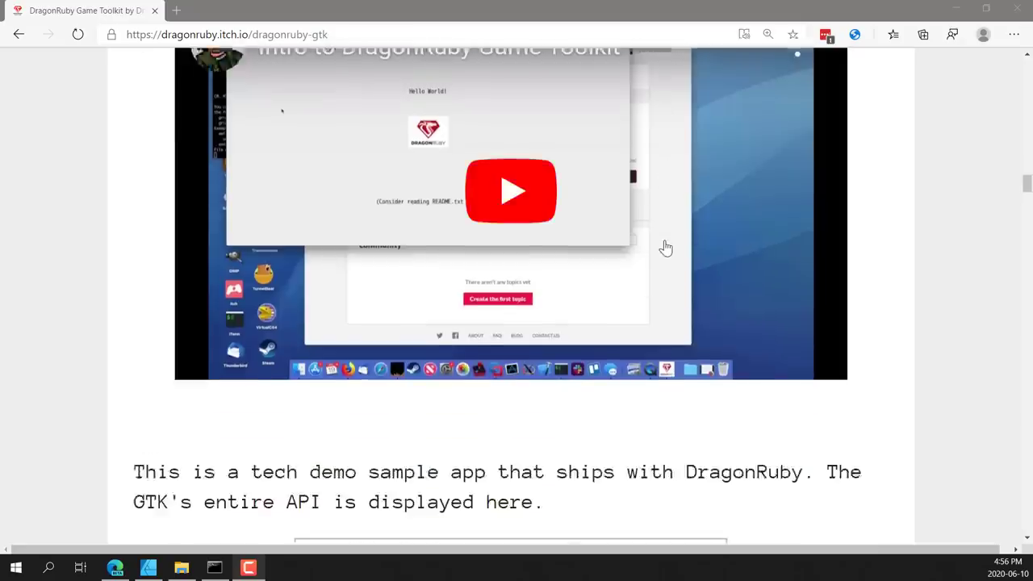
{"action": "scroll", "scroll_direction": "down", "scroll_amount": 3}
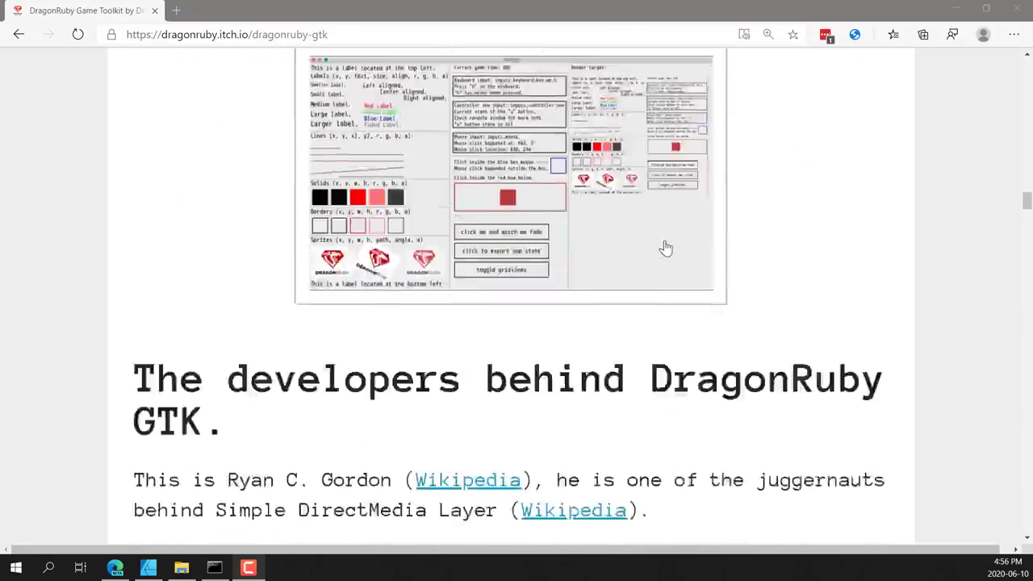
{"action": "scroll", "scroll_direction": "down", "scroll_amount": 3}
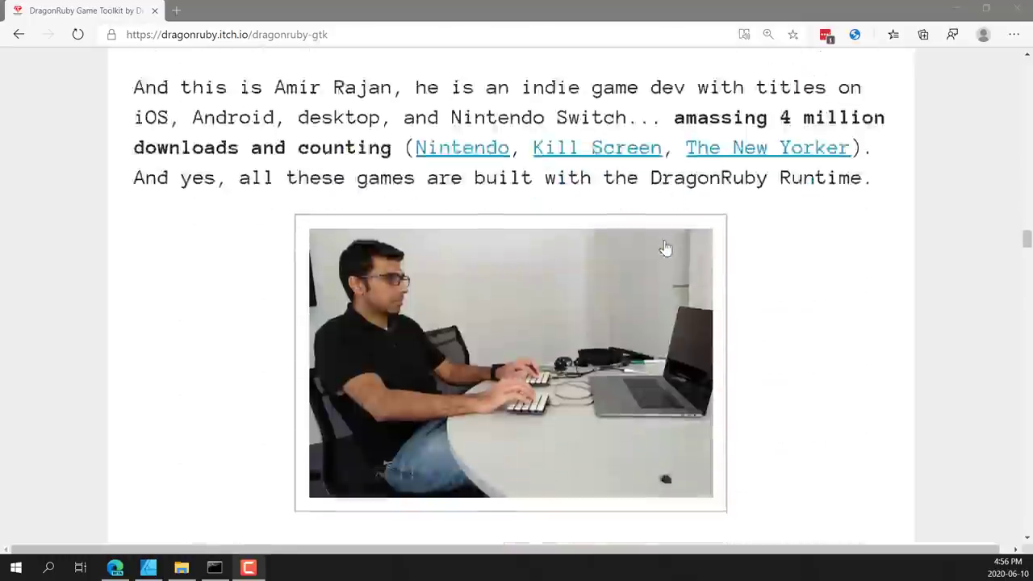
- Scroll to the three-line Hello World example and the six rendering primitives code block
{"action": "scroll", "scroll_direction": "down", "scroll_amount": 3}
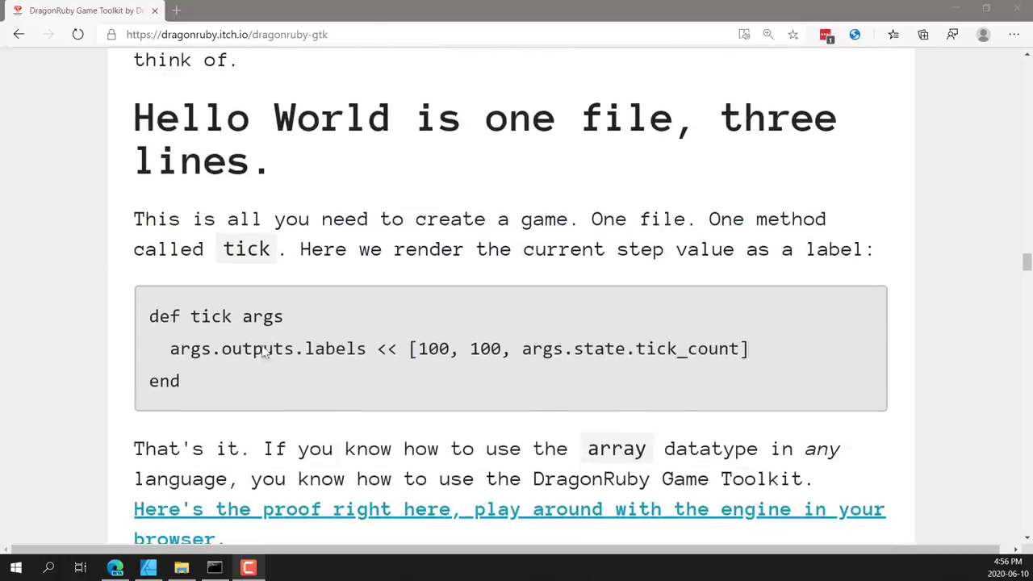
{"action": "mouse_move", "coordinate": [380, 334]}
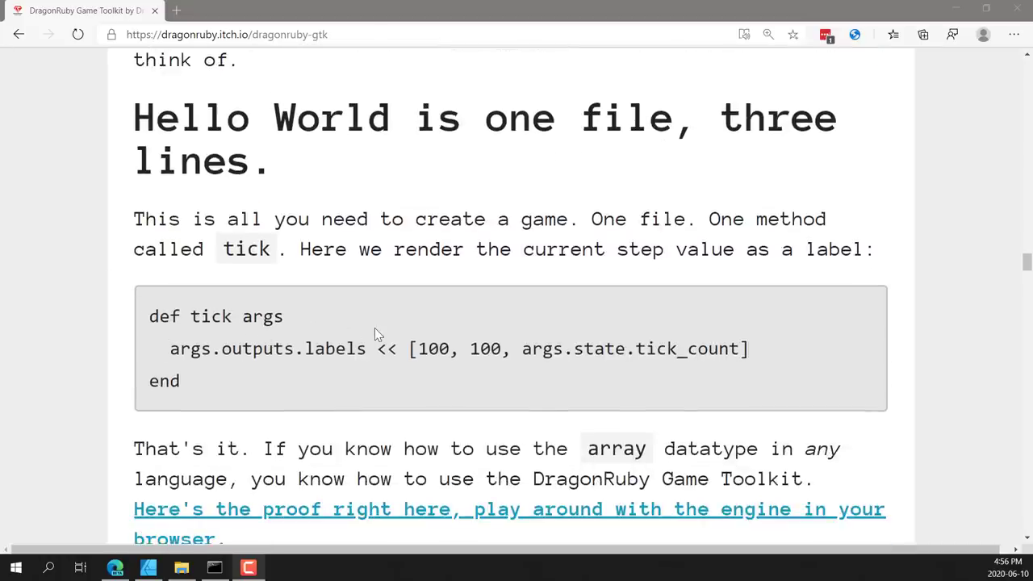
{"action": "scroll", "scroll_direction": "down", "scroll_amount": 3}
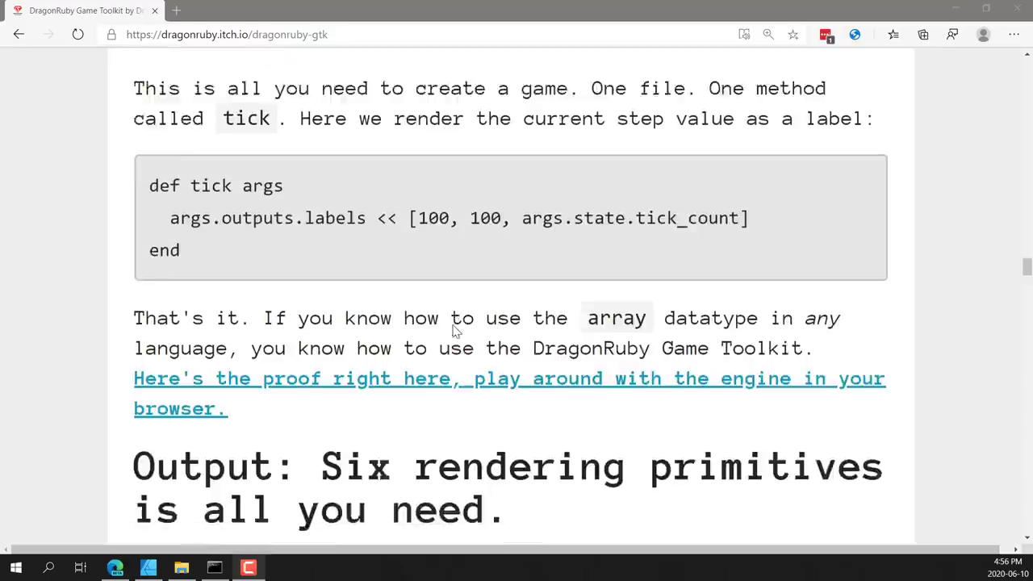
{"action": "scroll", "scroll_direction": "down", "scroll_amount": 3}
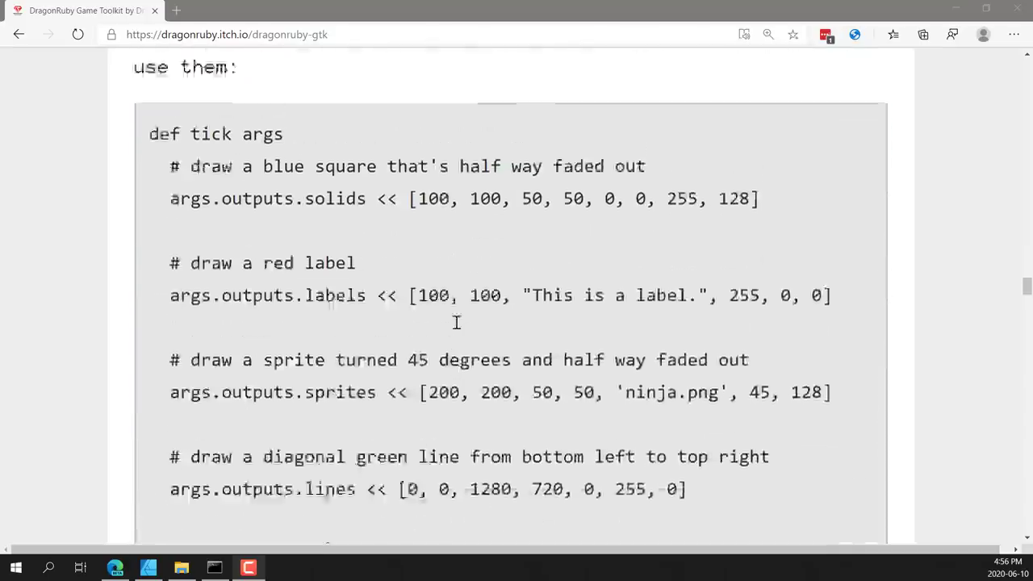
{"action": "scroll", "scroll_direction": "up", "scroll_amount": 3}
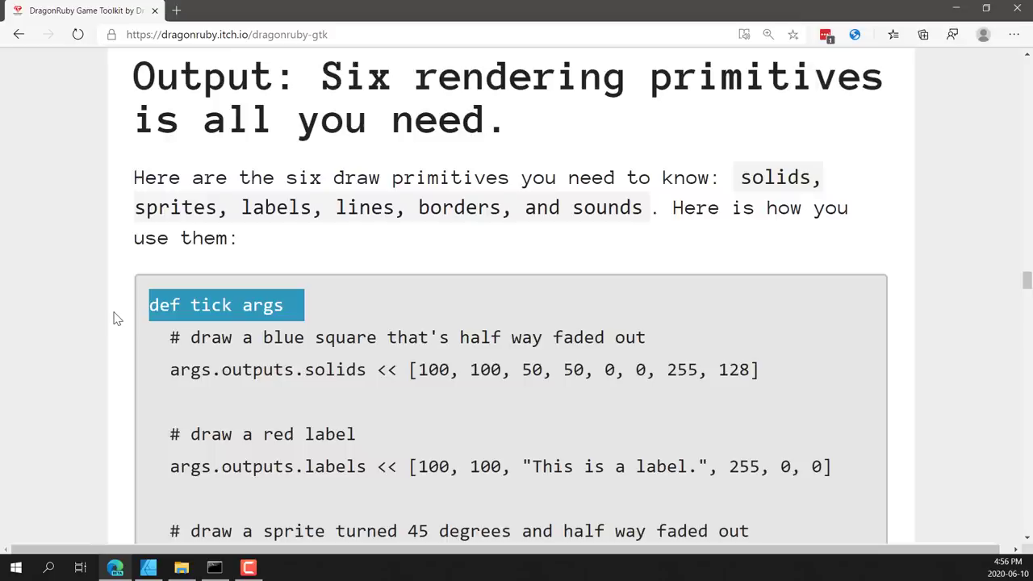
{"action": "scroll", "scroll_direction": "down", "scroll_amount": 3}
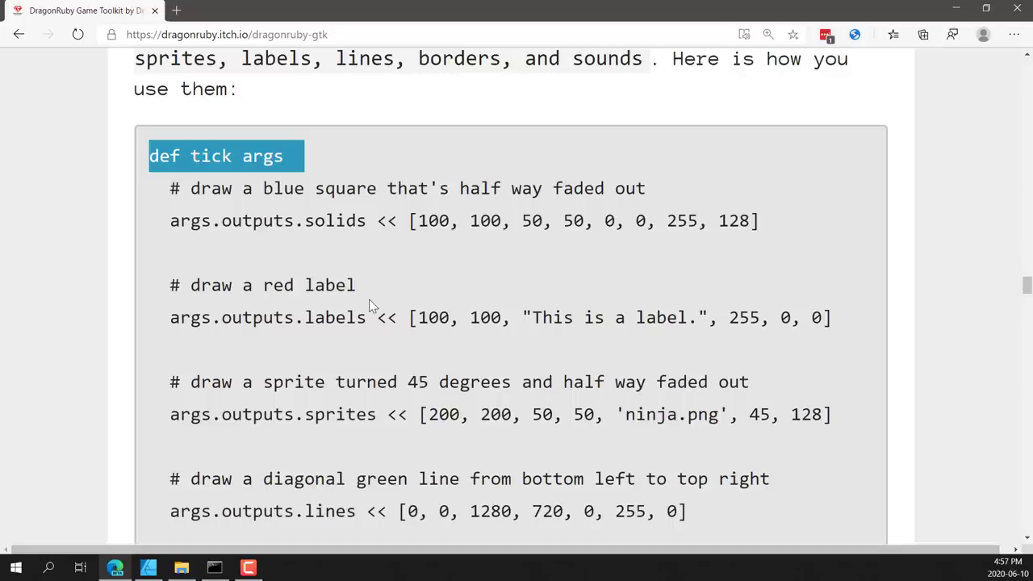
{"action": "mouse_move", "coordinate": [31, 144]}
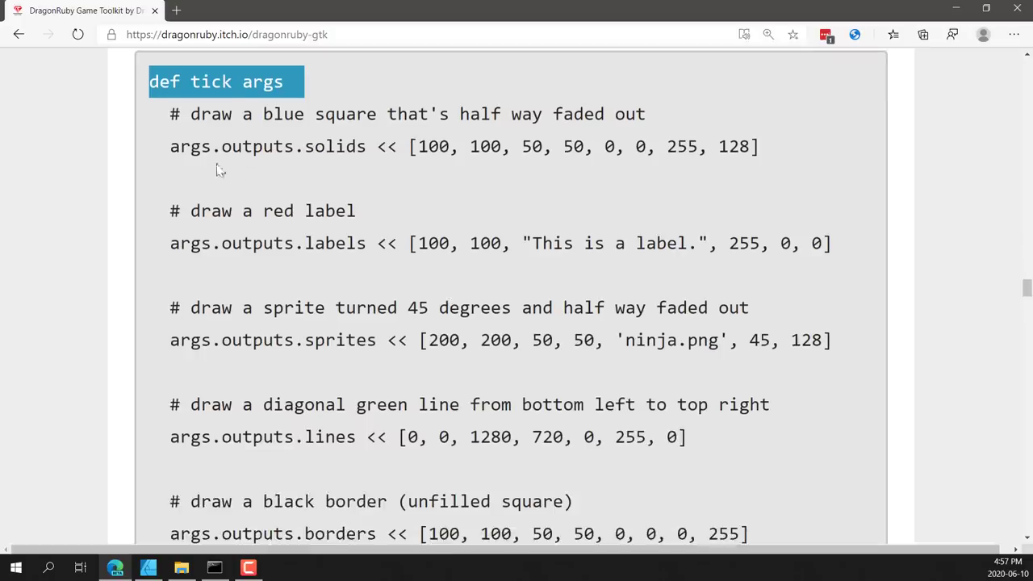
- Highlight 'outputs' and 'labels' in the render example, then reach the night-time scene sample
{"action": "double_click", "coordinate": [258, 145]}
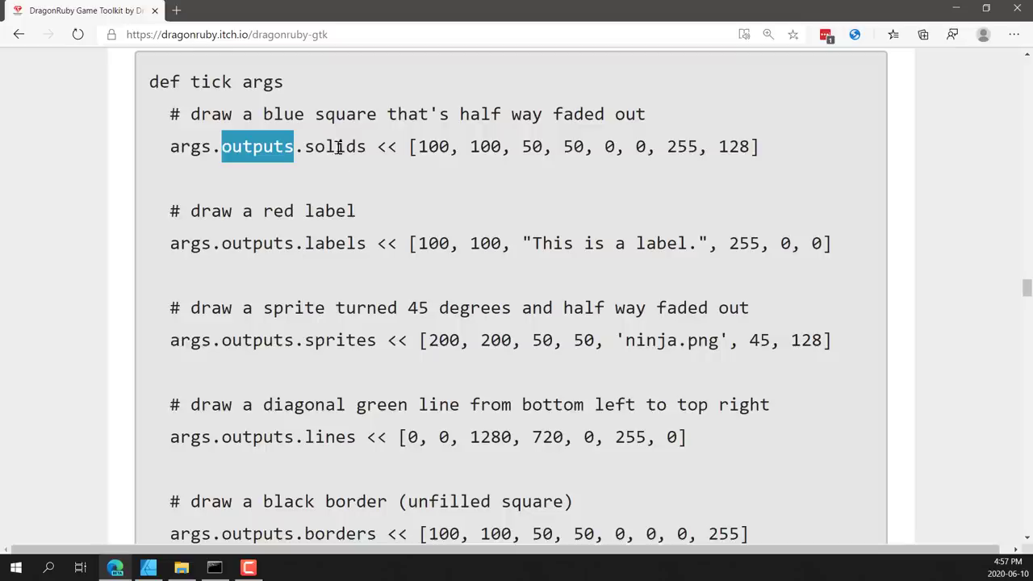
{"action": "double_click", "coordinate": [336, 242]}
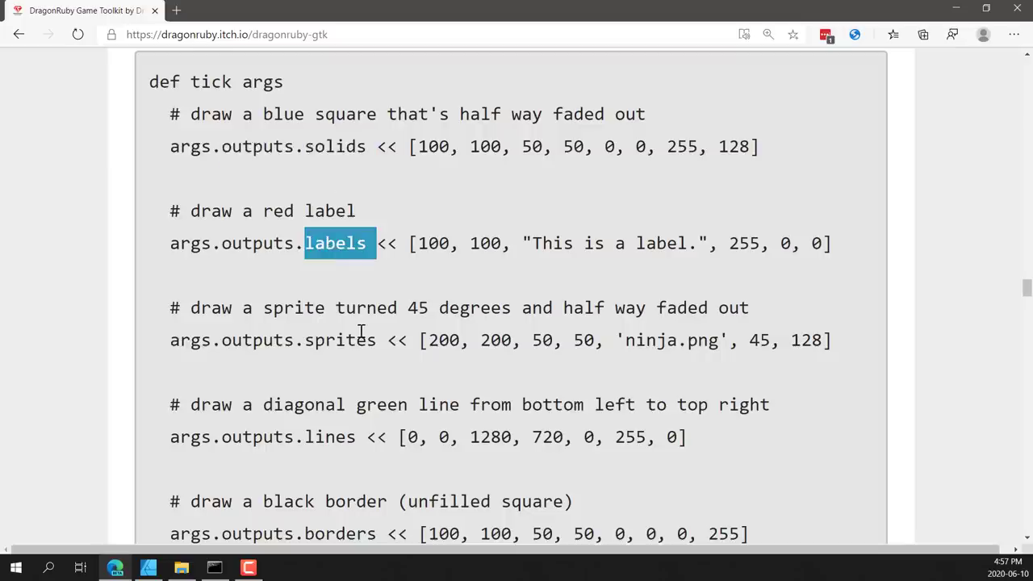
{"action": "scroll", "scroll_direction": "down", "scroll_amount": 3}
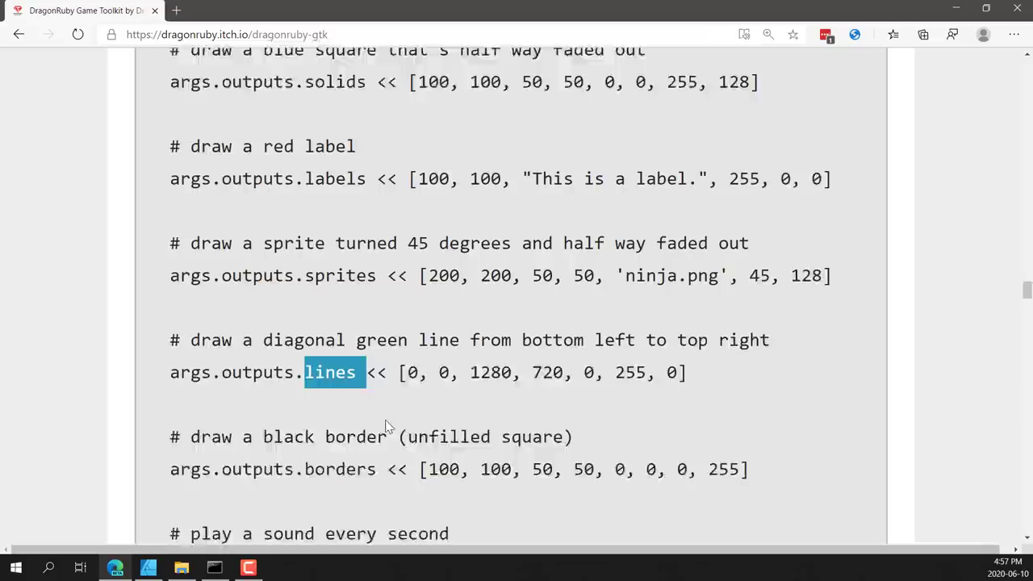
{"action": "scroll", "scroll_direction": "down", "scroll_amount": 3}
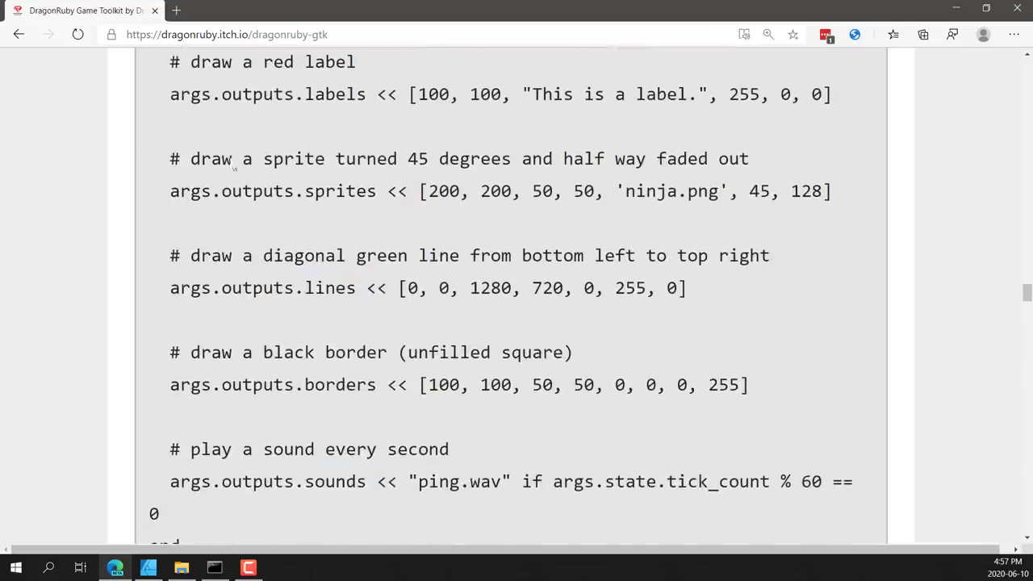
{"action": "double_click", "coordinate": [390, 191]}
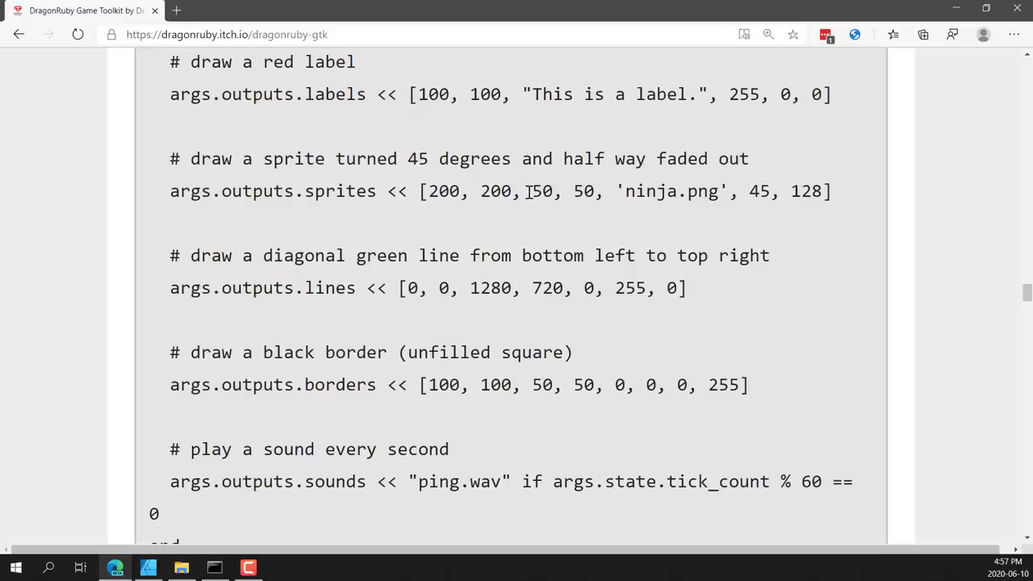
{"action": "mouse_move", "coordinate": [560, 200]}
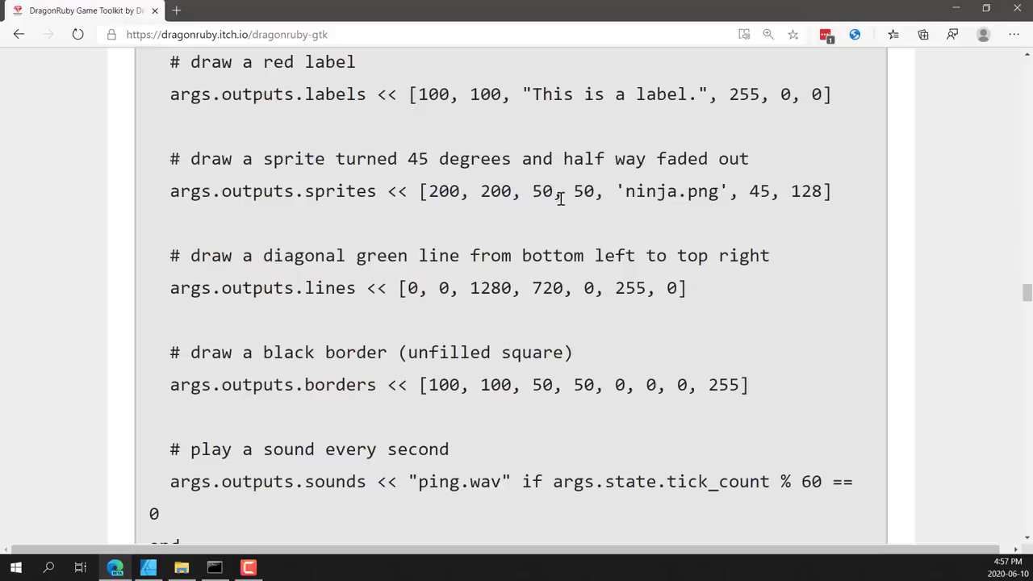
{"action": "mouse_move", "coordinate": [771, 190]}
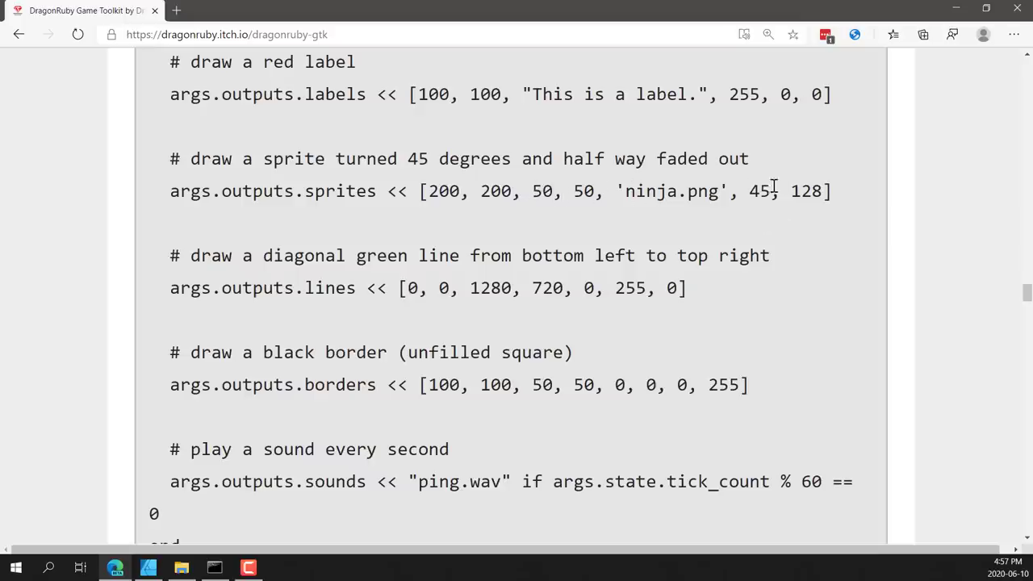
{"action": "mouse_move", "coordinate": [654, 229]}
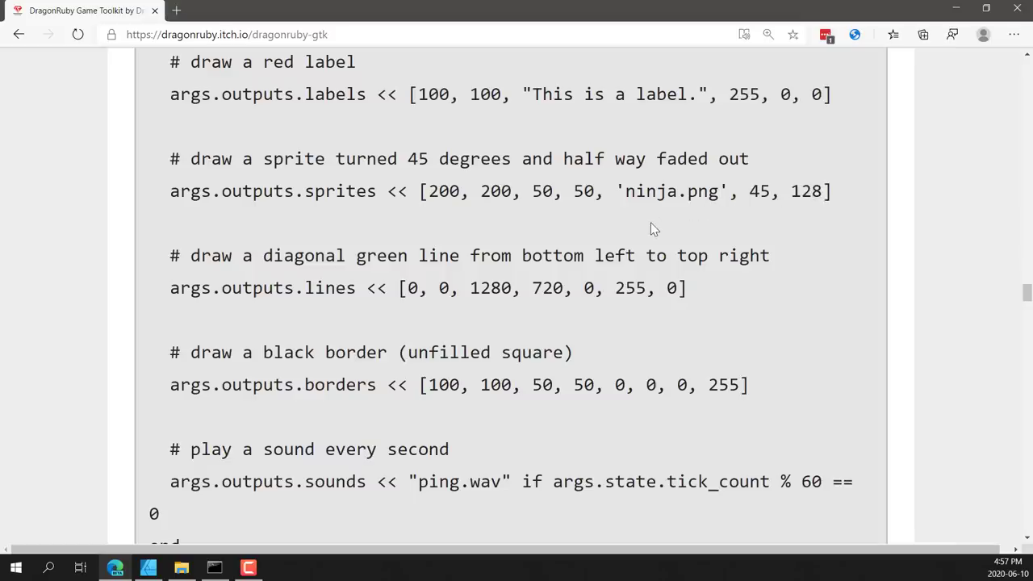
{"action": "mouse_move", "coordinate": [775, 293]}
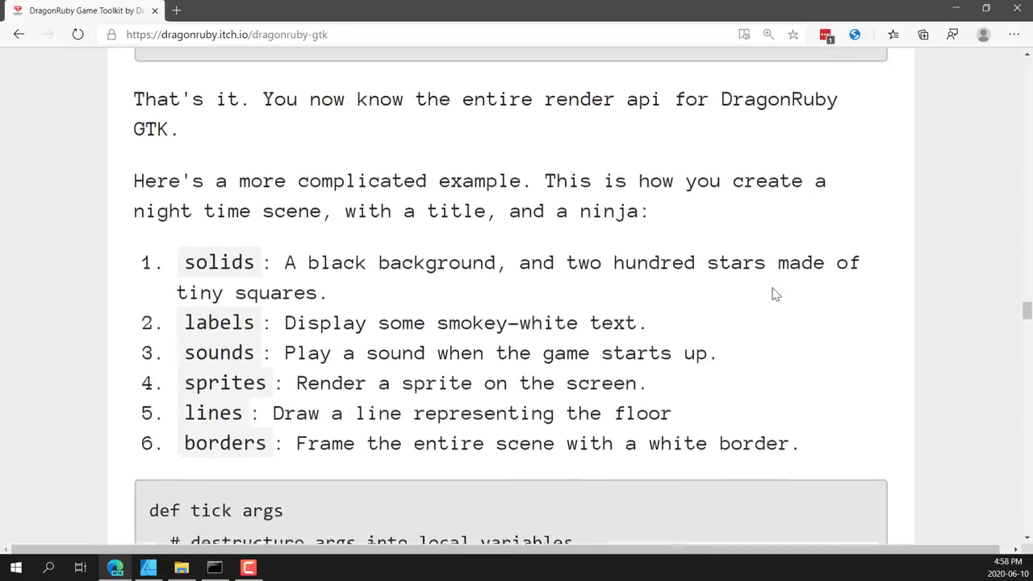
- Highlight the six render outputs list, then 'inputs' and 'controller_one' in the gamepad example
{"action": "left_click_drag", "start_coordinate": [184, 262], "coordinate": [741, 442]}
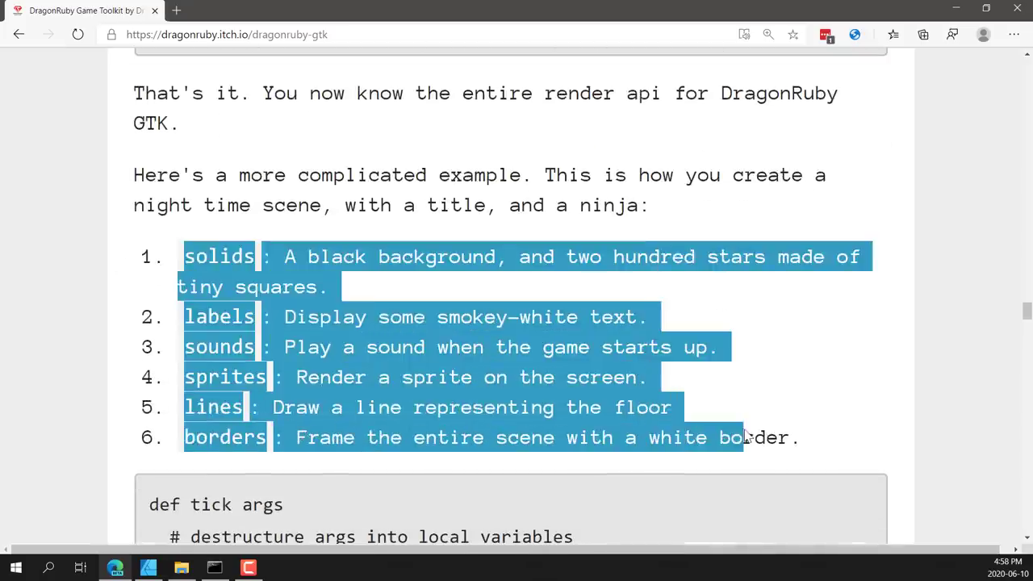
{"action": "mouse_move", "coordinate": [813, 381]}
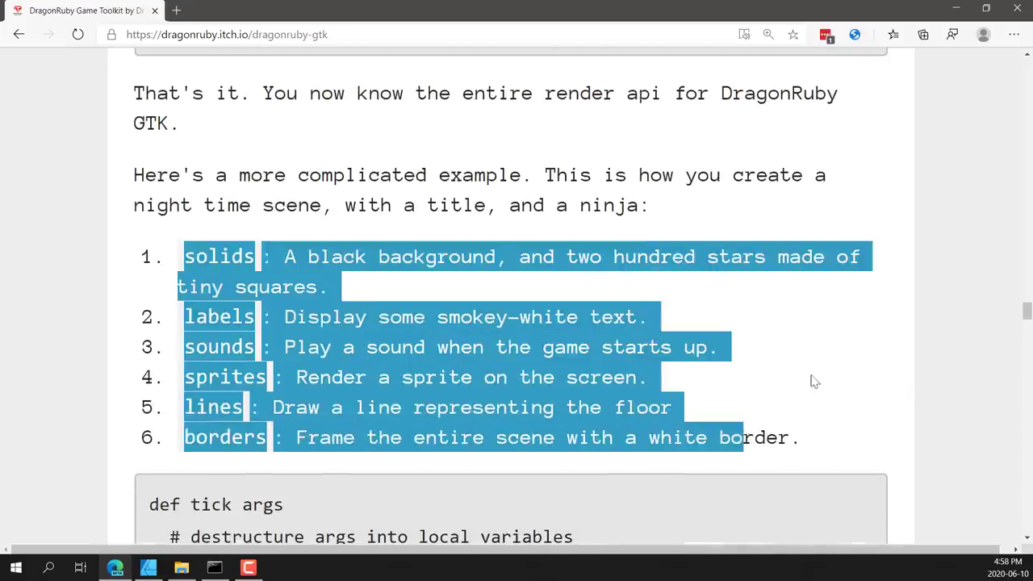
{"action": "scroll", "scroll_direction": "down", "scroll_amount": 3}
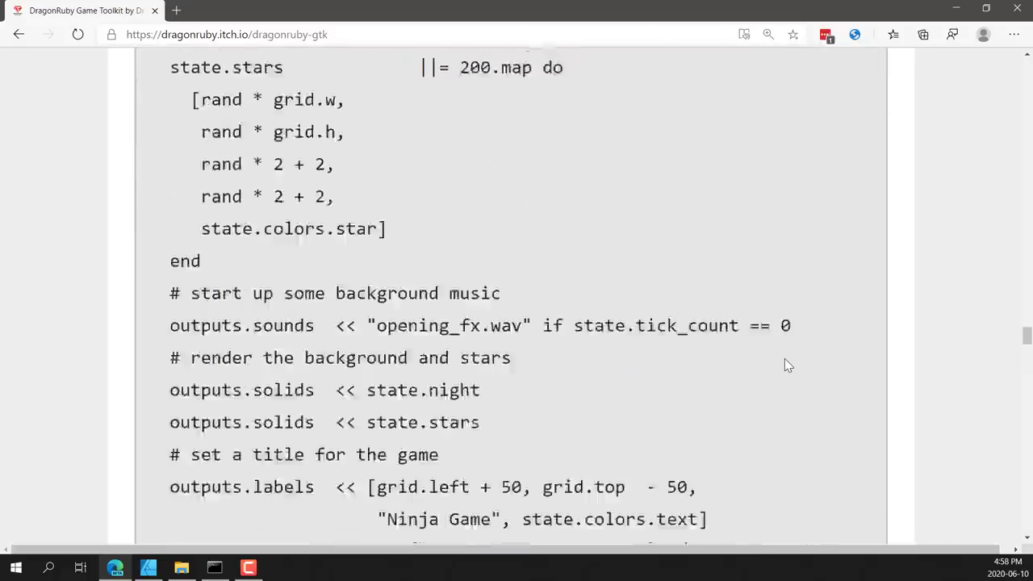
{"action": "scroll", "scroll_direction": "down", "scroll_amount": 3}
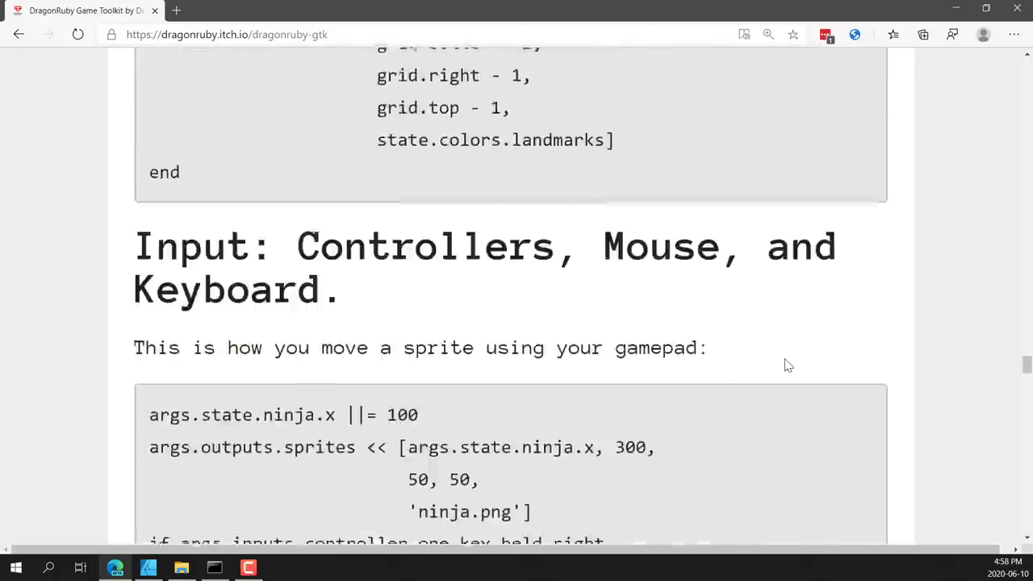
{"action": "scroll", "scroll_direction": "down", "scroll_amount": 3}
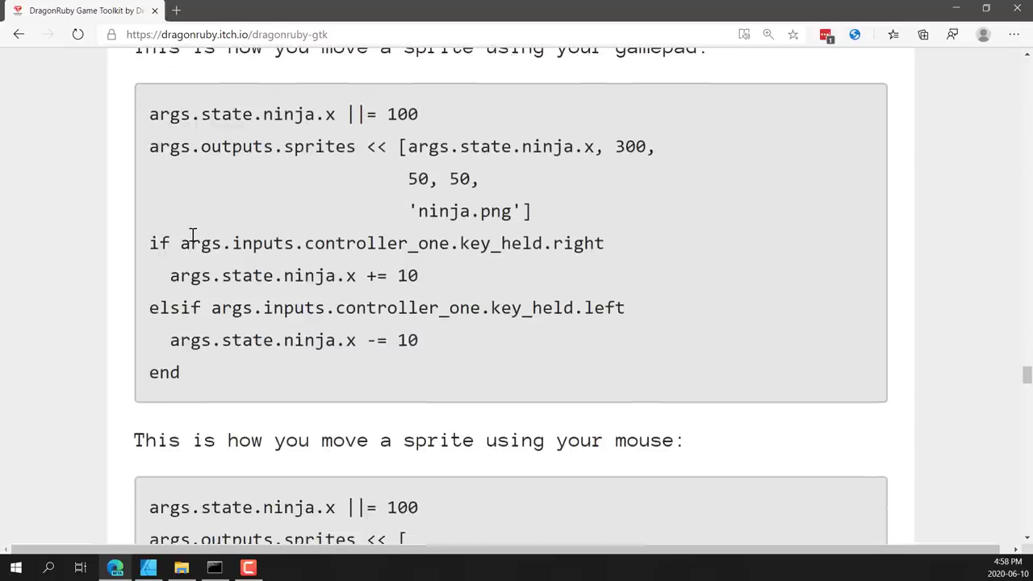
{"action": "double_click", "coordinate": [261, 242]}
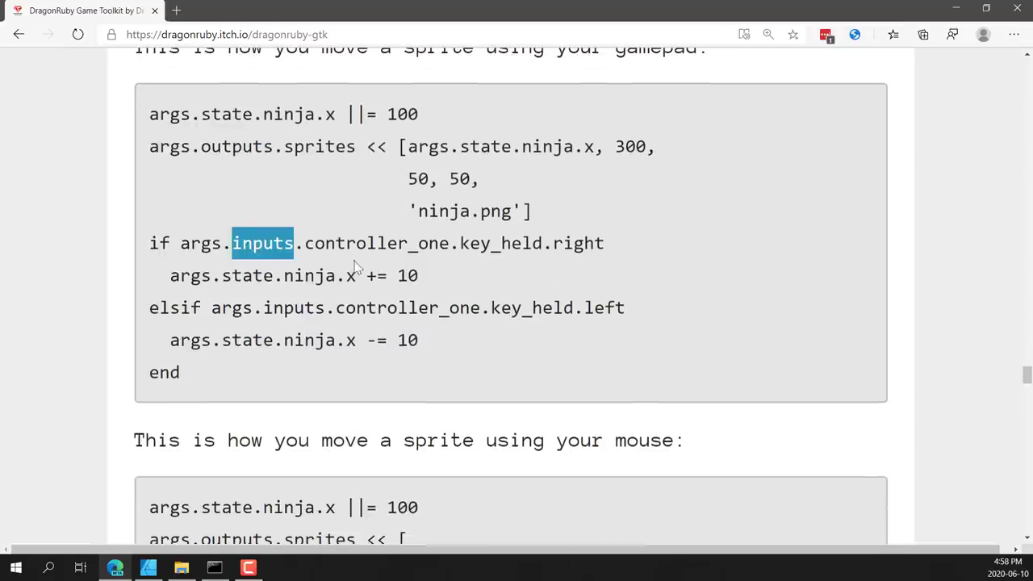
{"action": "mouse_move", "coordinate": [313, 235]}
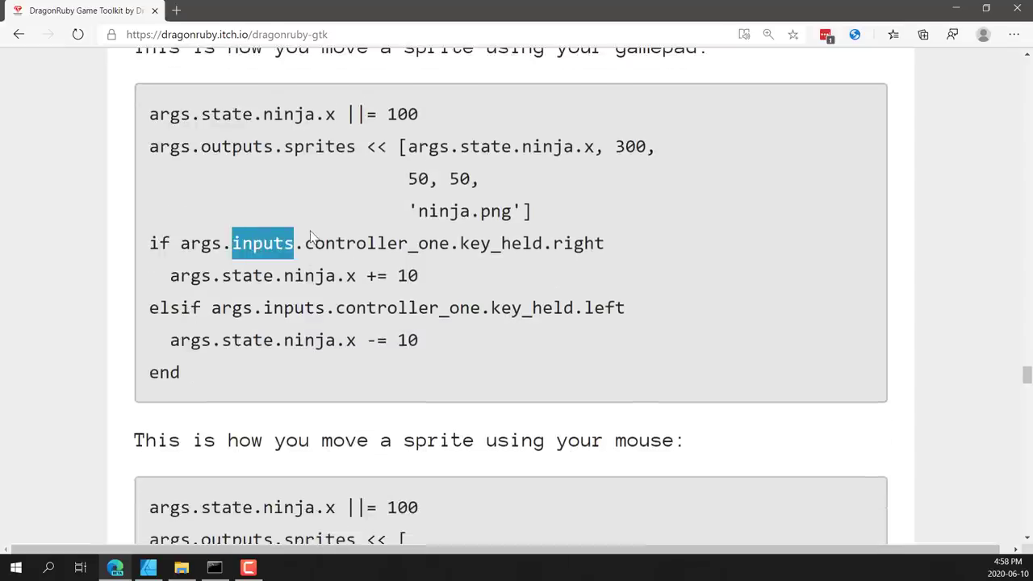
{"action": "mouse_move", "coordinate": [339, 218]}
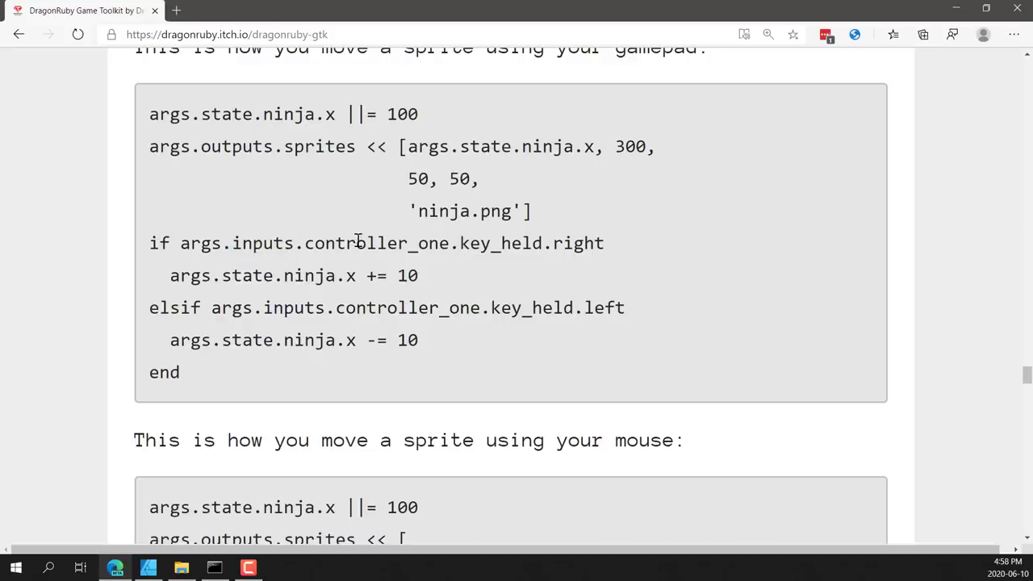
{"action": "double_click", "coordinate": [376, 242]}
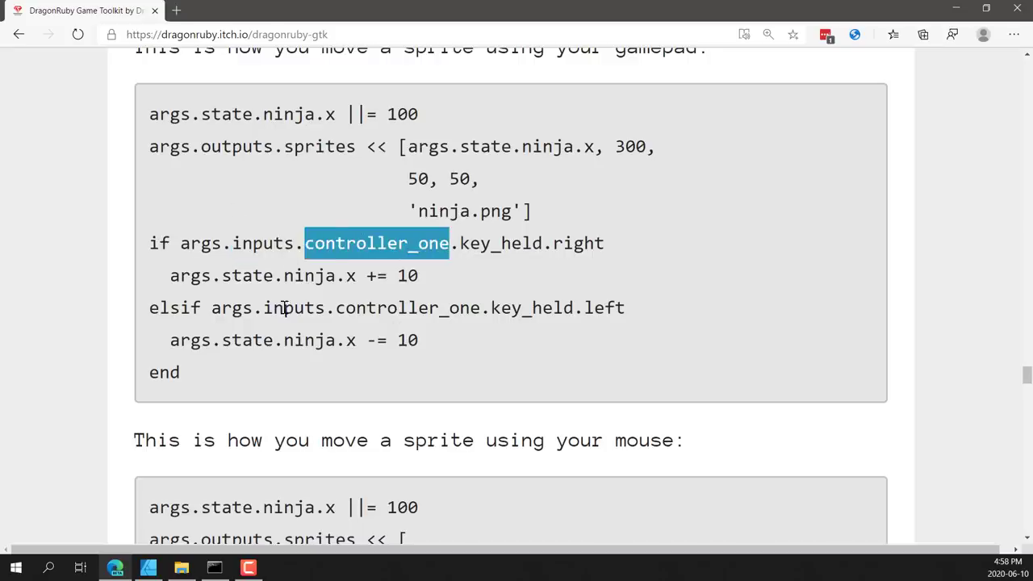
- Highlight 'right' in the keyboard example and scroll past the 500-ninja collision code to Support for aspiring game devs
{"action": "scroll", "scroll_direction": "down", "scroll_amount": 3}
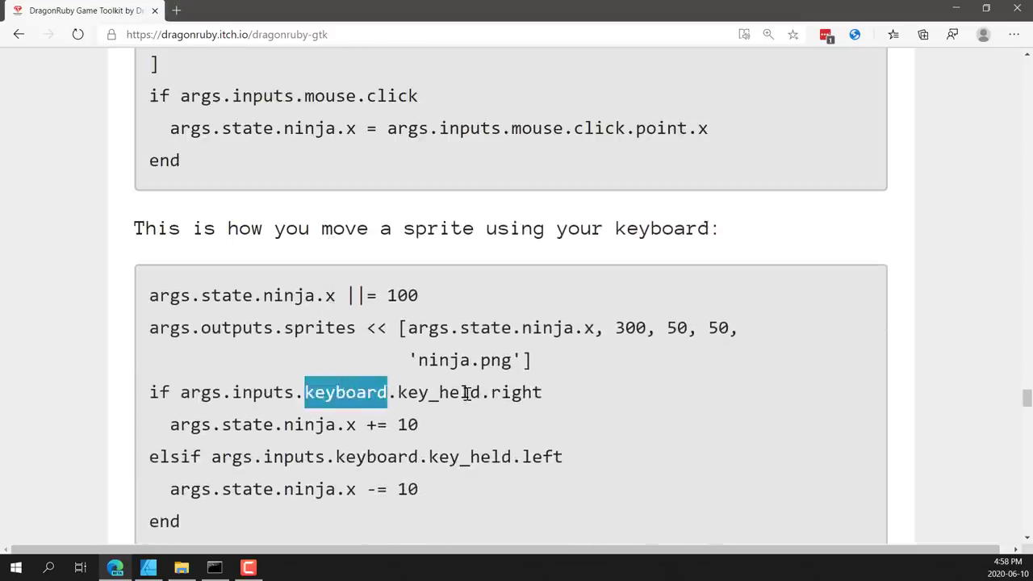
{"action": "double_click", "coordinate": [517, 392]}
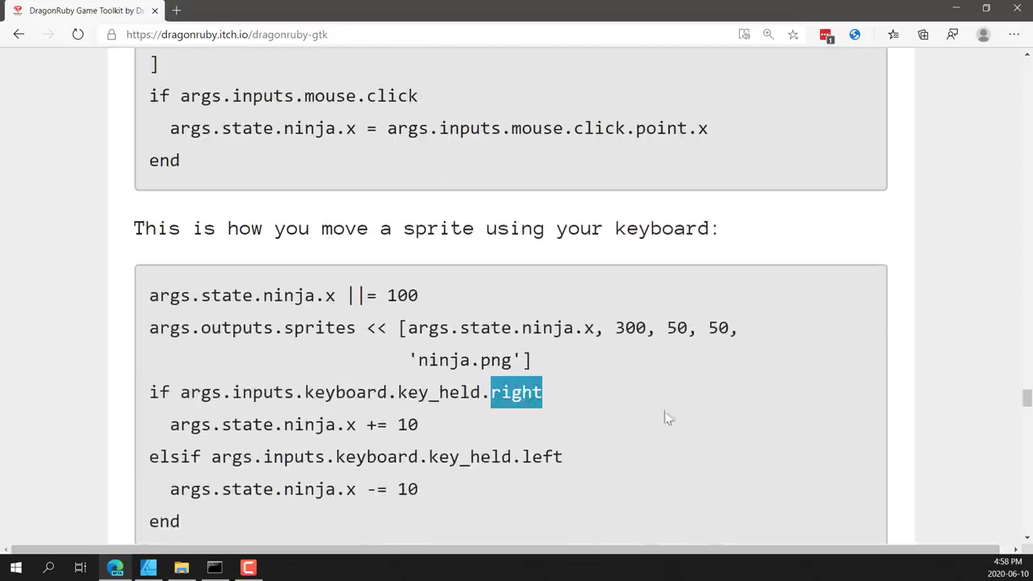
{"action": "scroll", "scroll_direction": "down", "scroll_amount": 3}
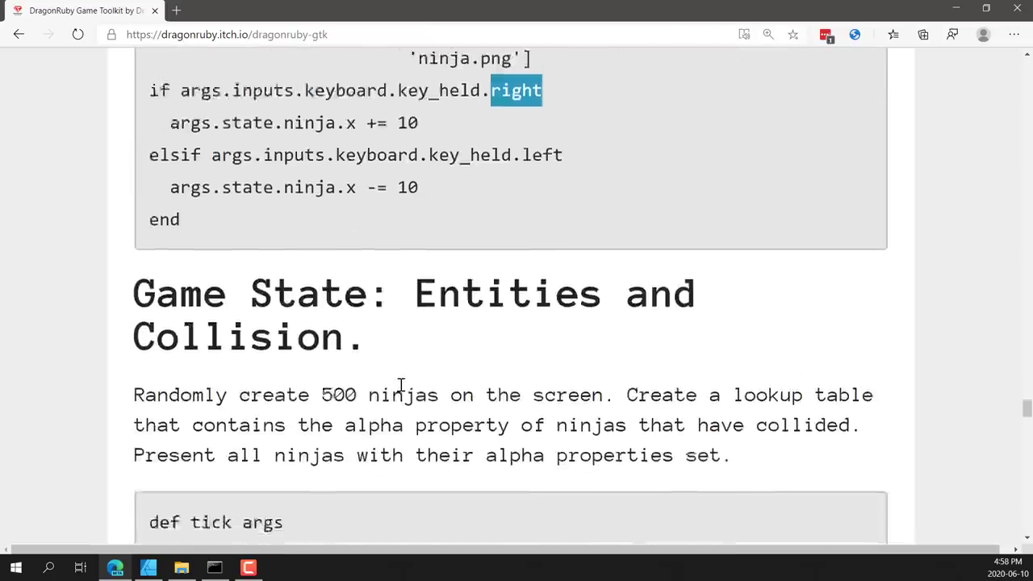
{"action": "scroll", "scroll_direction": "down", "scroll_amount": 3}
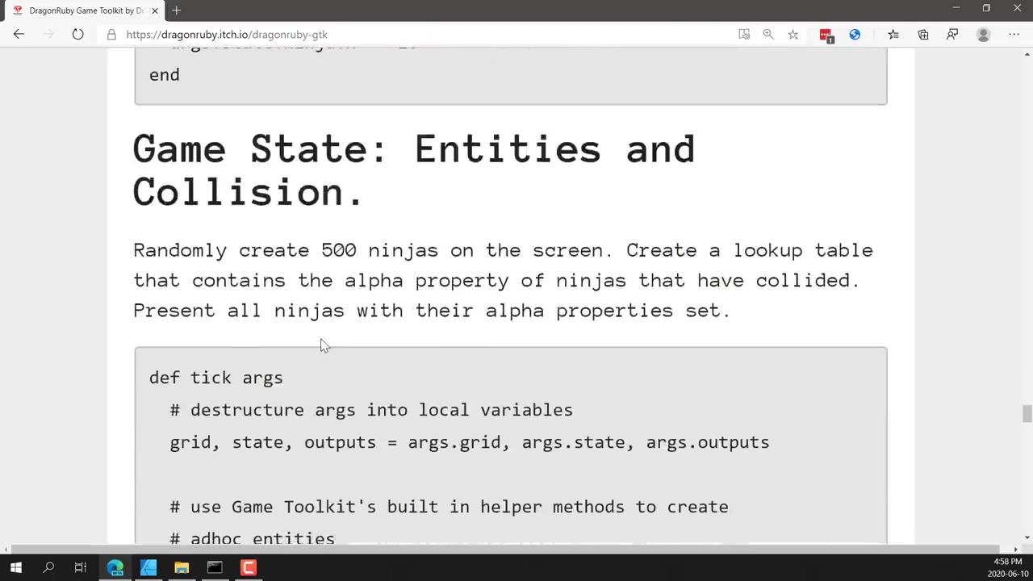
{"action": "scroll", "scroll_direction": "down", "scroll_amount": 3}
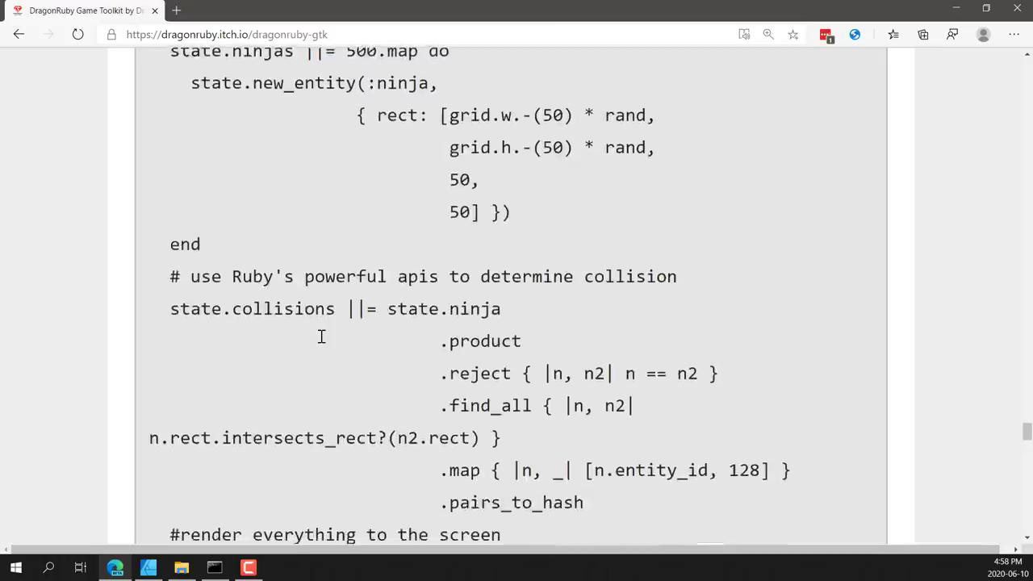
{"action": "scroll", "scroll_direction": "down", "scroll_amount": 3}
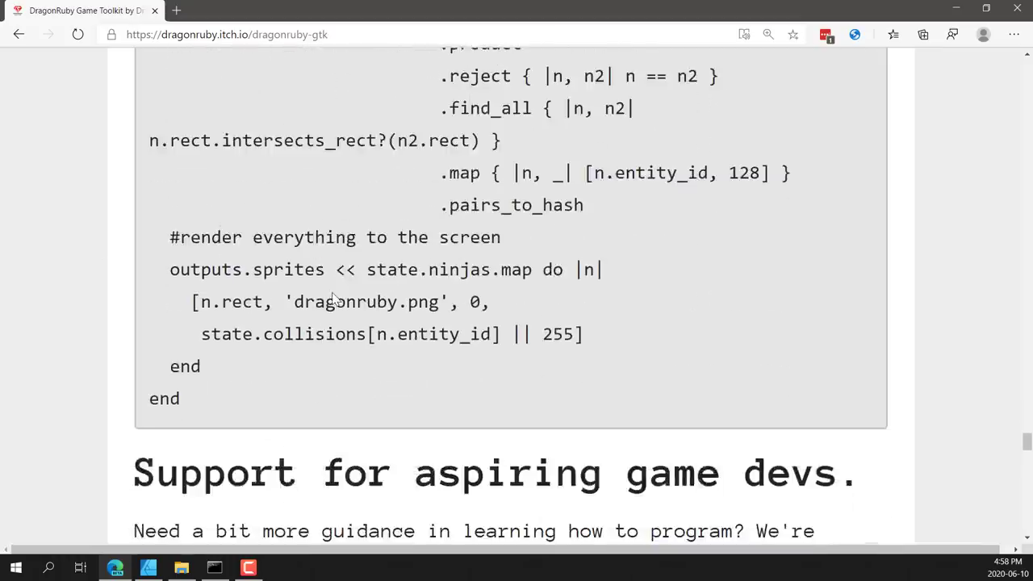
{"action": "scroll", "scroll_direction": "down", "scroll_amount": 3}
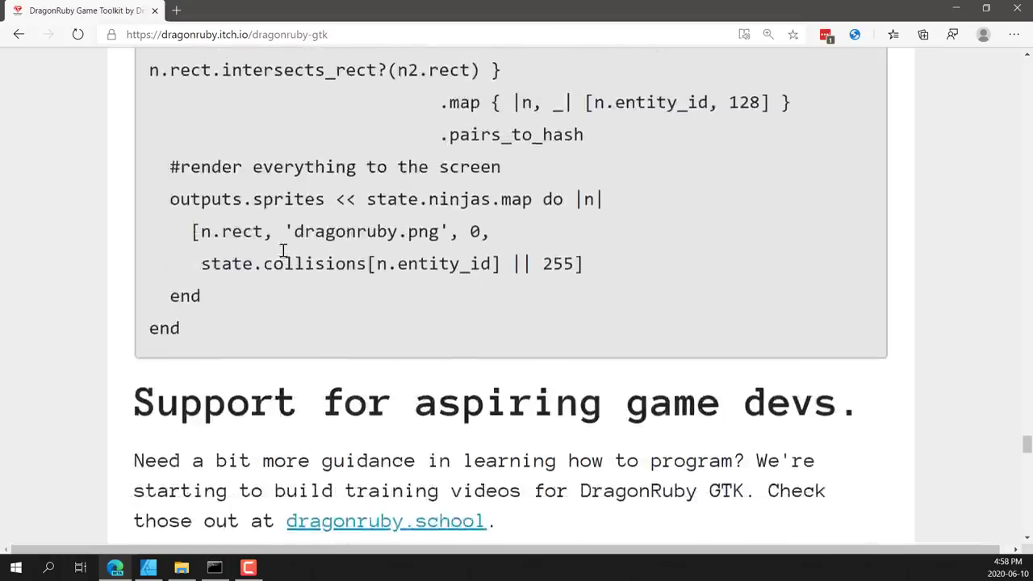
{"action": "scroll", "scroll_direction": "up", "scroll_amount": 3}
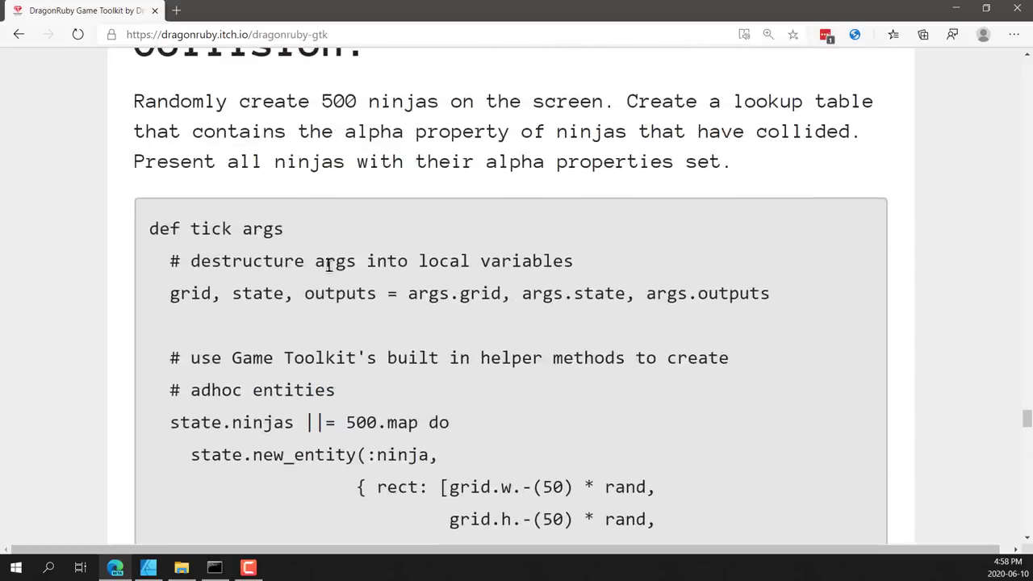
{"action": "mouse_move", "coordinate": [304, 337]}
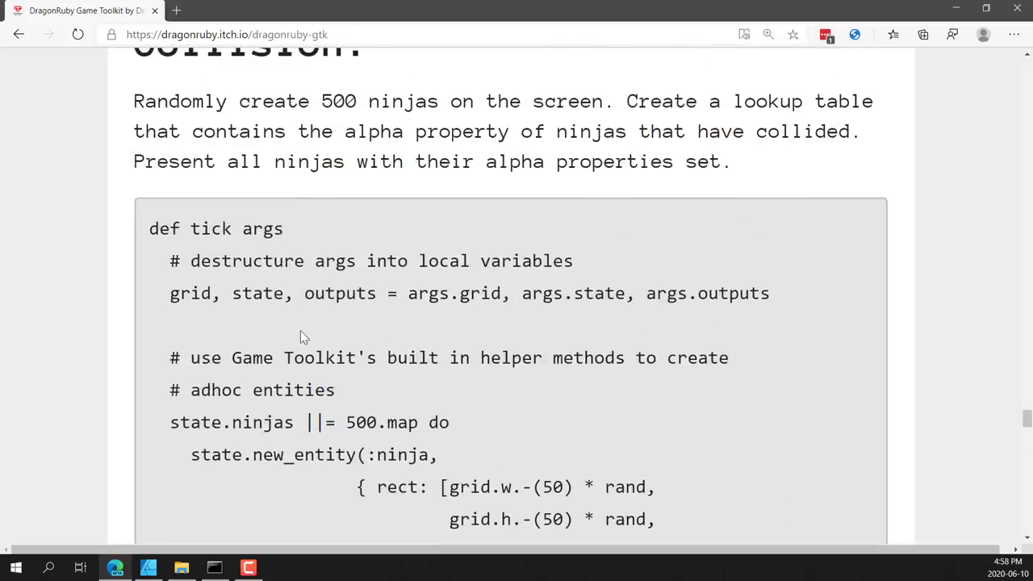
{"action": "scroll", "scroll_direction": "up", "scroll_amount": 3}
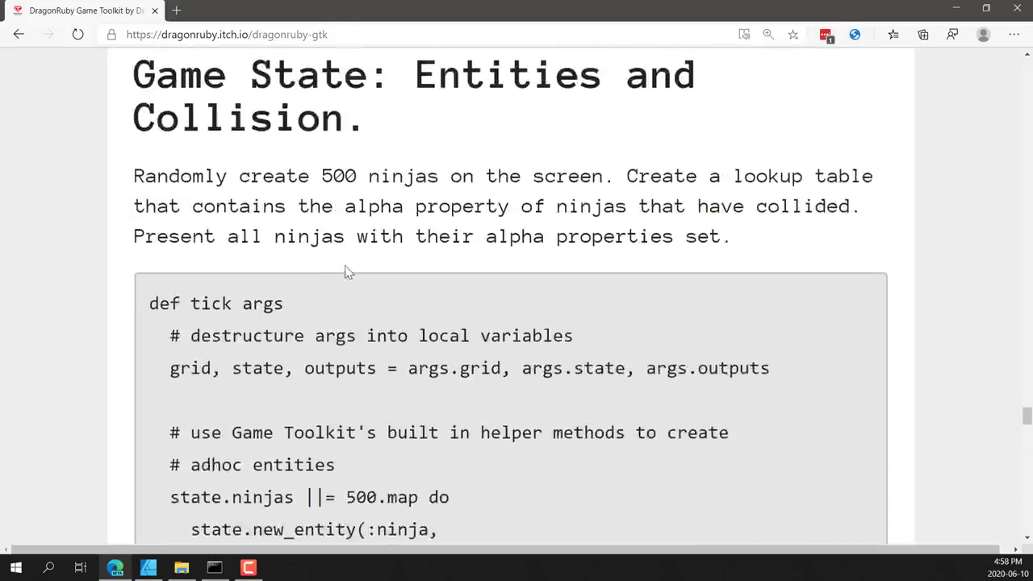
{"action": "scroll", "scroll_direction": "down", "scroll_amount": 3}
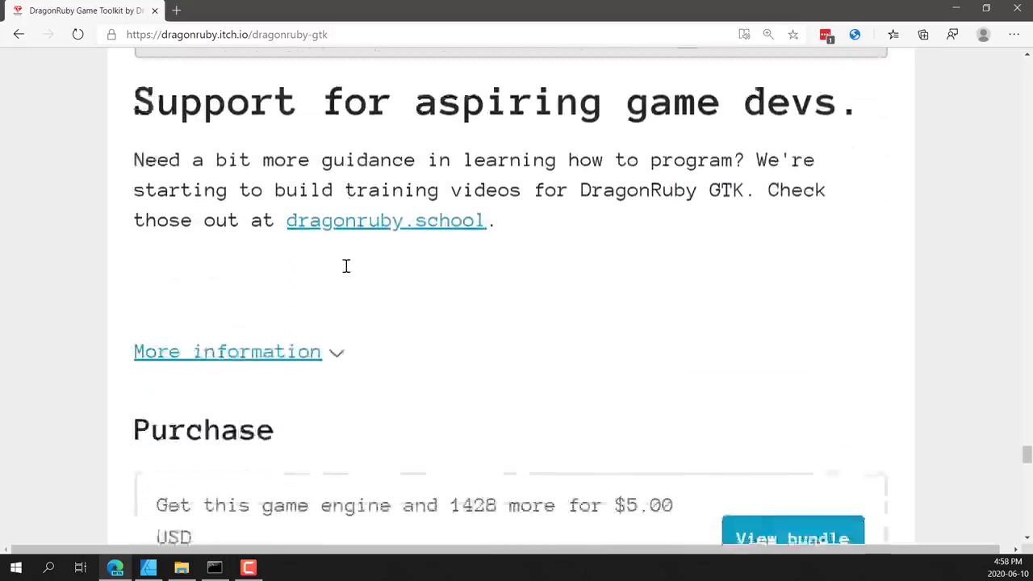
{"action": "scroll", "scroll_direction": "down", "scroll_amount": 3}
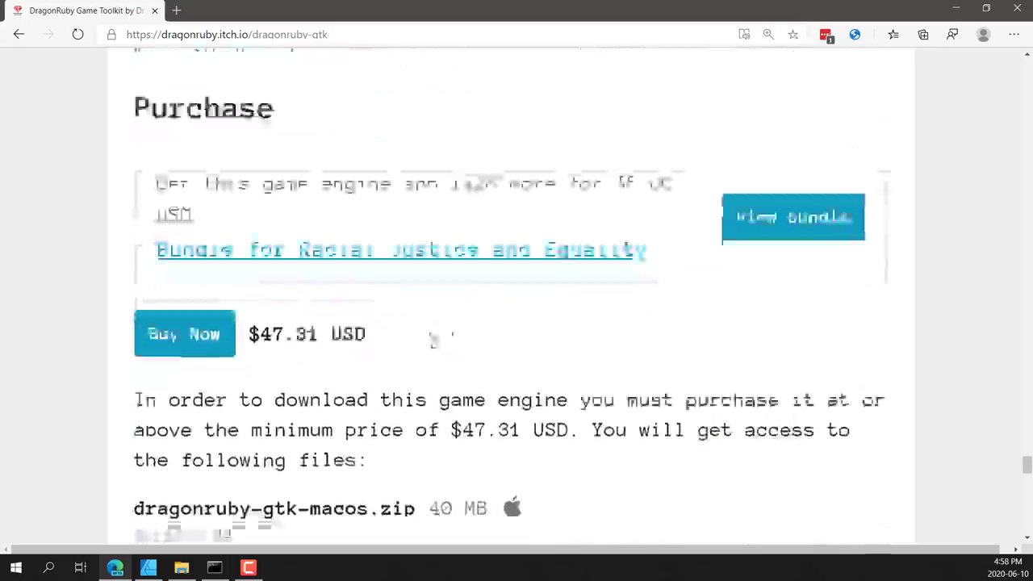
{"action": "scroll", "scroll_direction": "down", "scroll_amount": 3}
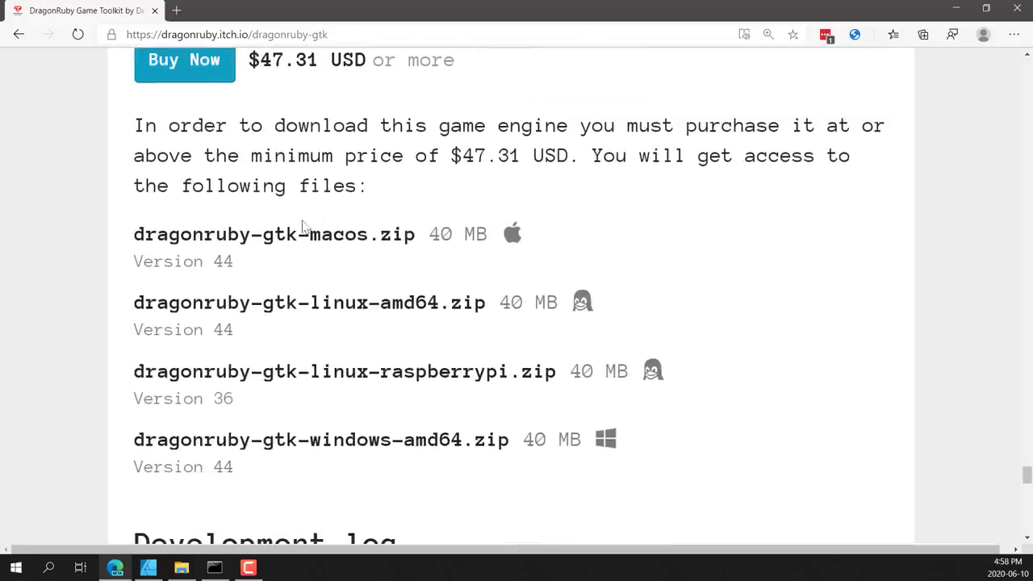
{"action": "mouse_move", "coordinate": [297, 223]}
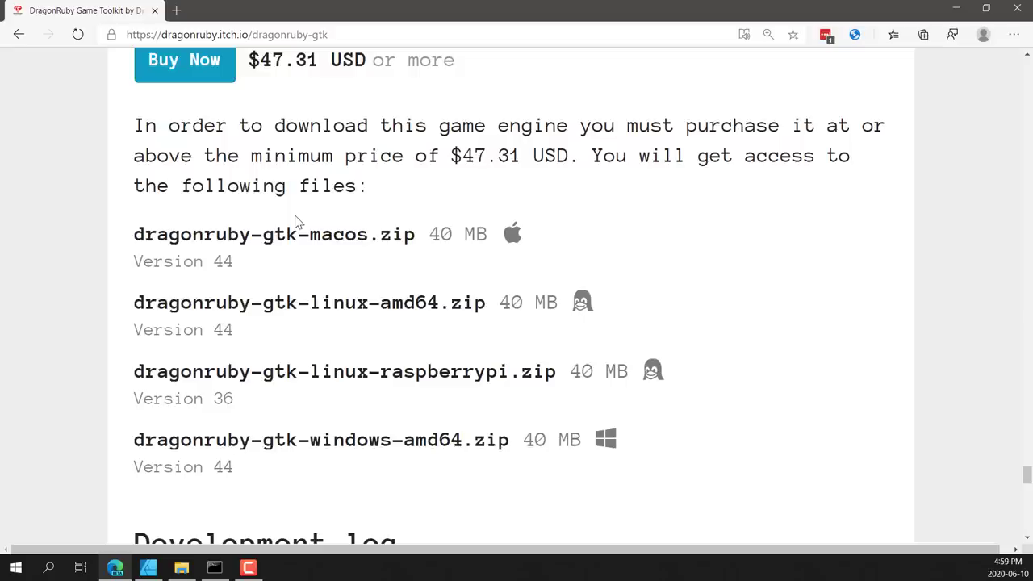
{"action": "mouse_move", "coordinate": [519, 250]}
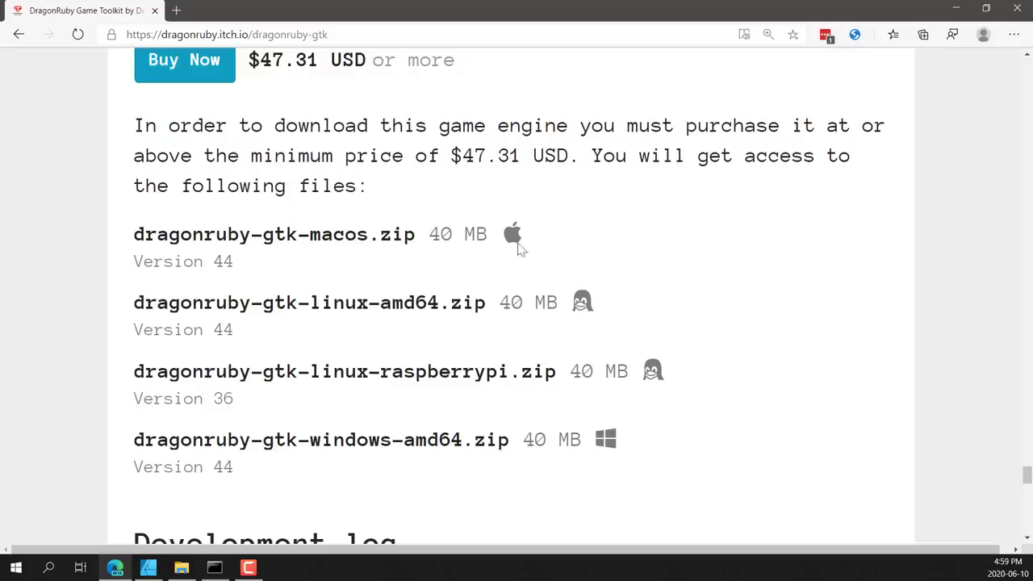
{"action": "scroll", "scroll_direction": "down", "scroll_amount": 3}
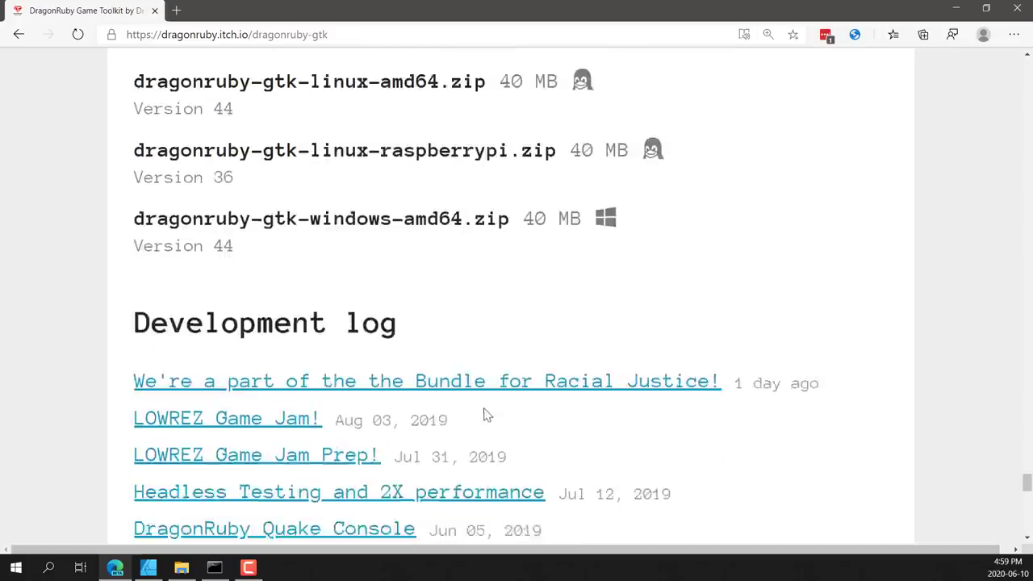
{"action": "scroll", "scroll_direction": "down", "scroll_amount": 3}
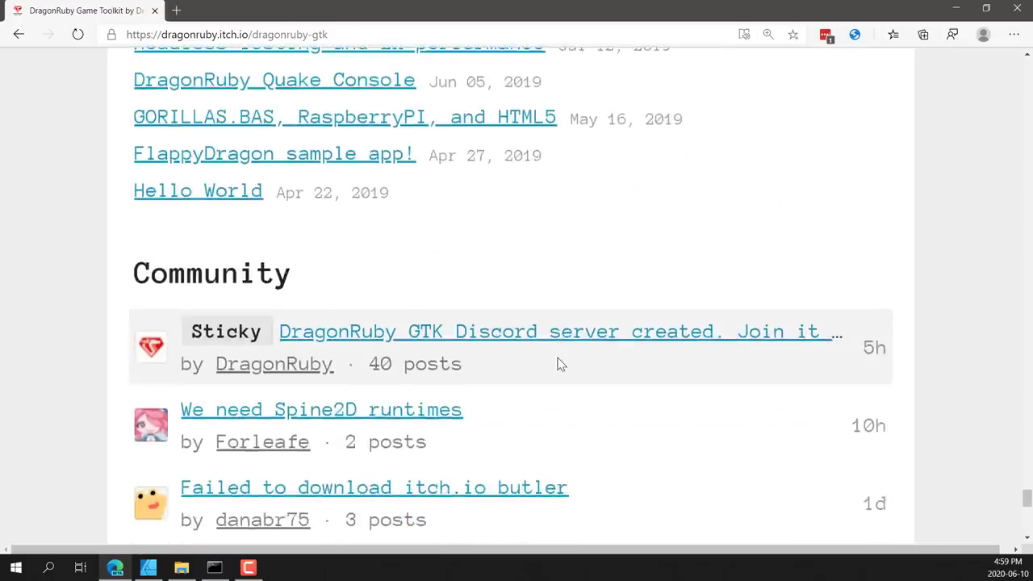
{"action": "scroll", "scroll_direction": "up", "scroll_amount": 3}
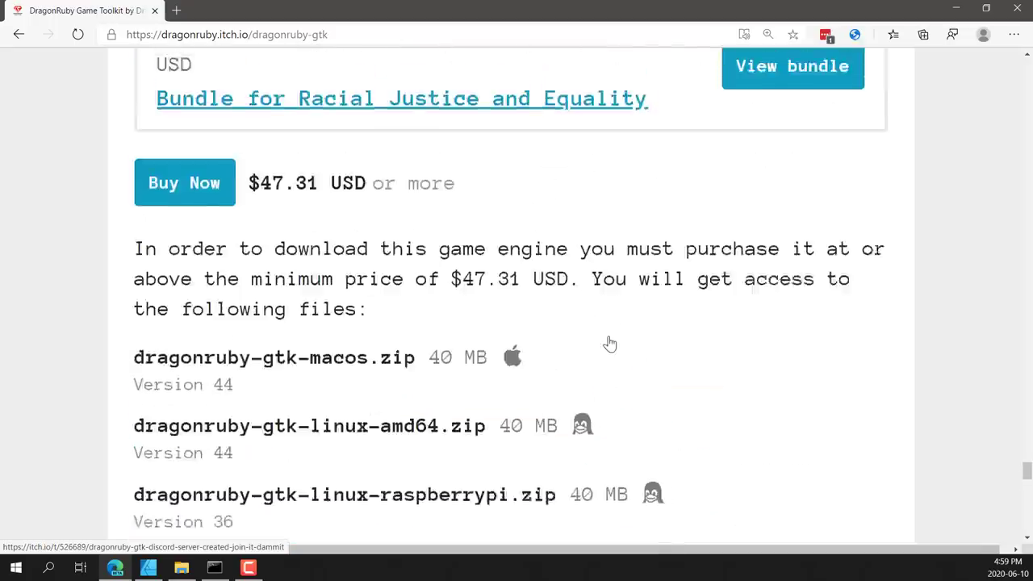
{"action": "scroll", "scroll_direction": "up", "scroll_amount": 3}
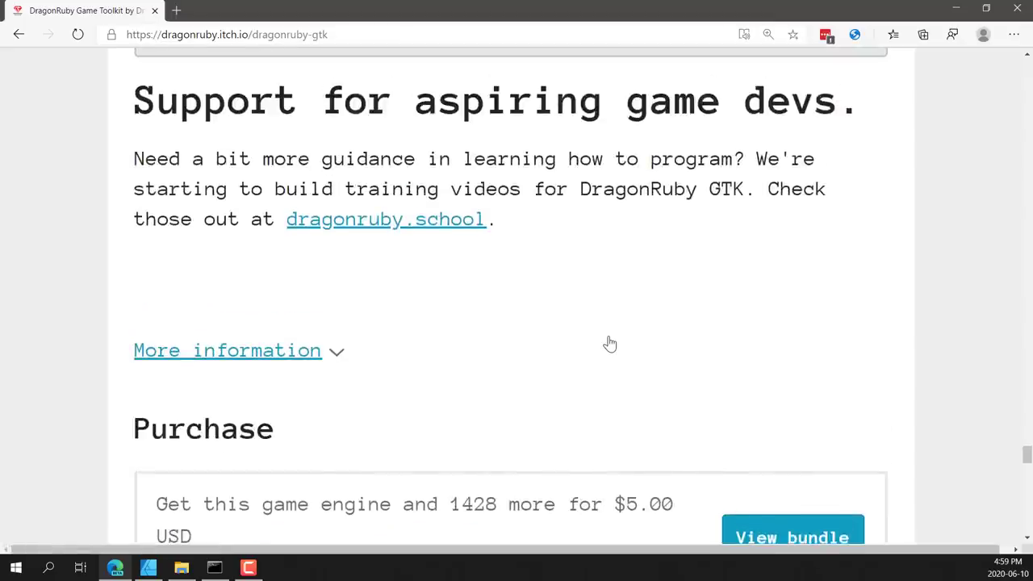
{"action": "mouse_move", "coordinate": [197, 561]}
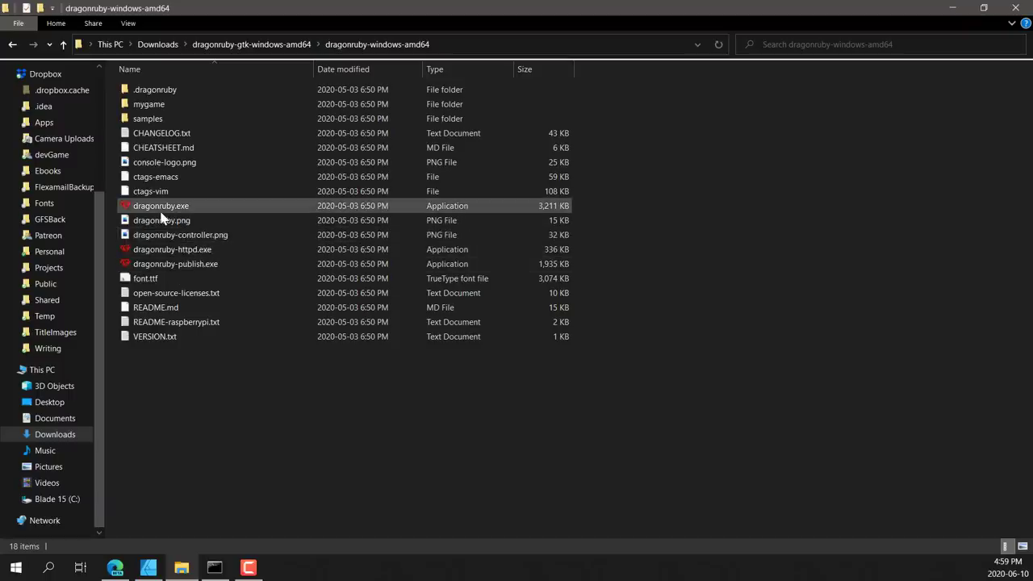
- Go into mygame/documentation and open 05-sprites.md in VS Code
{"action": "left_click", "coordinate": [174, 264]}
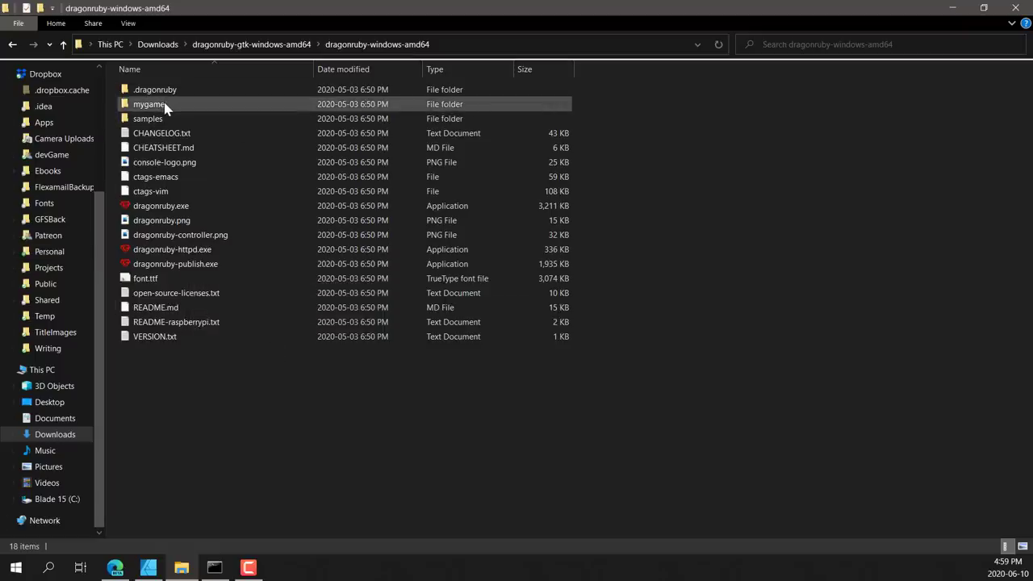
{"action": "double_click", "coordinate": [148, 103]}
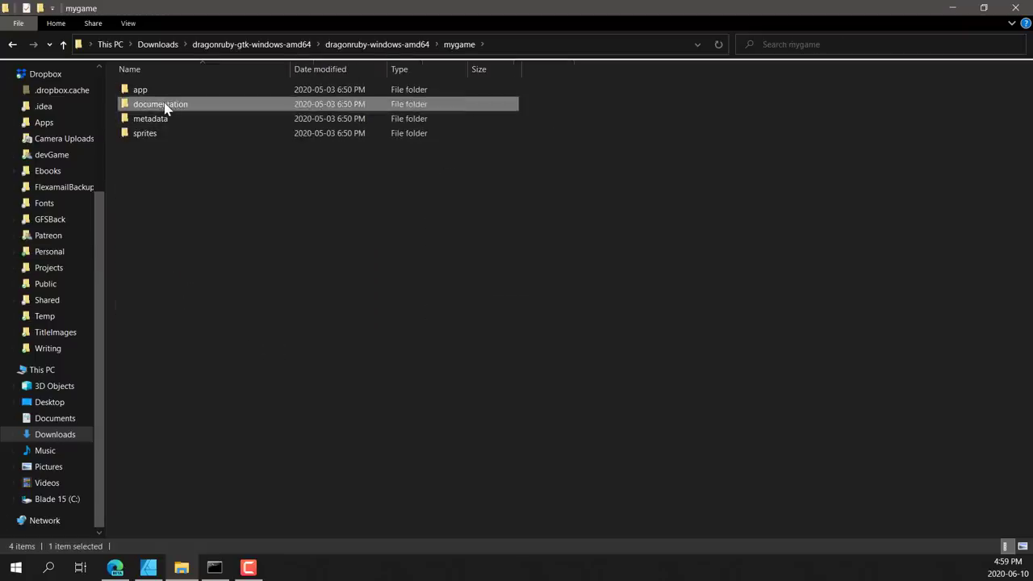
{"action": "double_click", "coordinate": [162, 103]}
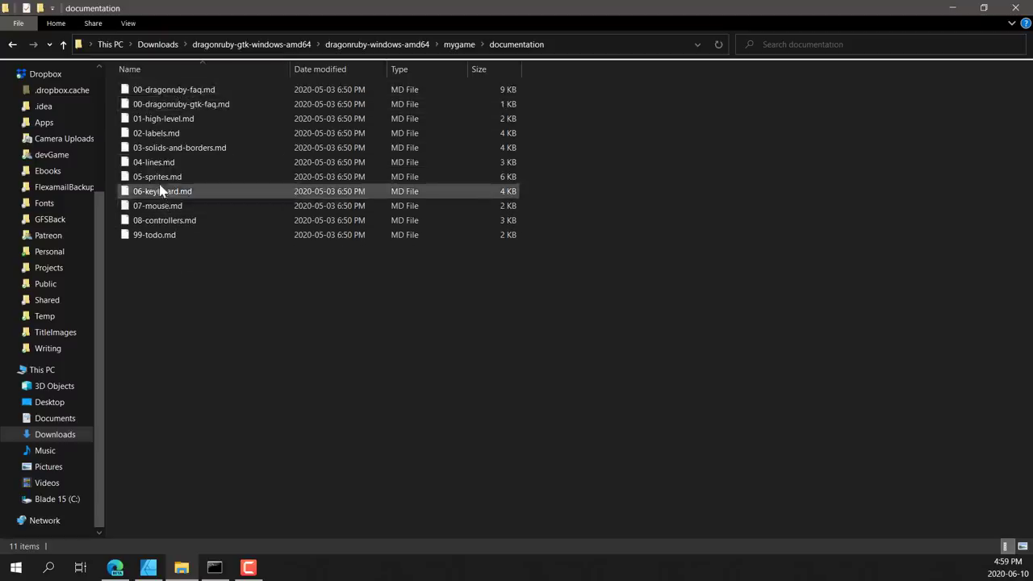
{"action": "right_click", "coordinate": [158, 176]}
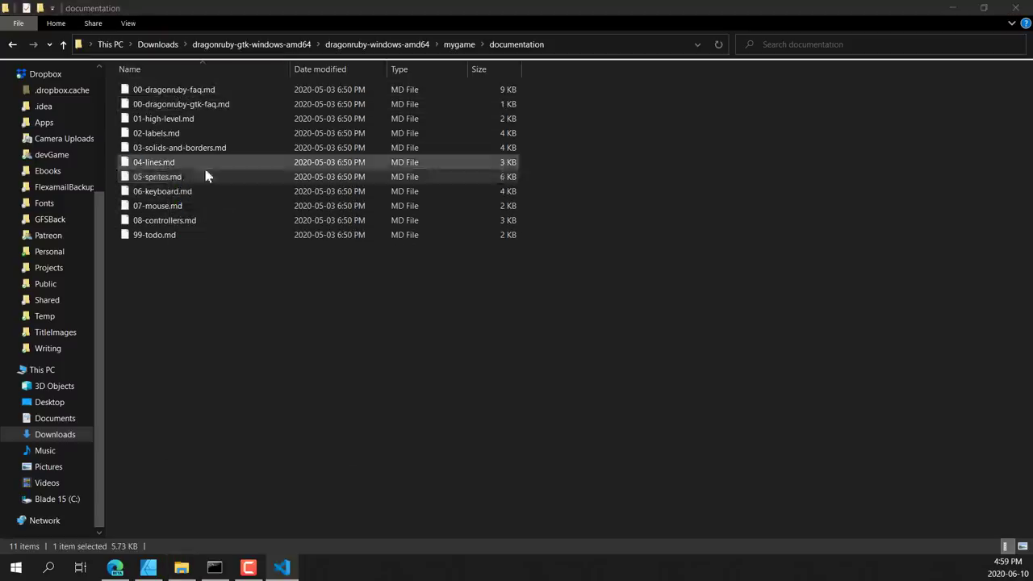
{"action": "double_click", "coordinate": [158, 176]}
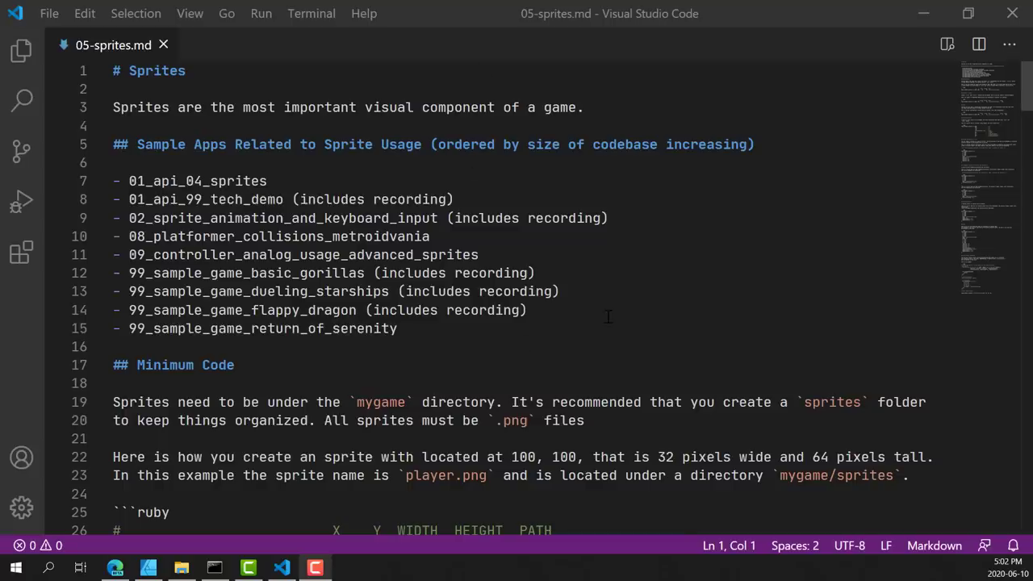
{"action": "scroll", "scroll_direction": "down", "scroll_amount": 3}
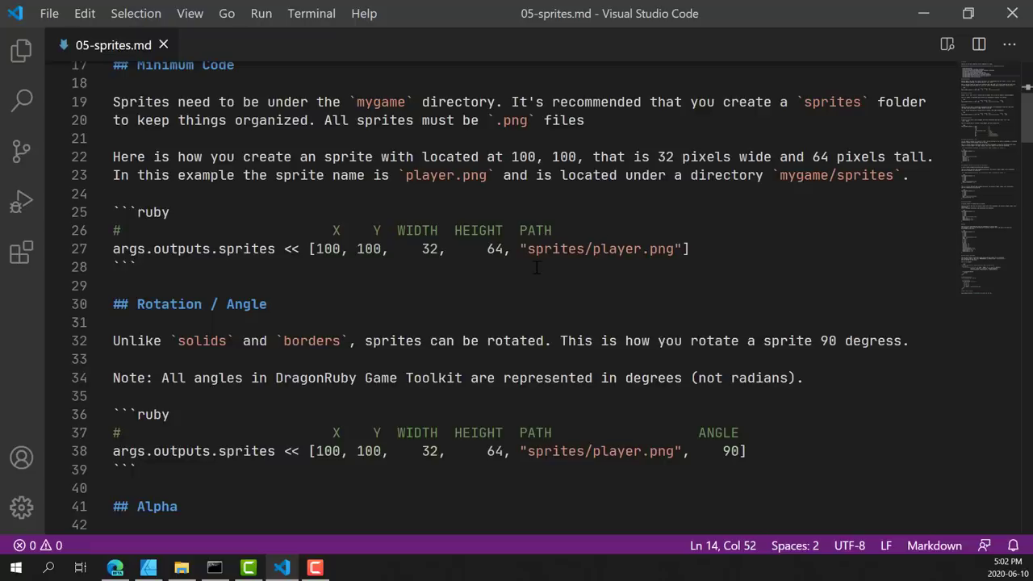
{"action": "scroll", "scroll_direction": "down", "scroll_amount": 3}
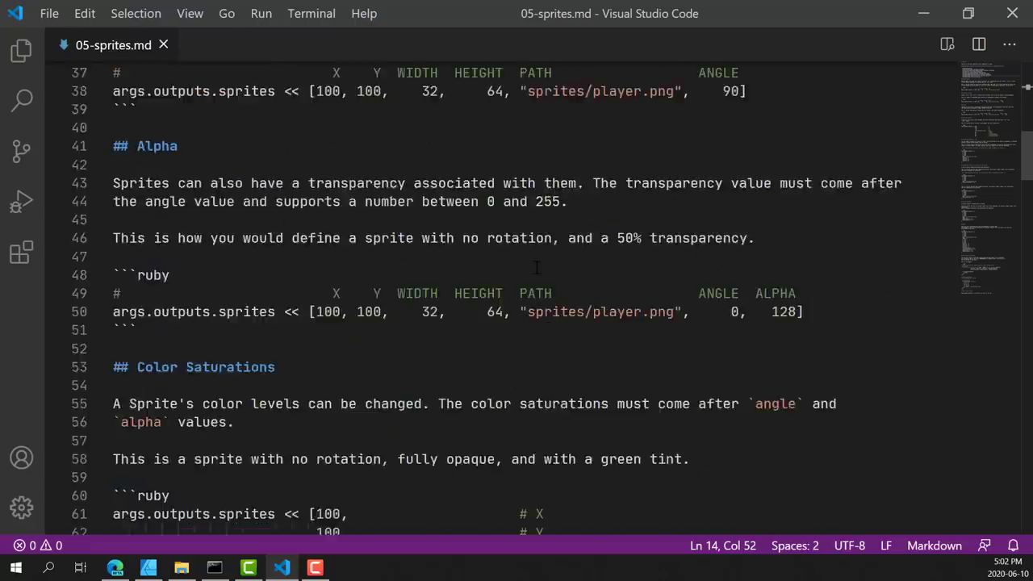
{"action": "scroll", "scroll_direction": "down", "scroll_amount": 3}
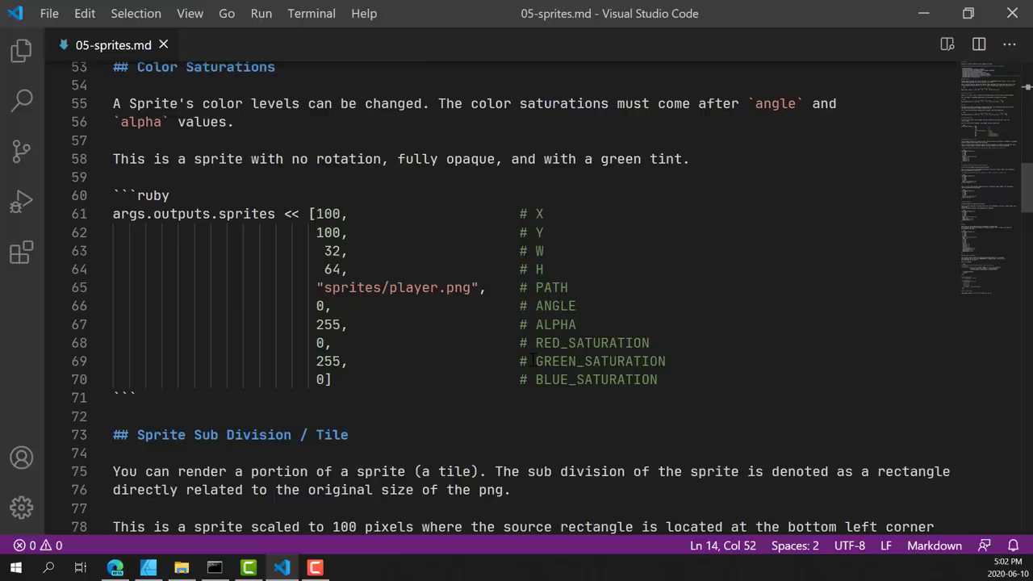
{"action": "mouse_move", "coordinate": [255, 556]}
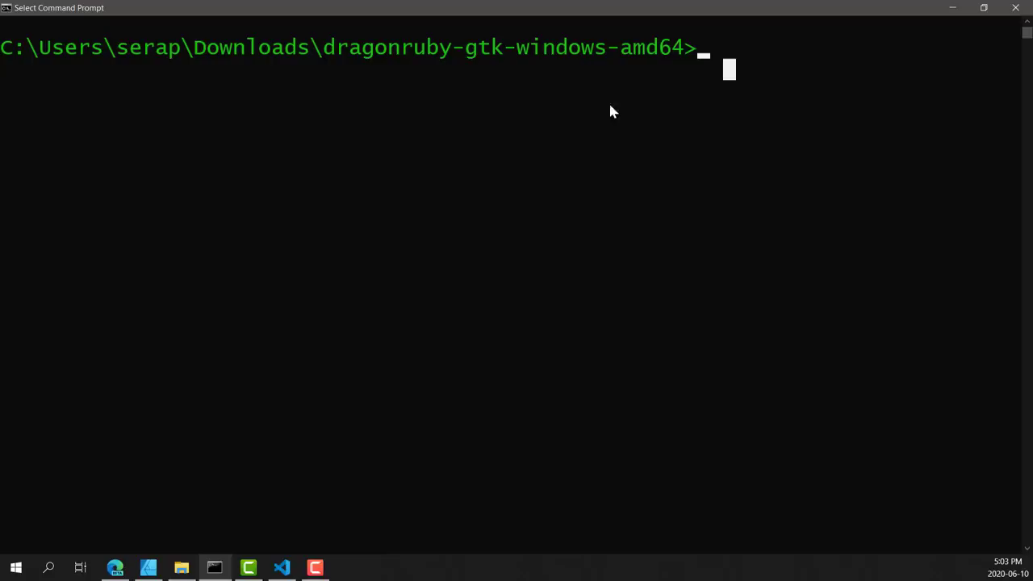
- Change into the dragonruby-windows-amd64 folder and list its files
{"action": "type", "text": "dragonruby-windows-amd64"}
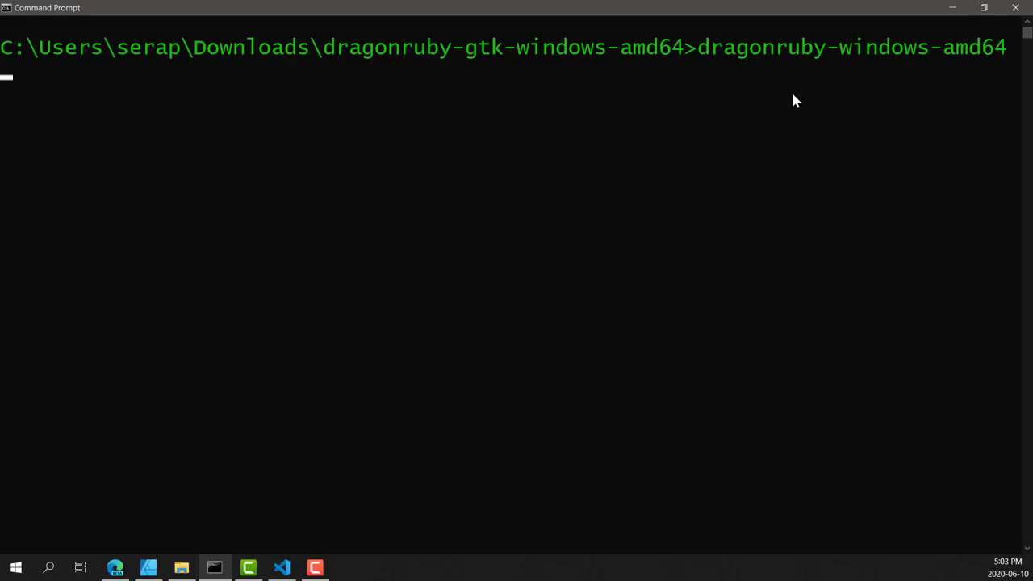
{"action": "type", "text": "m"}
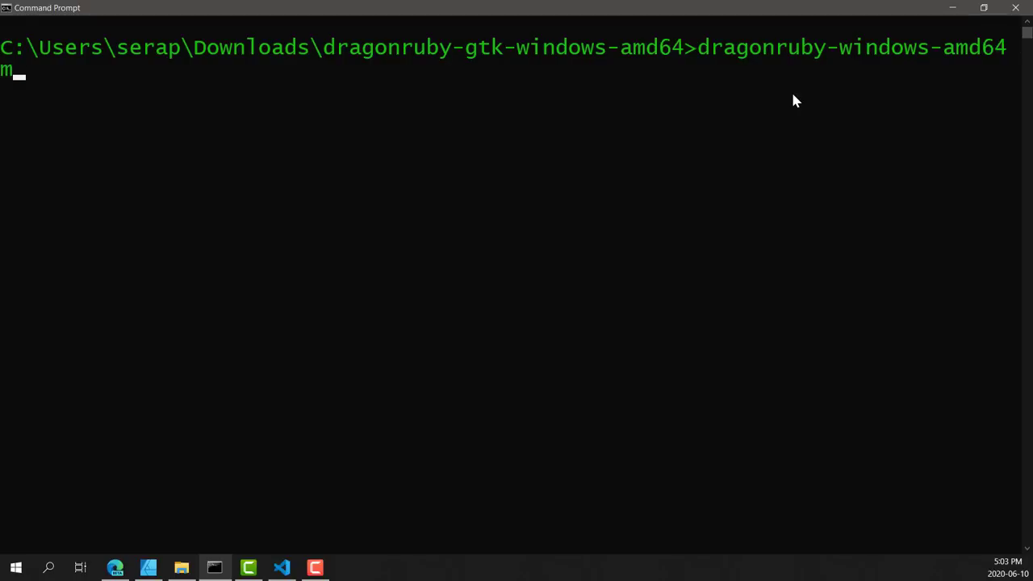
{"action": "key", "text": "Backspace"}
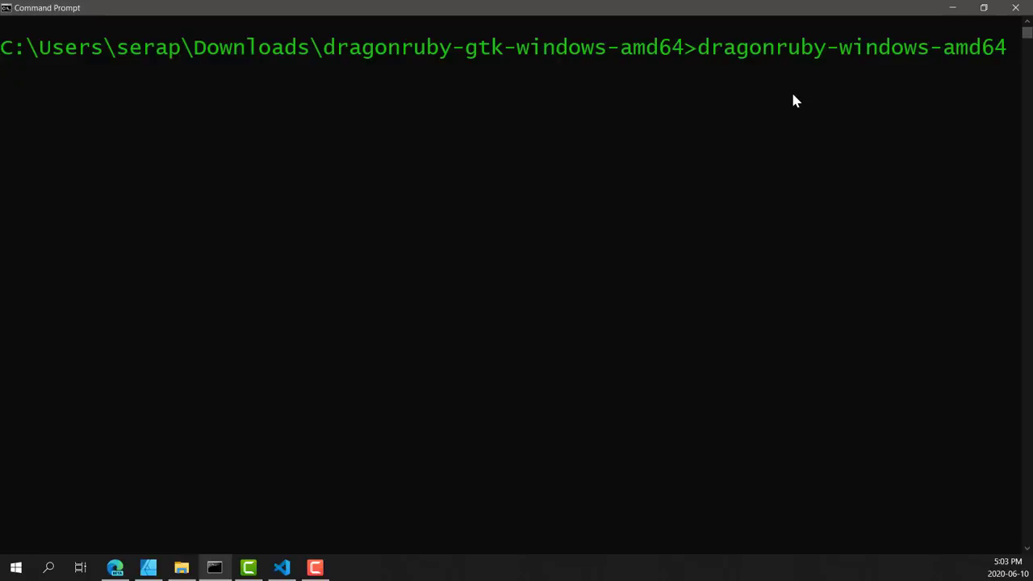
{"action": "key", "text": "Backspace"}
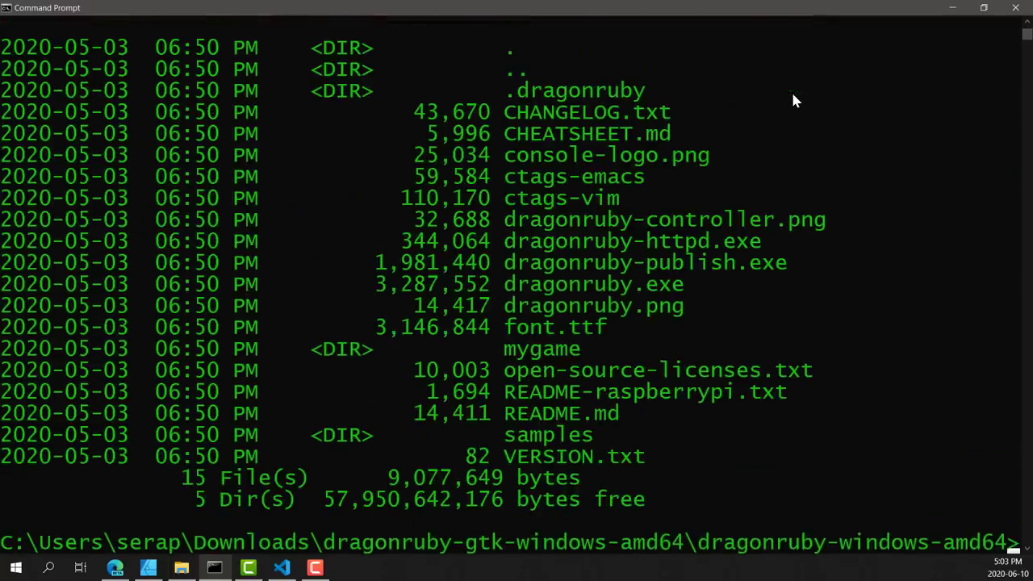
- Run dragonruby.exe to launch the engine's Hello World window
{"action": "type", "text": "drag"}
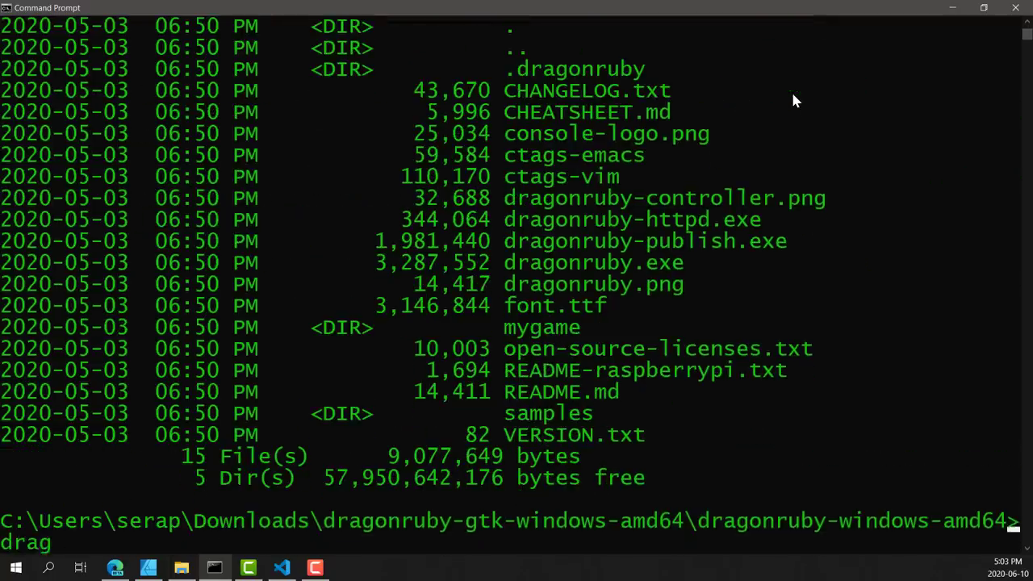
{"action": "type", "text": "onruby.exe"}
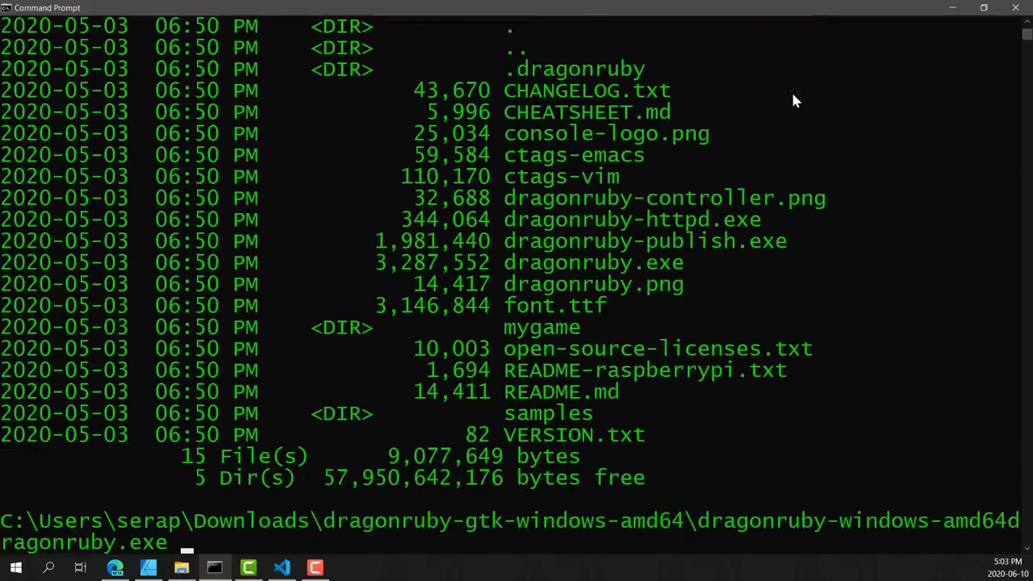
{"action": "key", "text": "Return"}
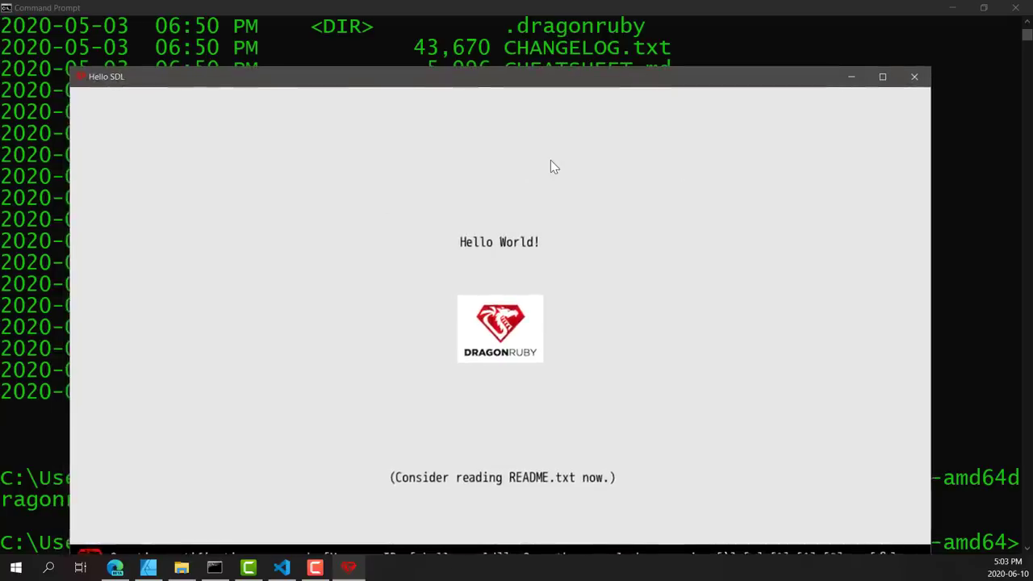
{"action": "mouse_move", "coordinate": [870, 23]}
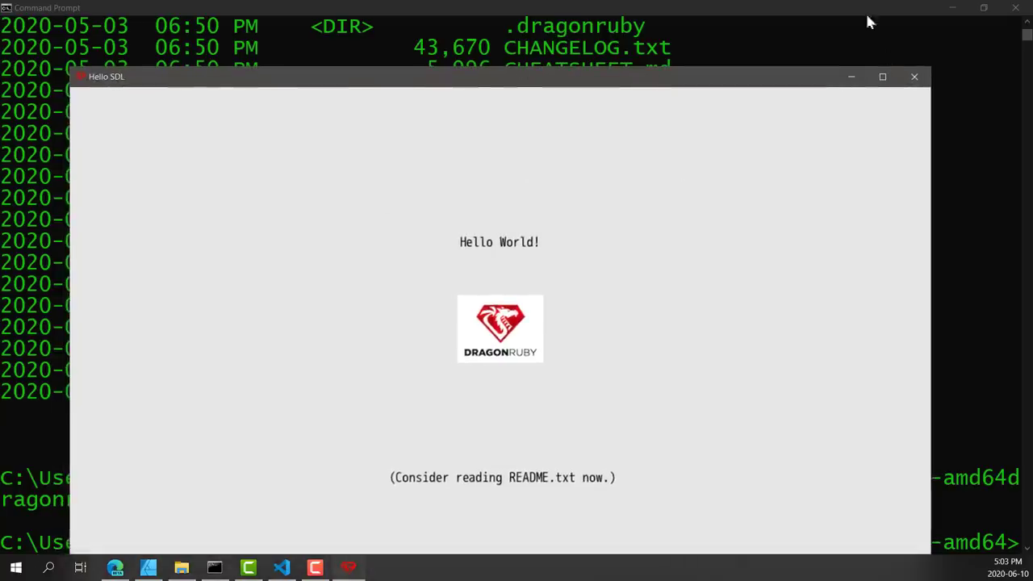
- Maximize the Hello SDL game window to fill the screen
{"action": "left_click", "coordinate": [881, 78]}
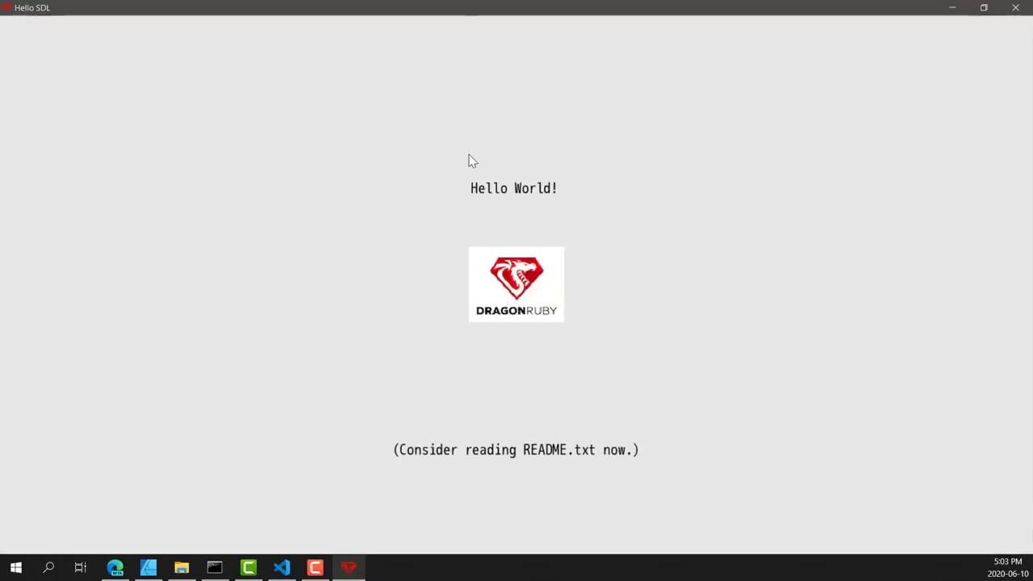
{"action": "mouse_move", "coordinate": [481, 247]}
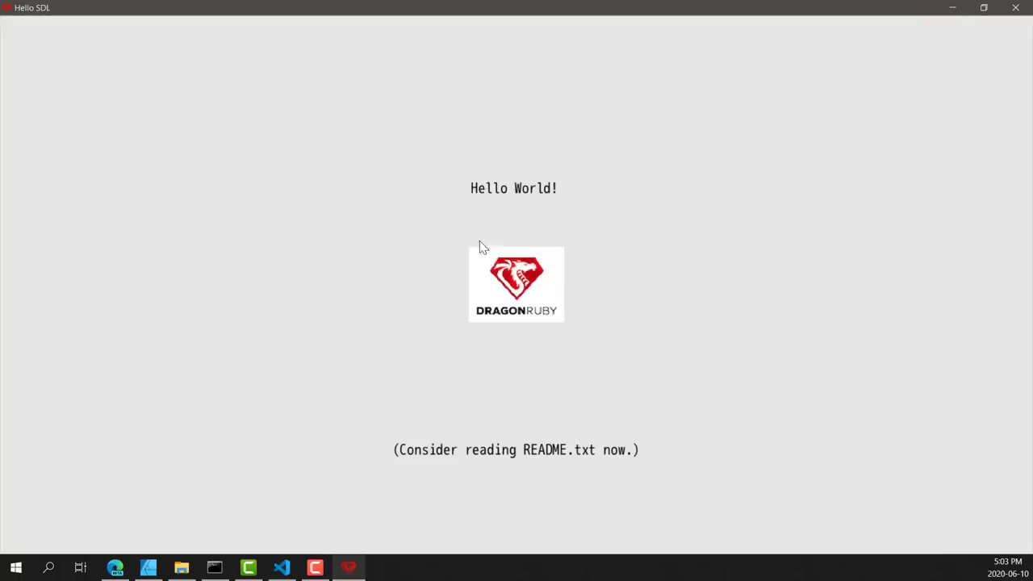
{"action": "mouse_move", "coordinate": [442, 187]}
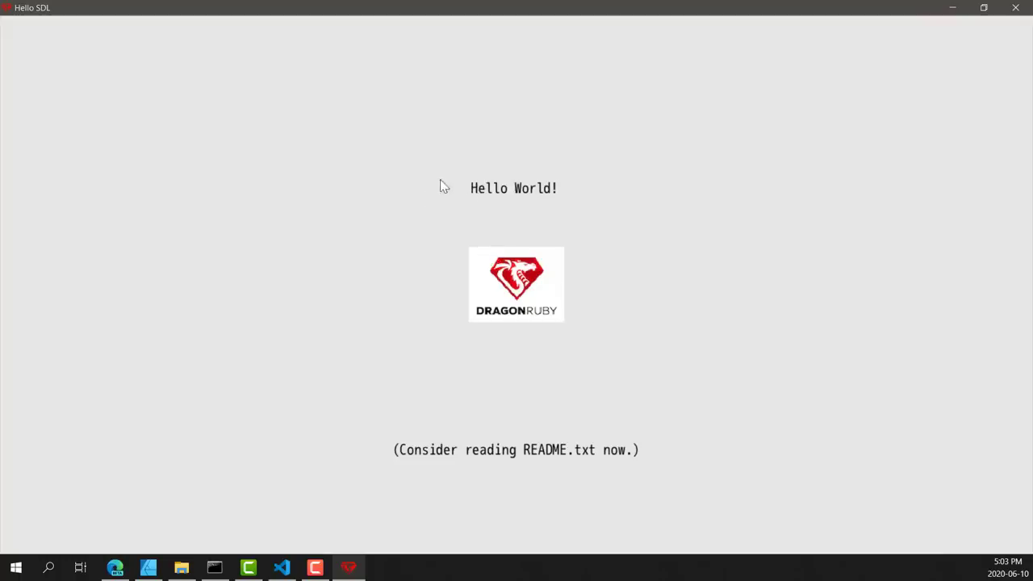
{"action": "mouse_move", "coordinate": [498, 294]}
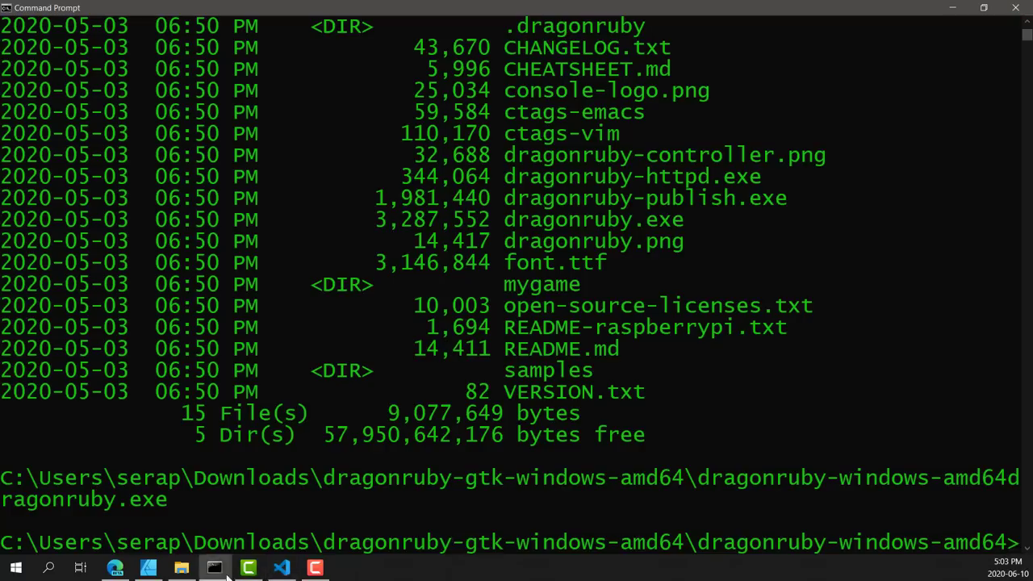
{"action": "mouse_move", "coordinate": [281, 568]}
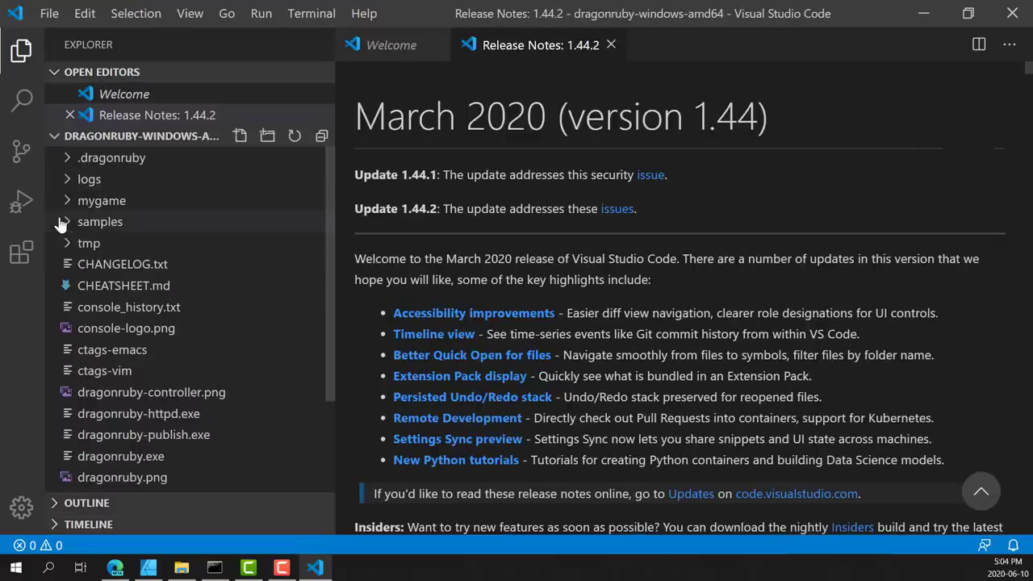
- Expand mygame > app and open main.rb showing the Hello World tick code
{"action": "left_click", "coordinate": [102, 200]}
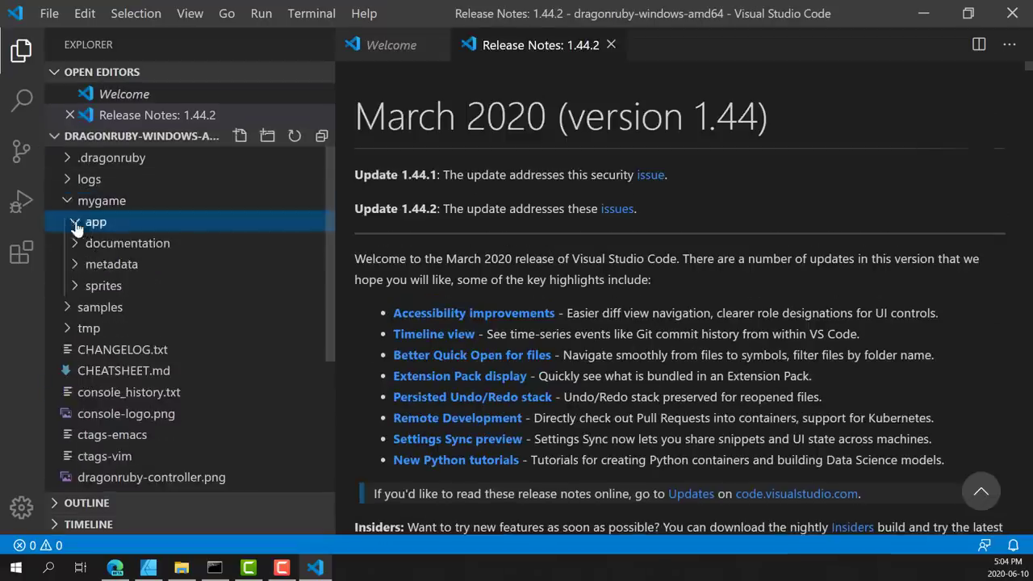
{"action": "left_click", "coordinate": [96, 223]}
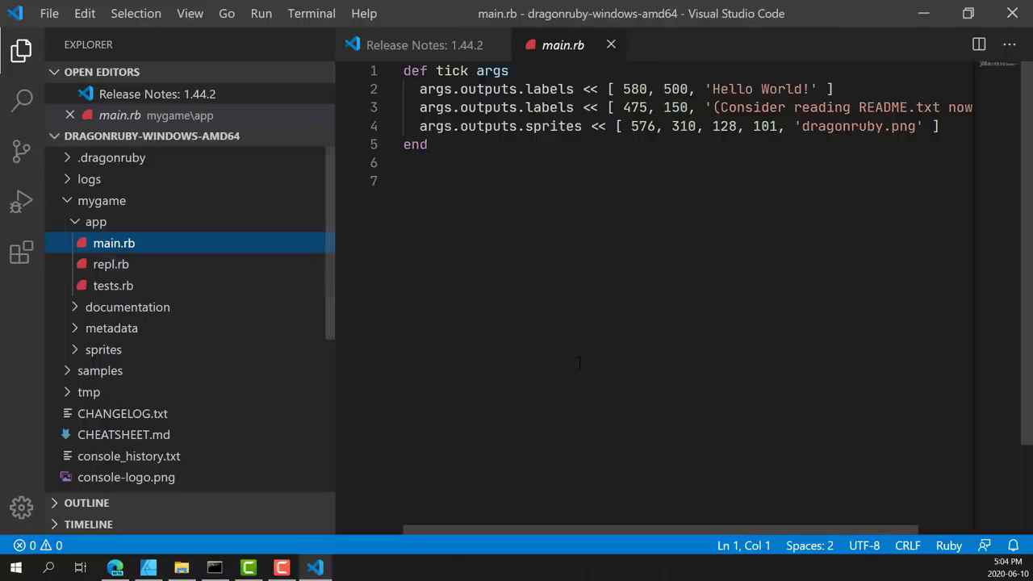
{"action": "left_click", "coordinate": [627, 161]}
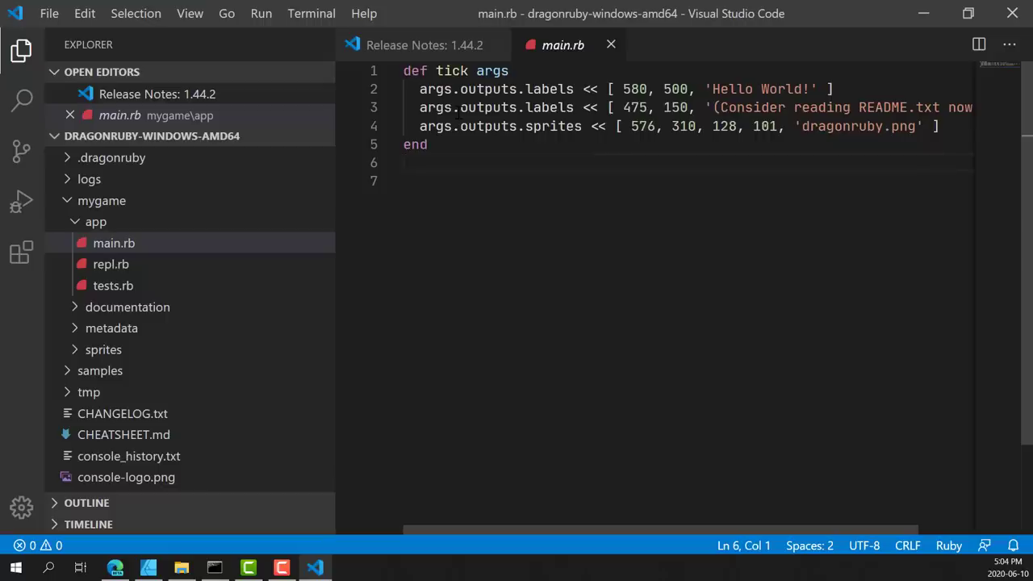
{"action": "mouse_move", "coordinate": [507, 266]}
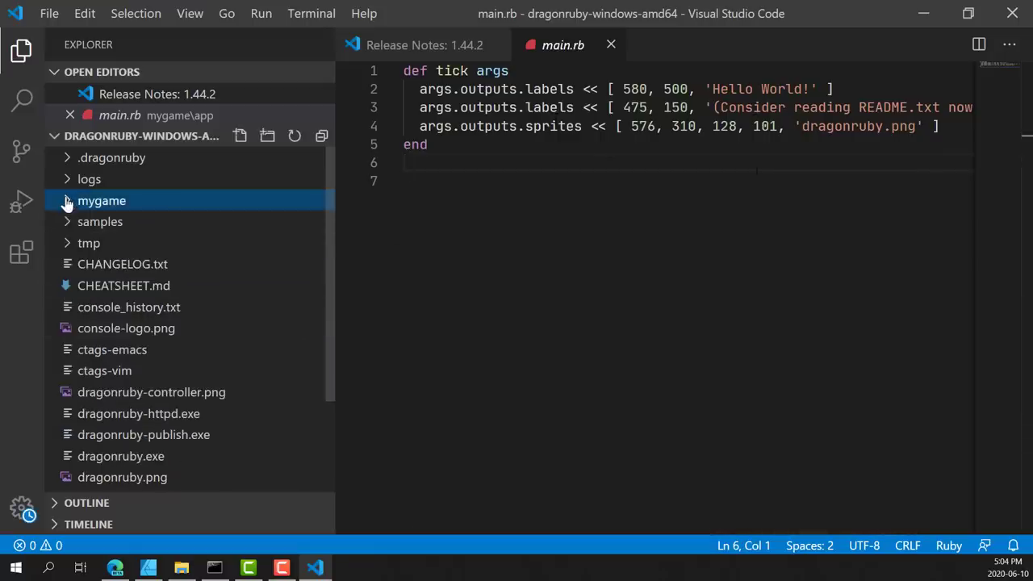
- Browse the samples folder and open 10_save_load_game/app/main.rb, scrolling through it
{"action": "left_click", "coordinate": [100, 221]}
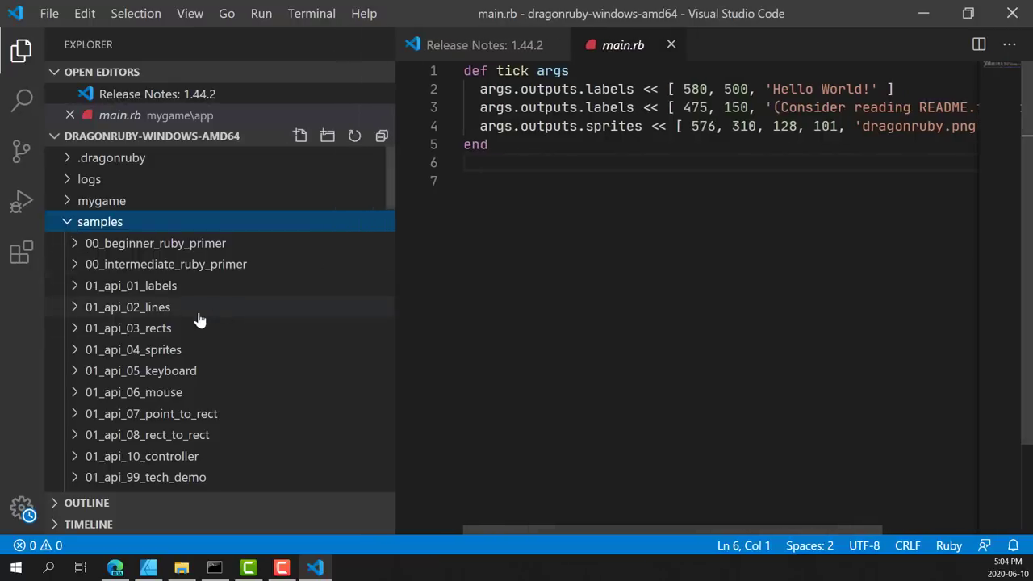
{"action": "scroll", "scroll_direction": "down", "scroll_amount": 3}
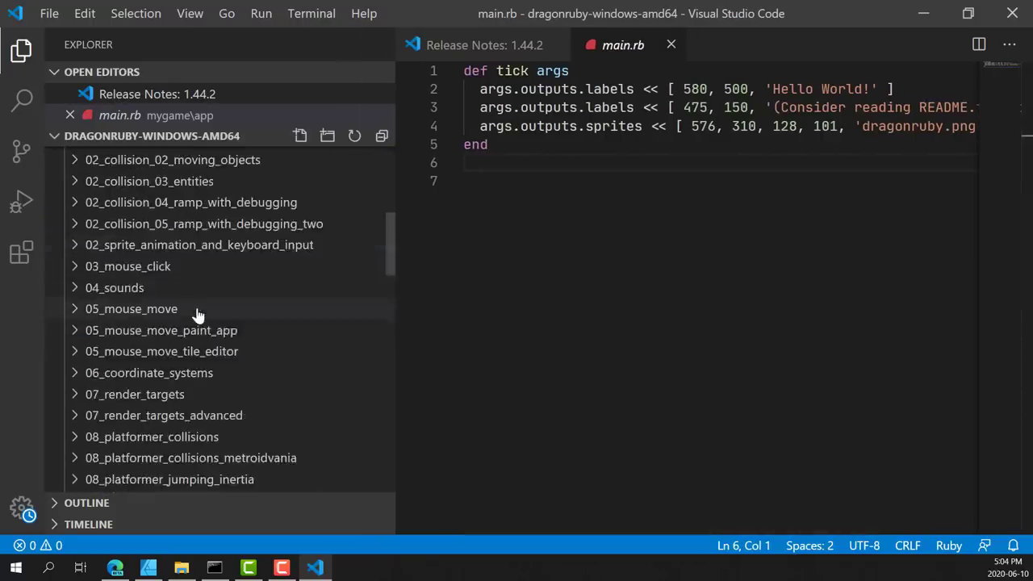
{"action": "scroll", "scroll_direction": "down", "scroll_amount": 3}
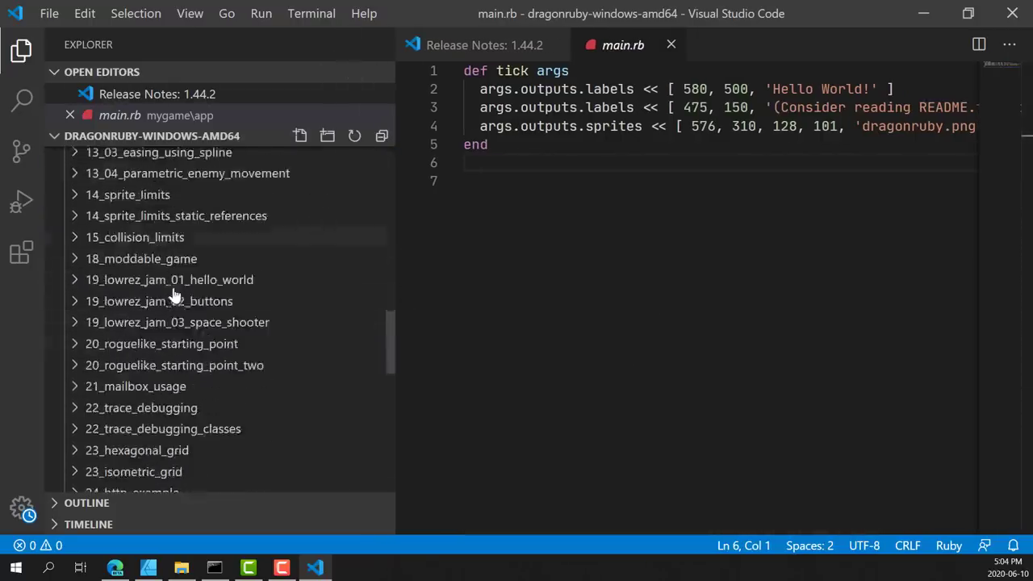
{"action": "scroll", "scroll_direction": "down", "scroll_amount": 3}
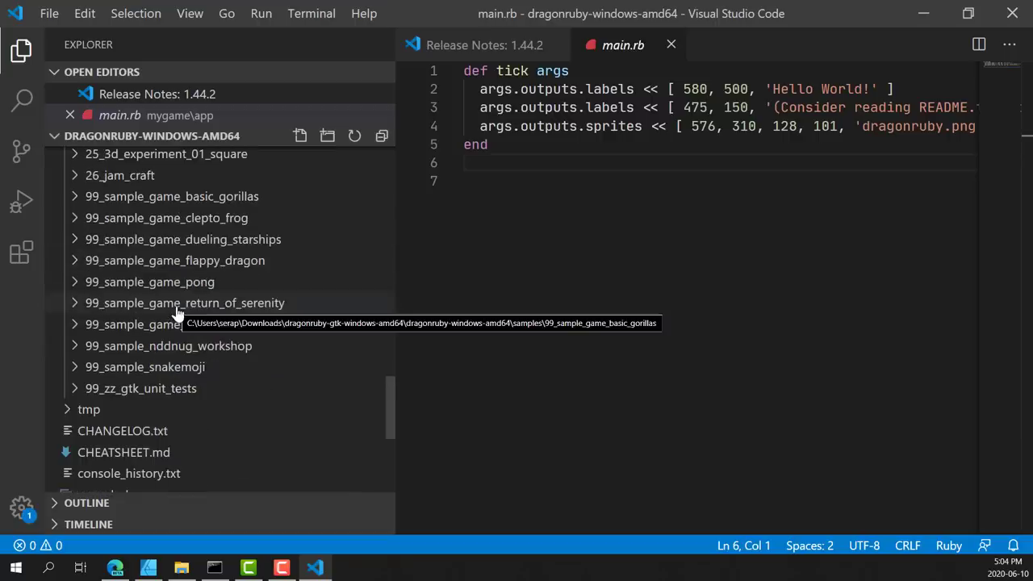
{"action": "scroll", "scroll_direction": "up", "scroll_amount": 3}
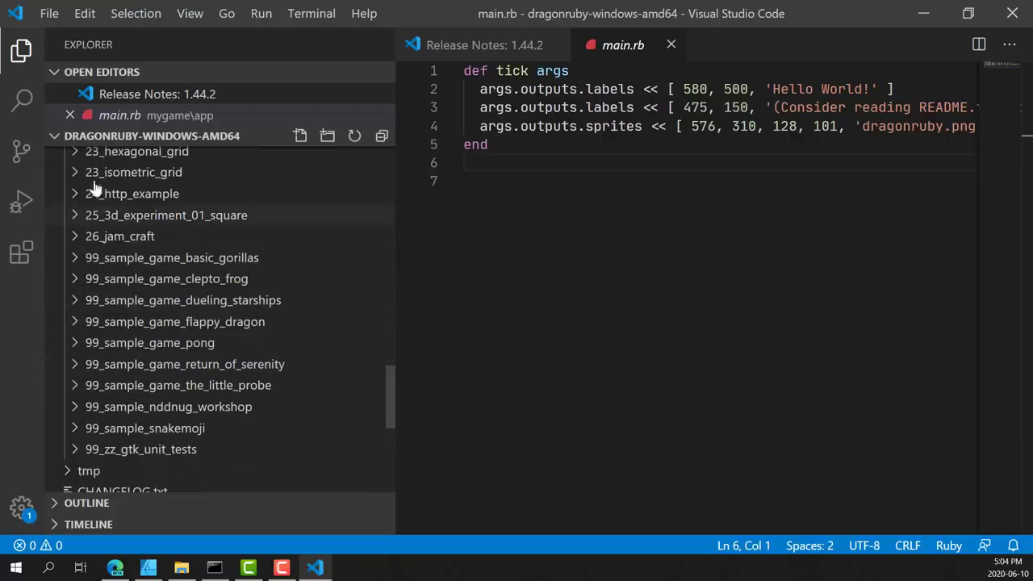
{"action": "scroll", "scroll_direction": "up", "scroll_amount": 3}
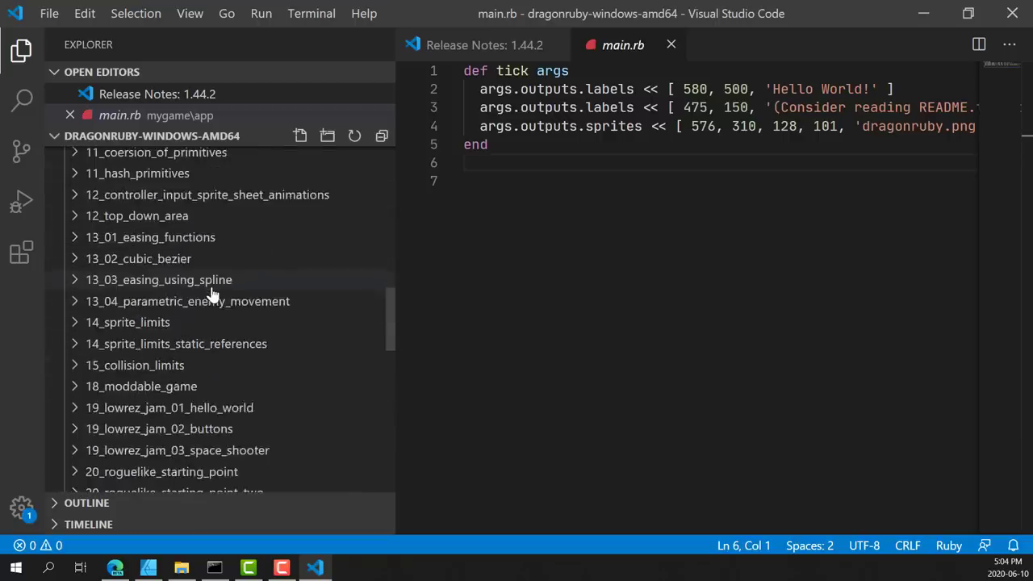
{"action": "left_click", "coordinate": [139, 314]}
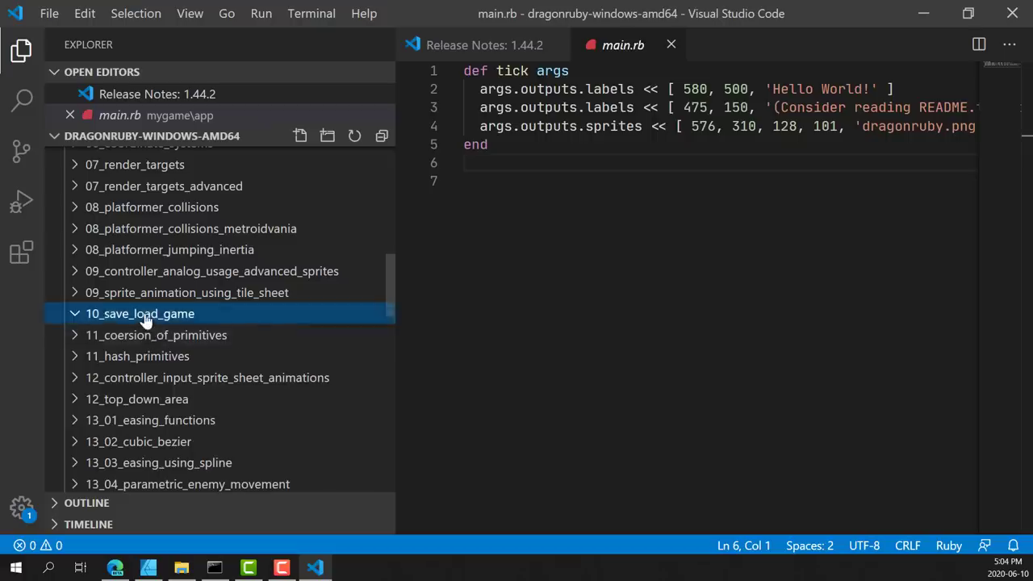
{"action": "left_click", "coordinate": [139, 313]}
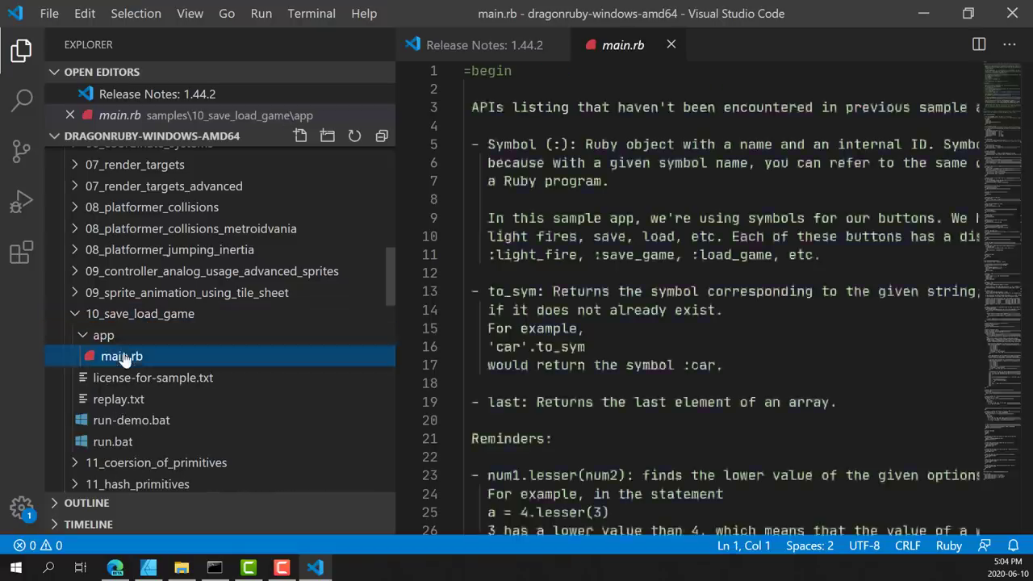
{"action": "scroll", "scroll_direction": "down", "scroll_amount": 3}
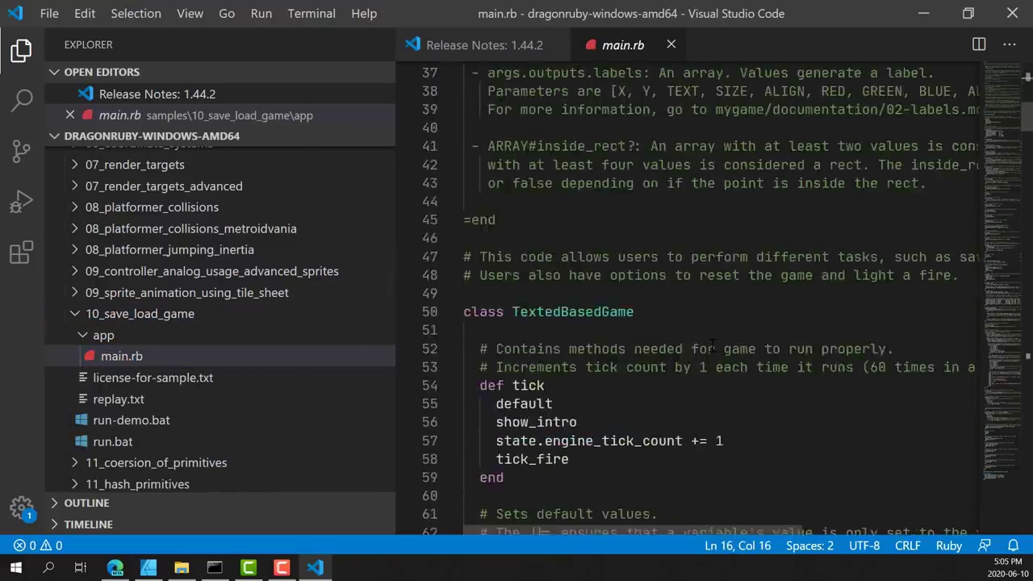
{"action": "scroll", "scroll_direction": "down", "scroll_amount": 3}
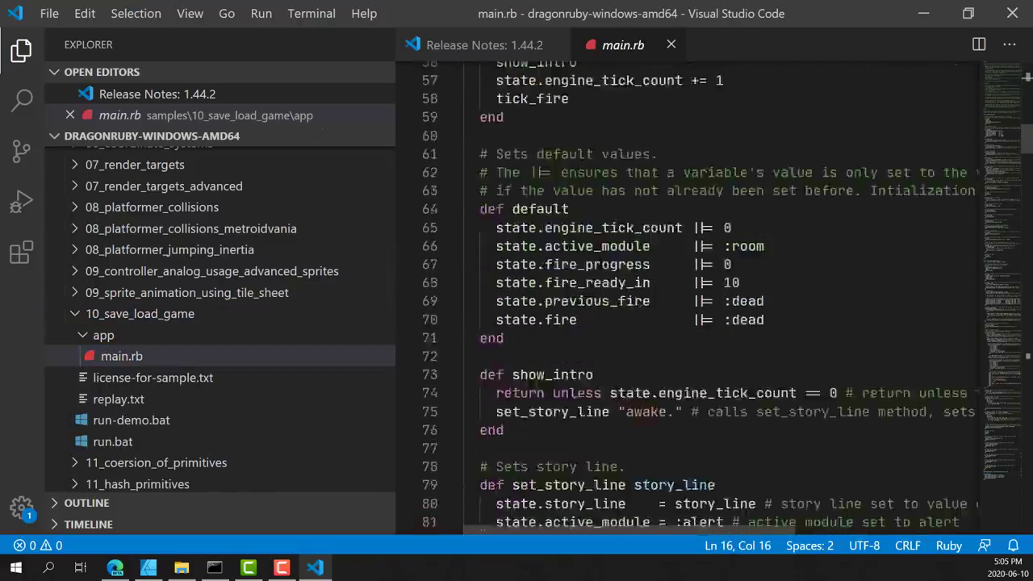
{"action": "scroll", "scroll_direction": "down", "scroll_amount": 3}
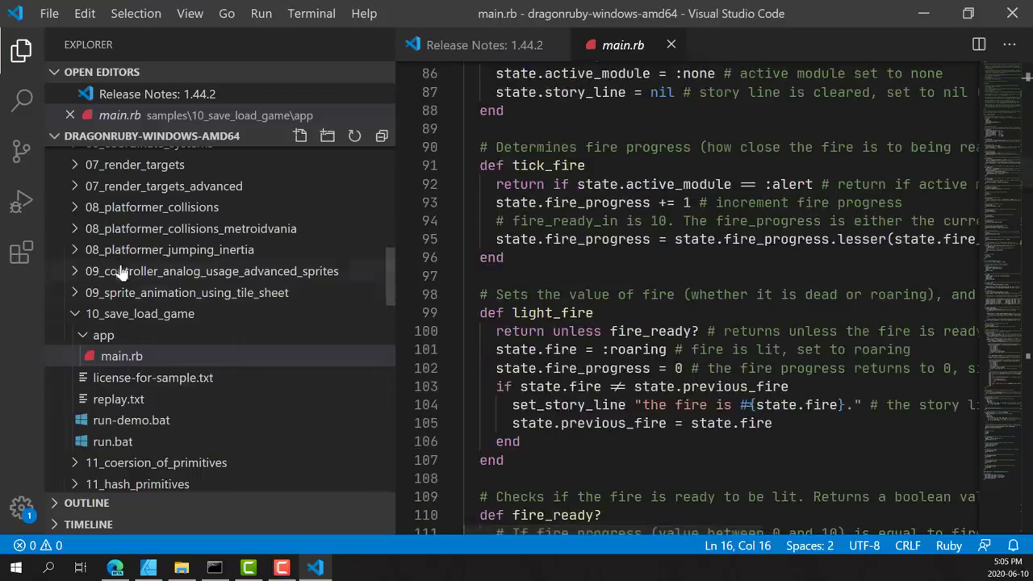
{"action": "mouse_move", "coordinate": [143, 256]}
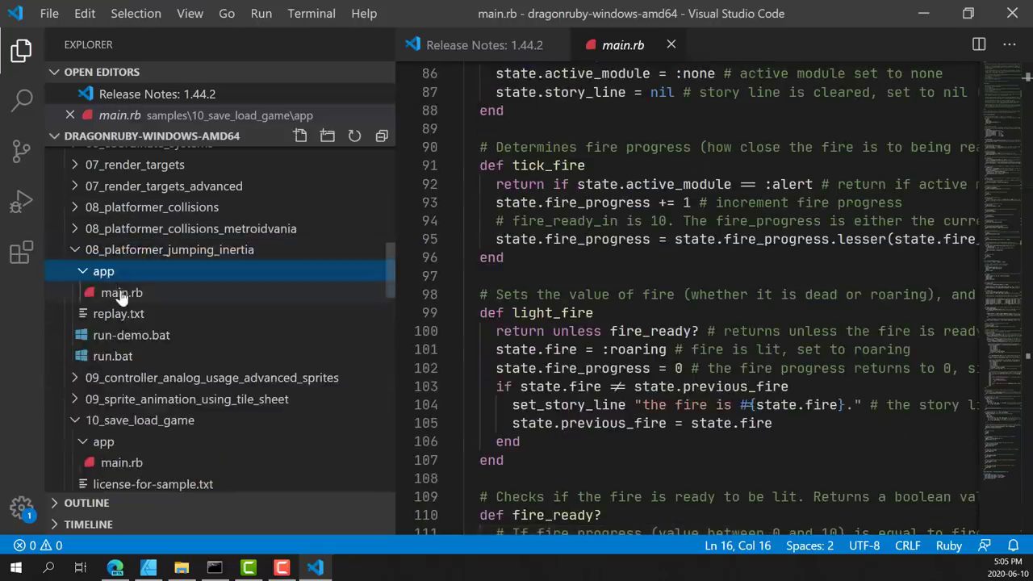
- Open 08_platformer_jumping_inertia's main.rb and scroll to its collision and platform movement code
{"action": "left_click", "coordinate": [122, 292]}
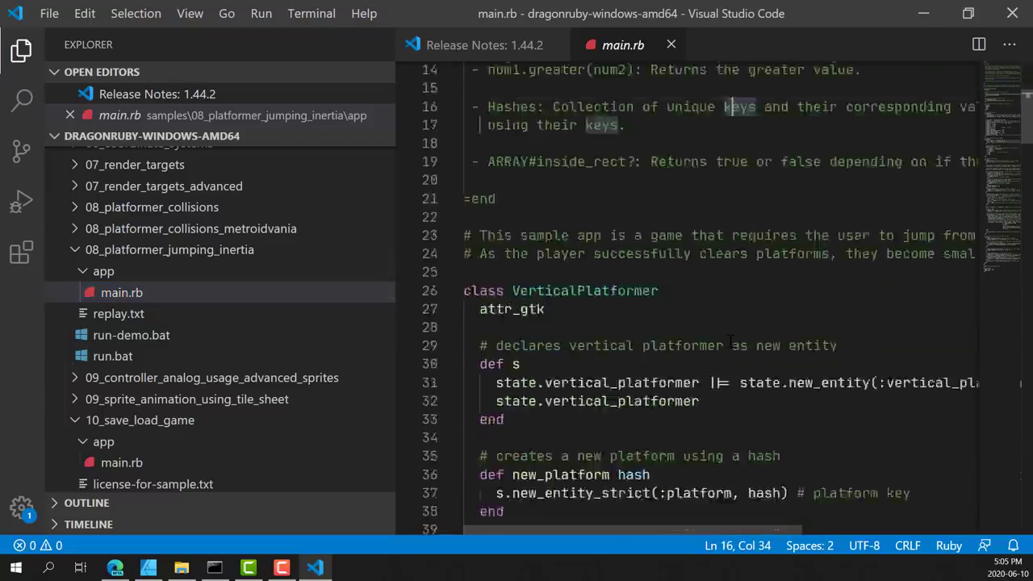
{"action": "scroll", "scroll_direction": "down", "scroll_amount": 3}
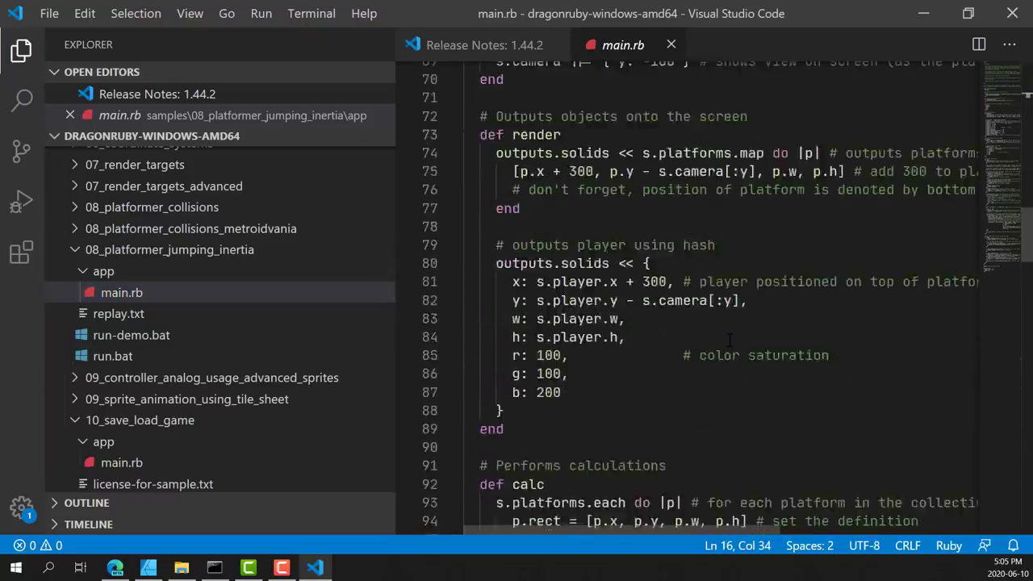
{"action": "scroll", "scroll_direction": "down", "scroll_amount": 3}
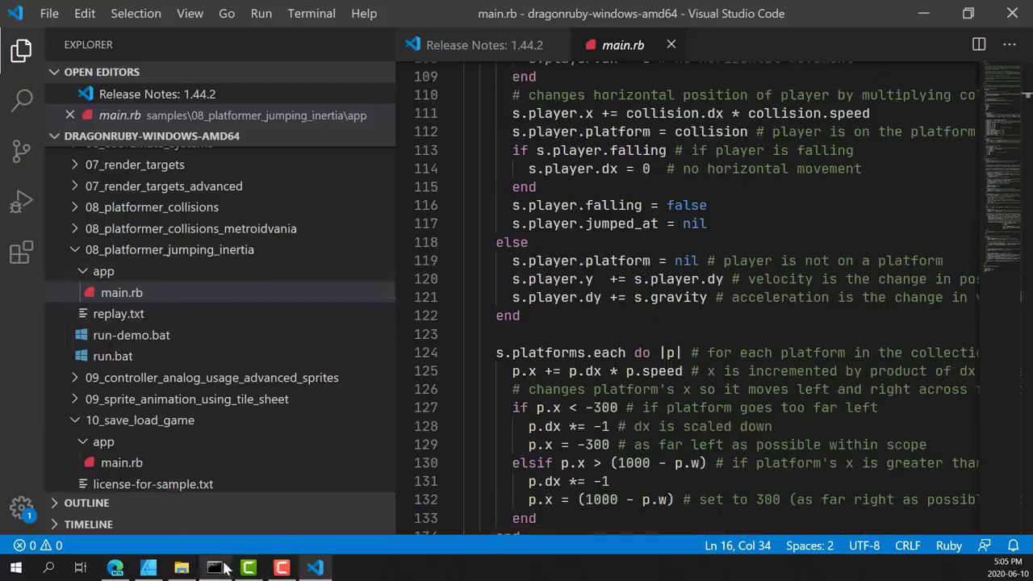
- Enter dragonruby.exe samples\08_platformer_jumping_inertia in Command Prompt, checking the sample name in the editor
{"action": "left_click", "coordinate": [213, 568]}
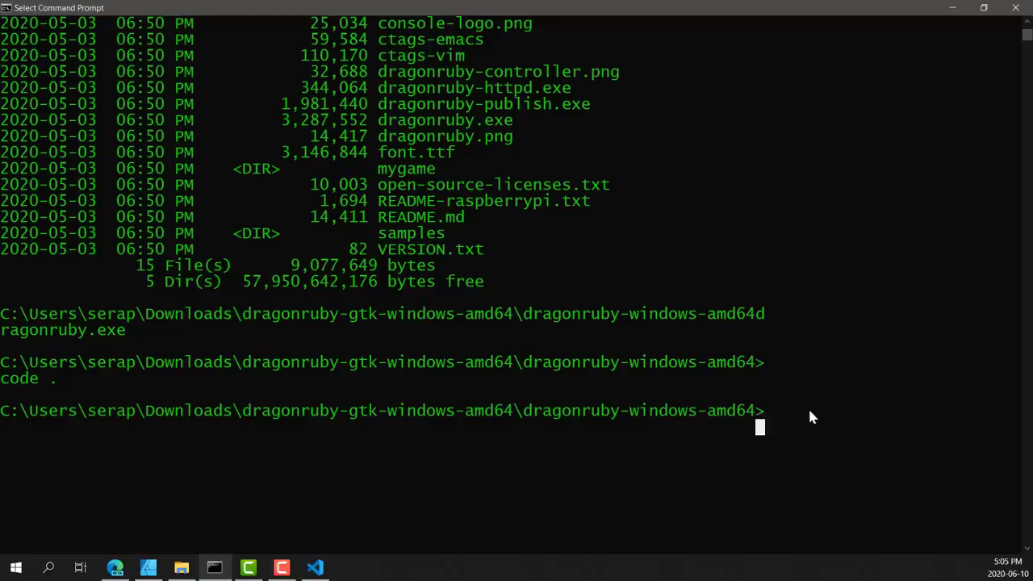
{"action": "type", "text": "dragonruby.exe"}
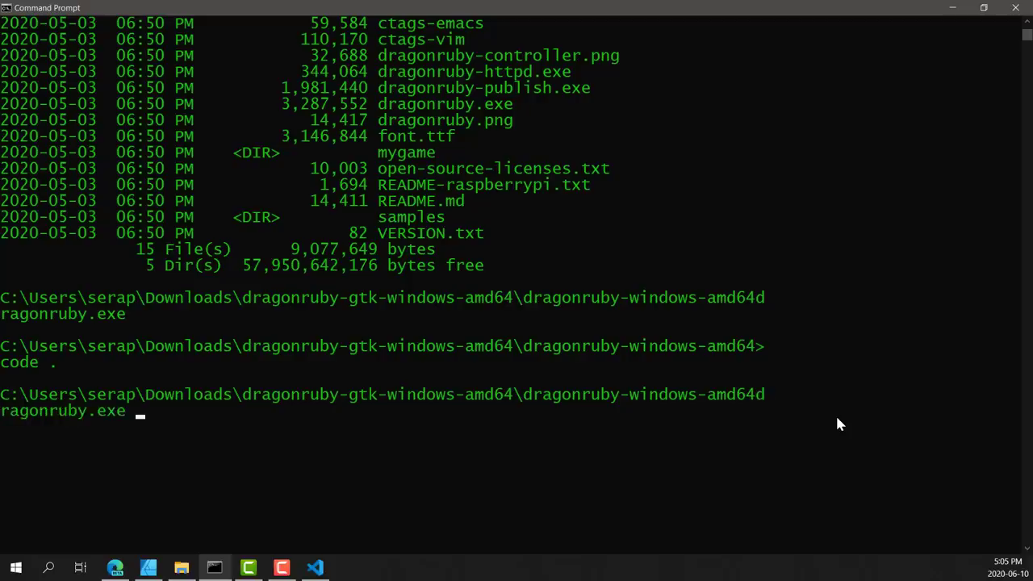
{"action": "type", "text": "samples"}
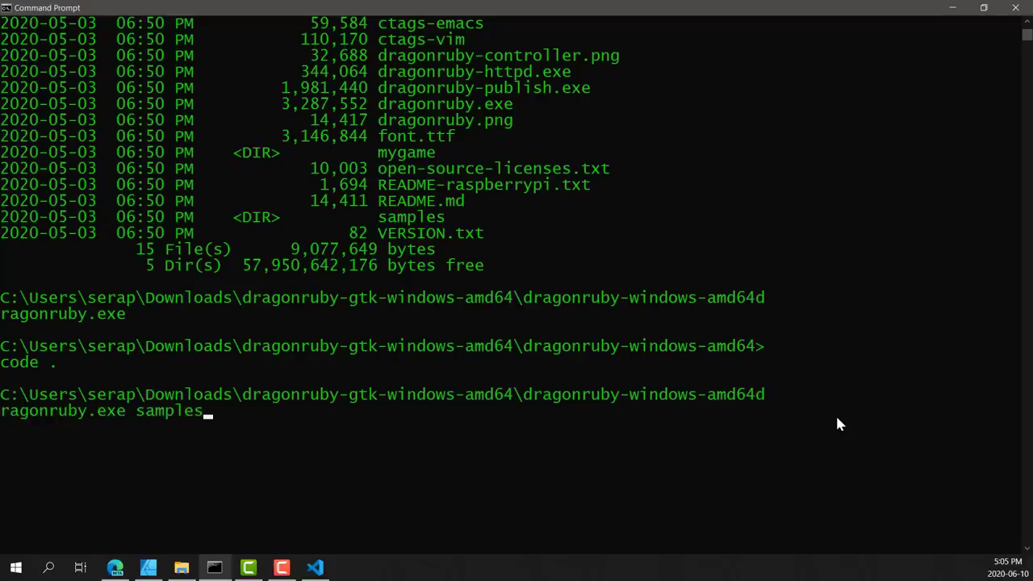
{"action": "type", "text": "\\"}
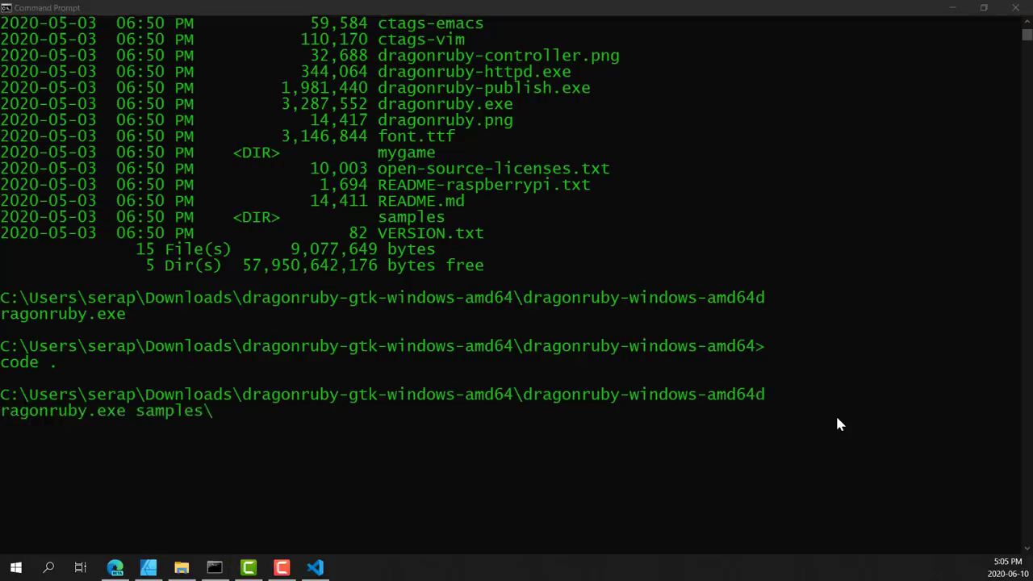
{"action": "left_click", "coordinate": [315, 568]}
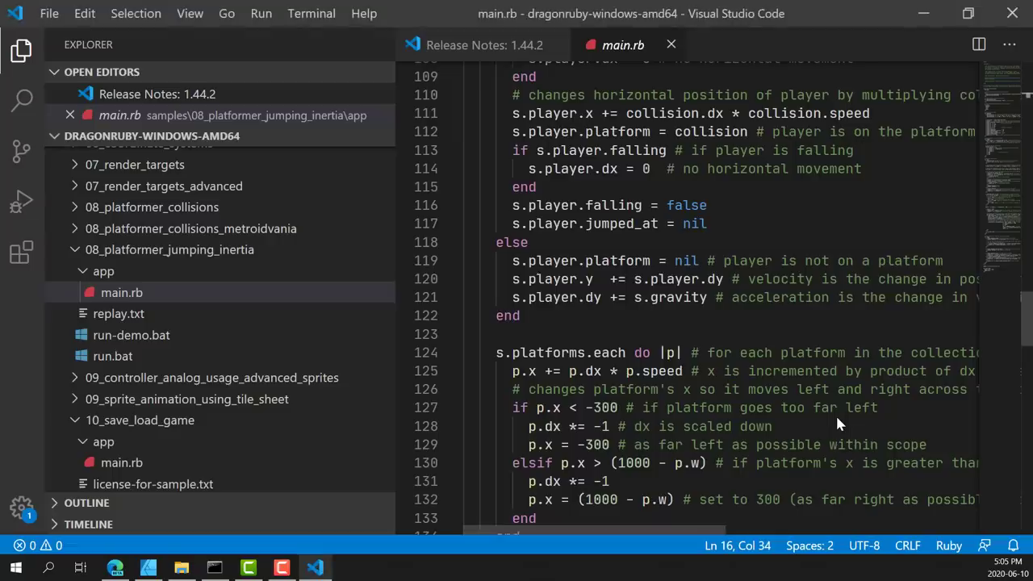
{"action": "left_click", "coordinate": [213, 568]}
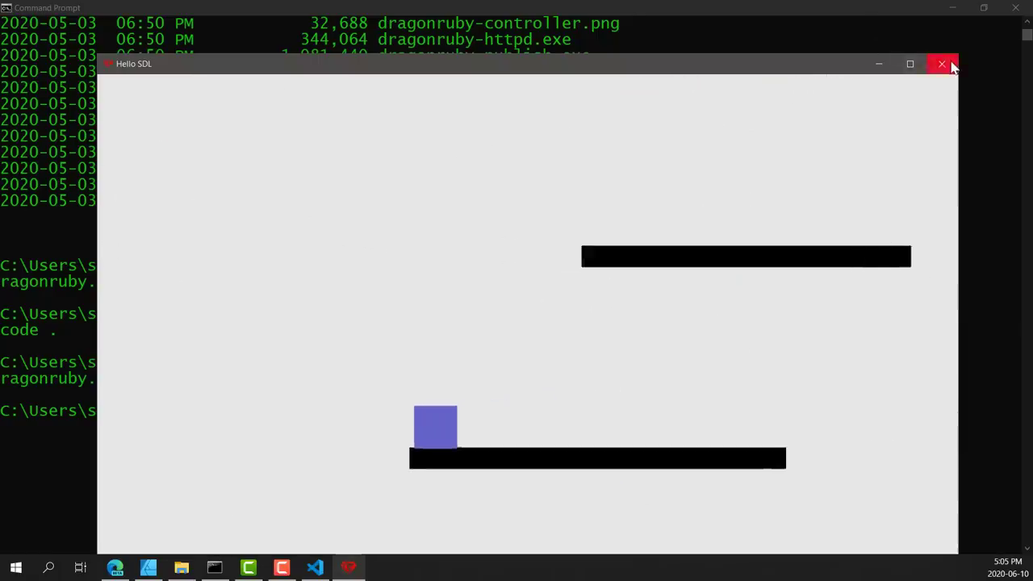
- Close the running platformer game window after trying it
{"action": "left_click", "coordinate": [943, 64]}
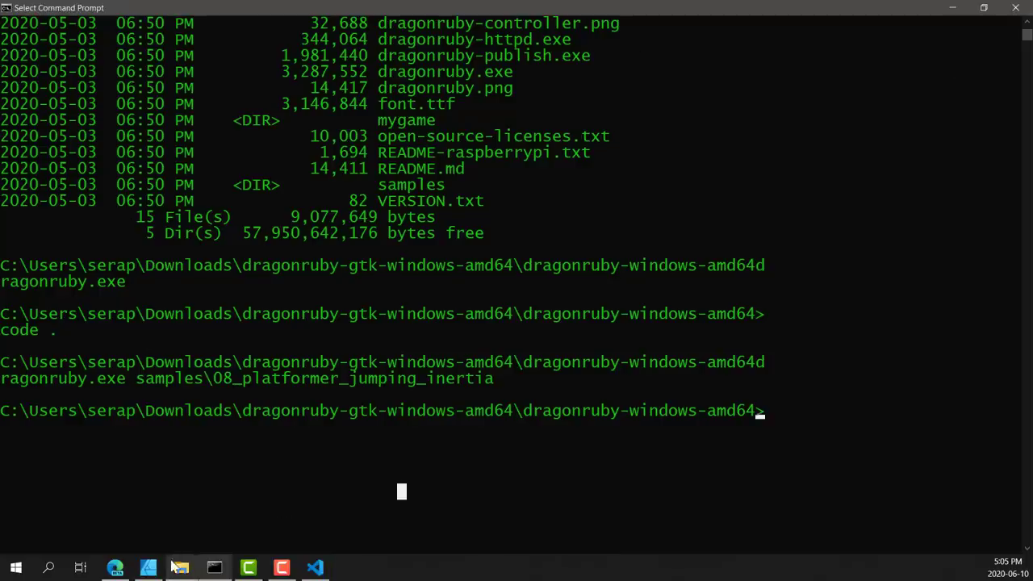
{"action": "mouse_move", "coordinate": [281, 568]}
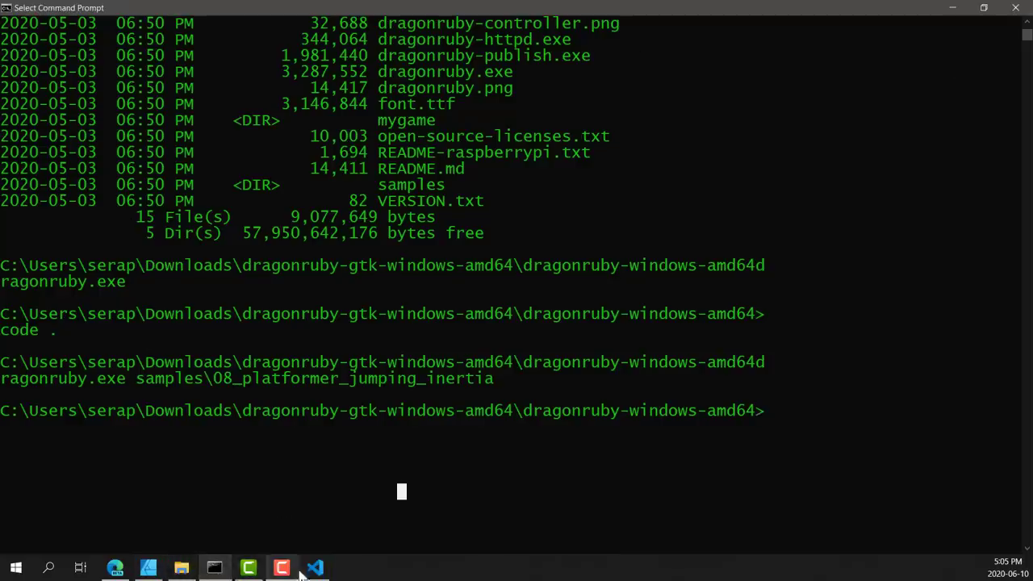
- Run dragonruby.exe samples\99_sample_game_dueling_starships from Command Prompt
{"action": "left_click", "coordinate": [315, 568]}
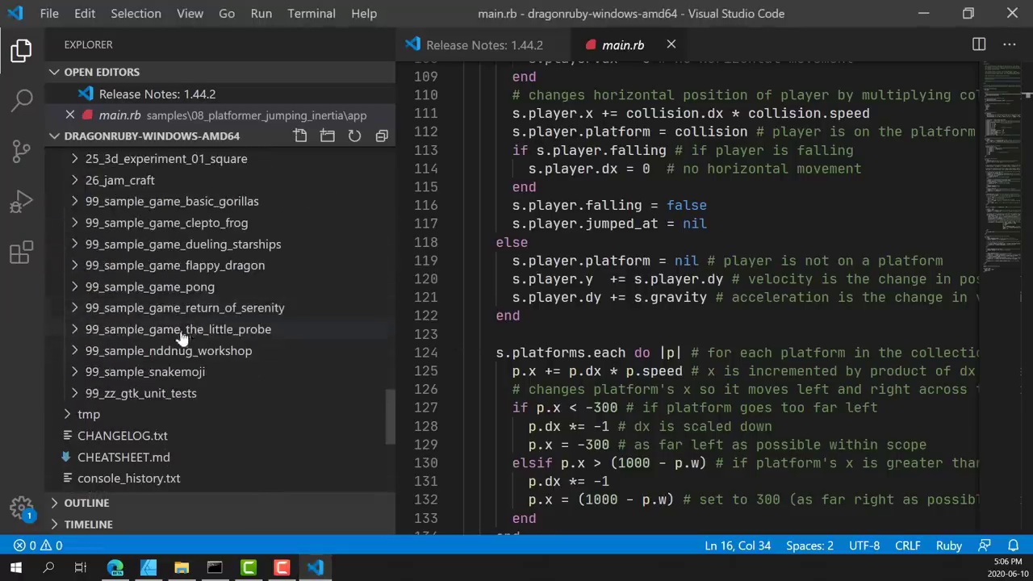
{"action": "mouse_move", "coordinate": [190, 351]}
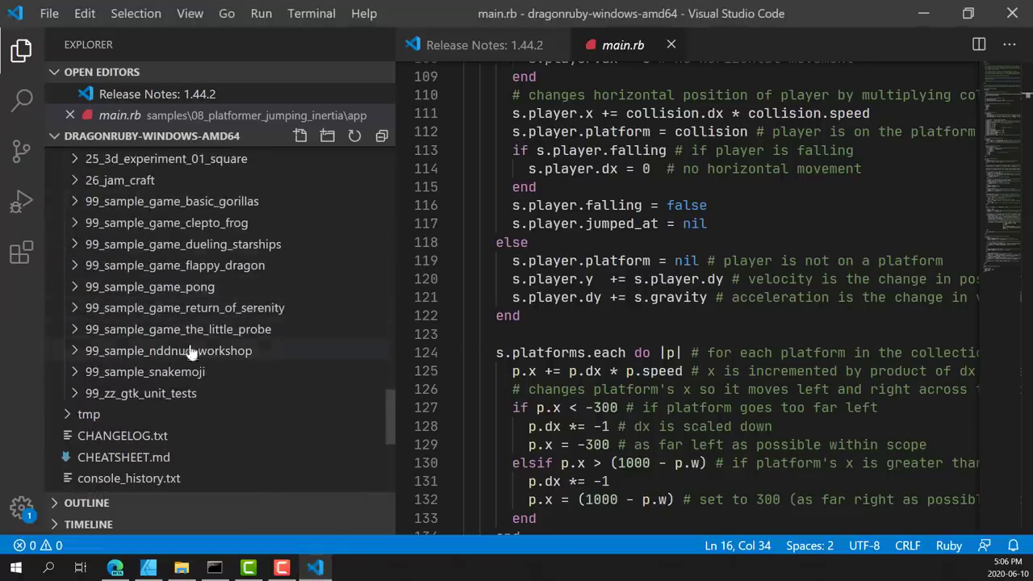
{"action": "mouse_move", "coordinate": [184, 277]}
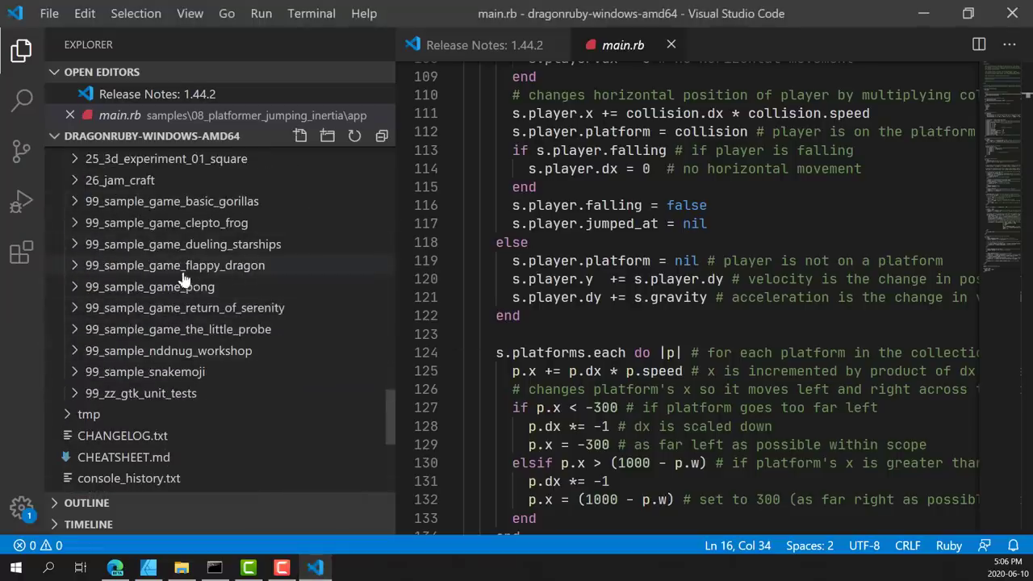
{"action": "mouse_move", "coordinate": [363, 463]}
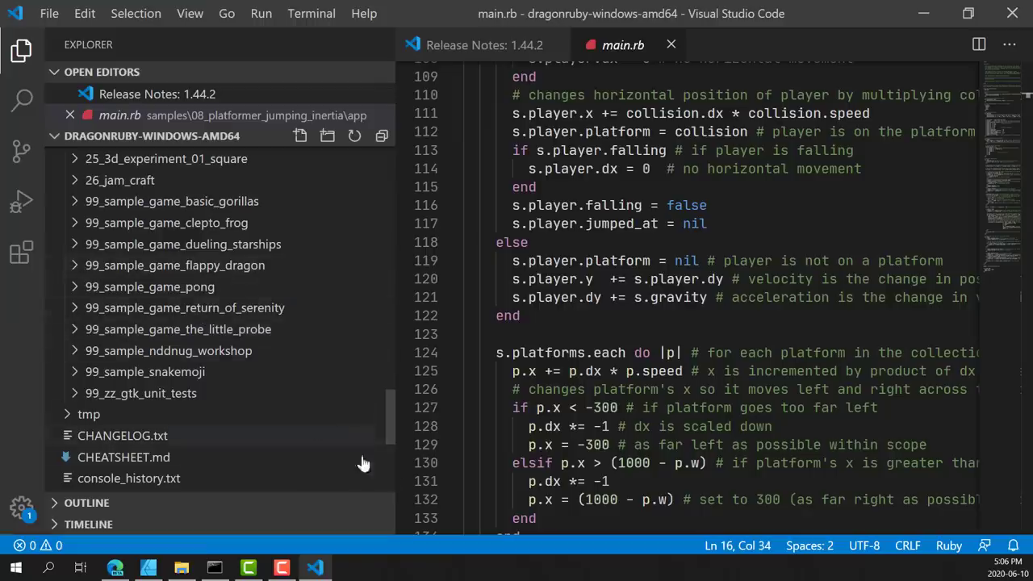
{"action": "left_click", "coordinate": [213, 568]}
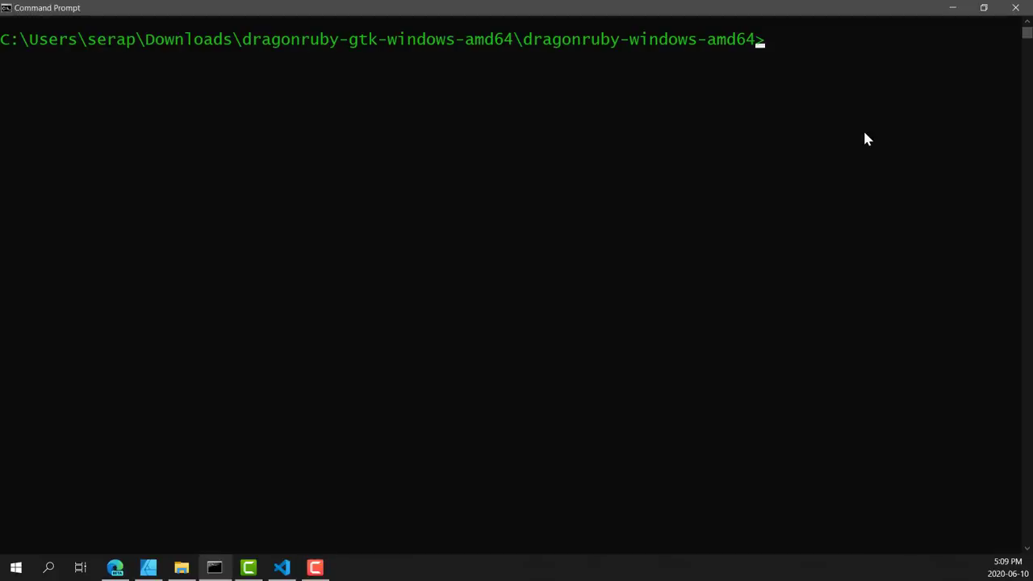
{"action": "type", "text": "dragonruby.exe"}
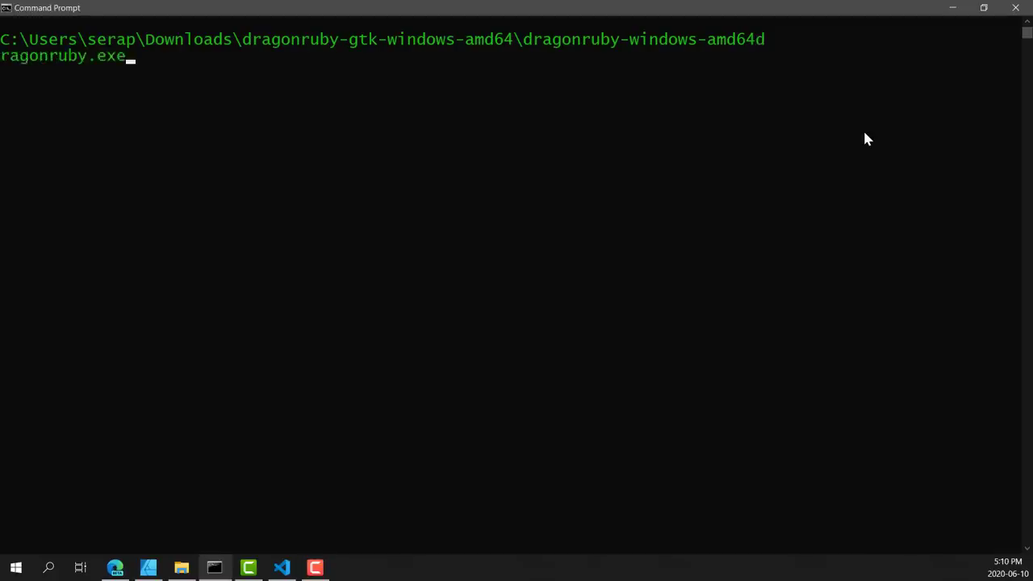
{"action": "type", "text": "samples\\99"}
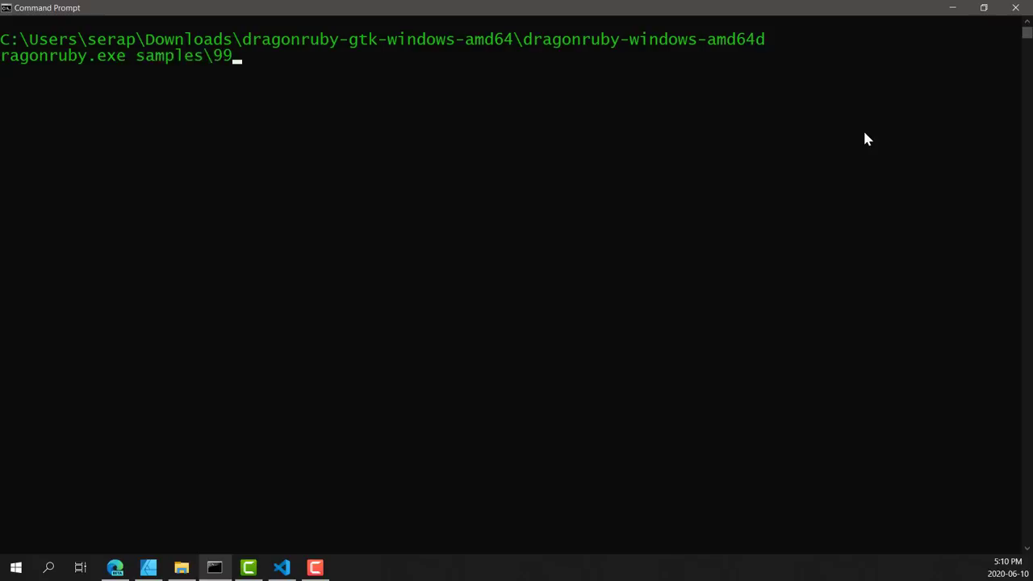
{"action": "type", "text": "_sample_game_dueling_starships"}
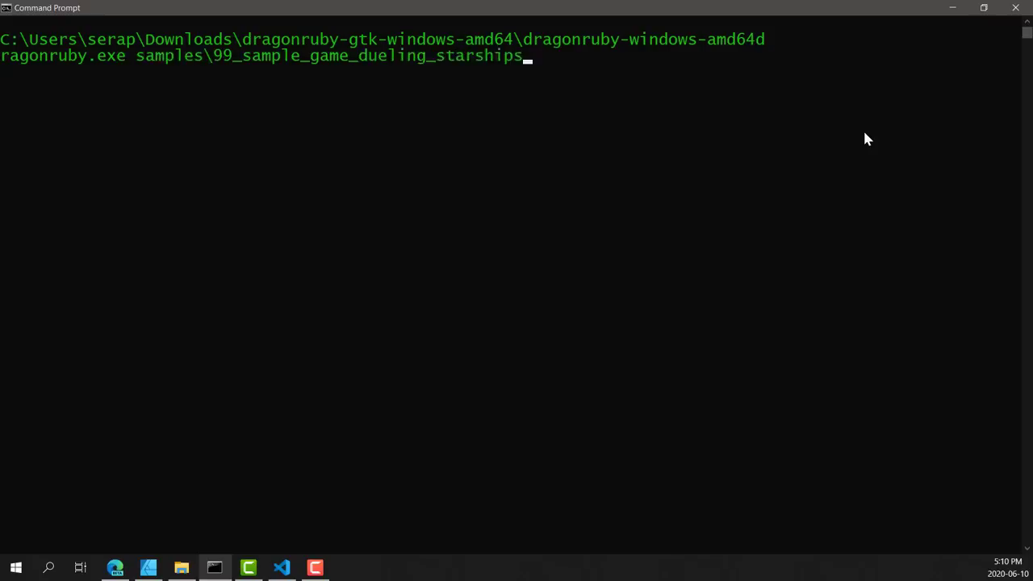
{"action": "key", "text": "Return"}
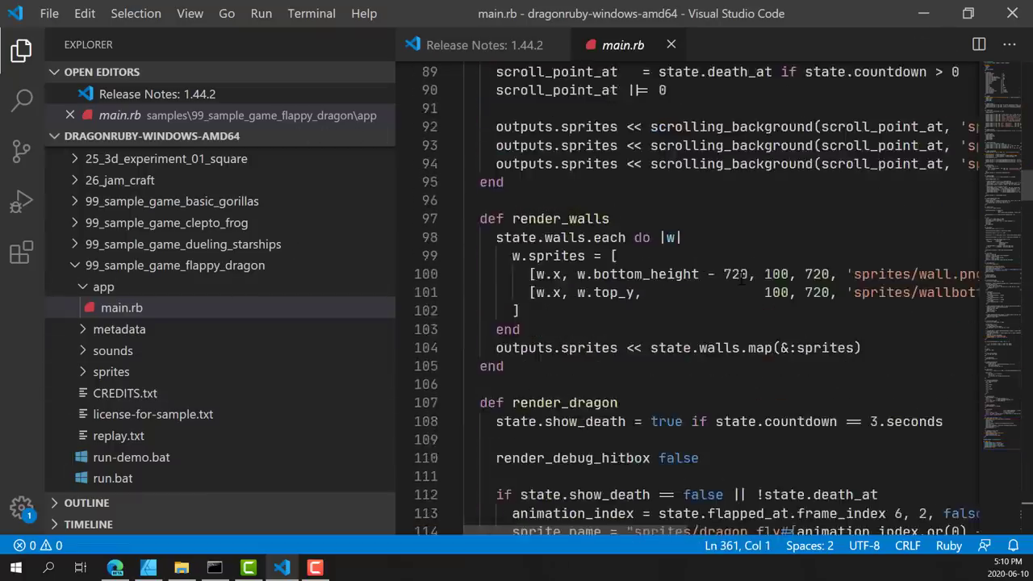
{"action": "scroll", "scroll_direction": "up", "scroll_amount": 3}
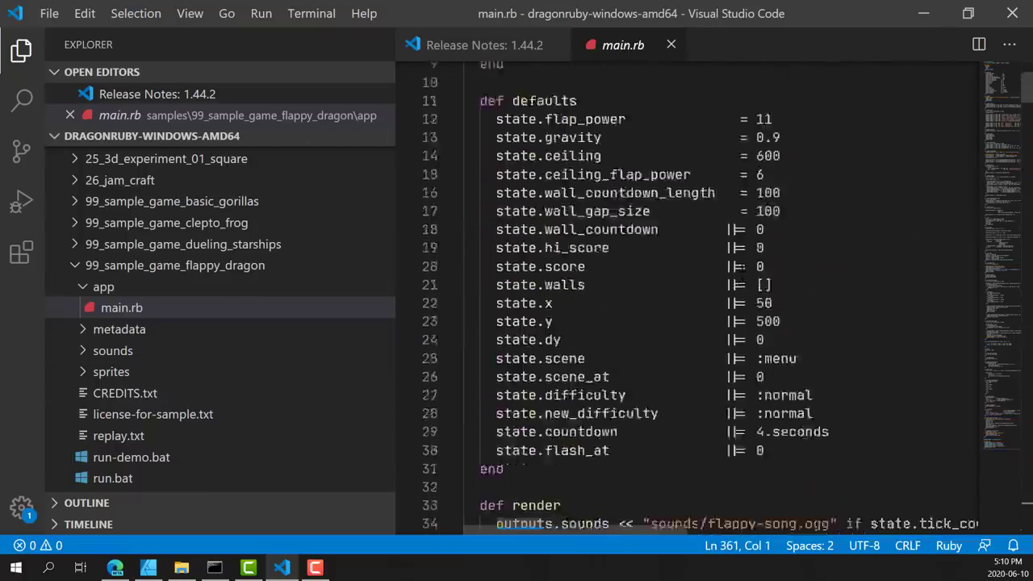
{"action": "scroll", "scroll_direction": "down", "scroll_amount": 3}
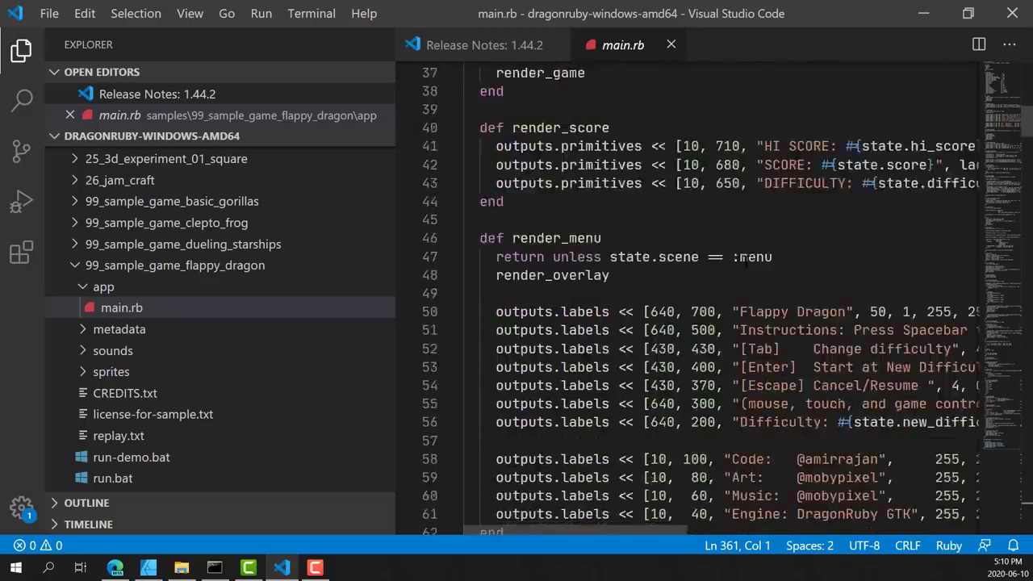
{"action": "scroll", "scroll_direction": "down", "scroll_amount": 3}
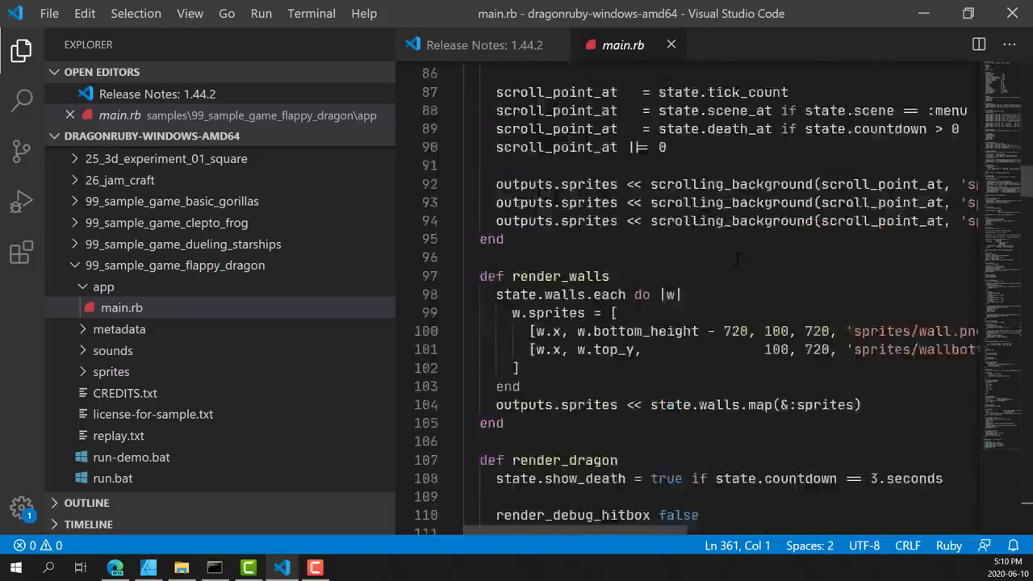
{"action": "scroll", "scroll_direction": "down", "scroll_amount": 3}
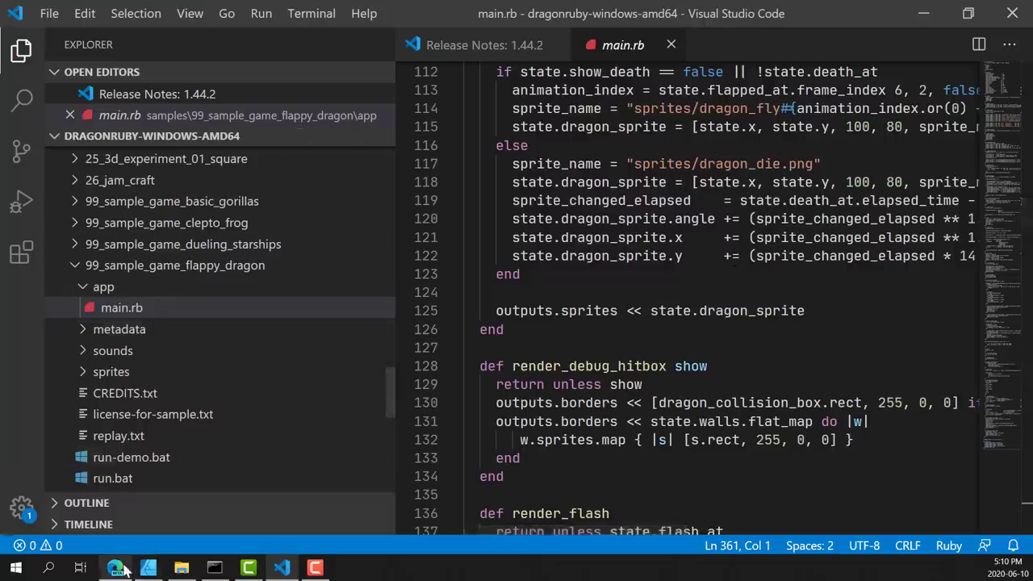
{"action": "left_click", "coordinate": [116, 568]}
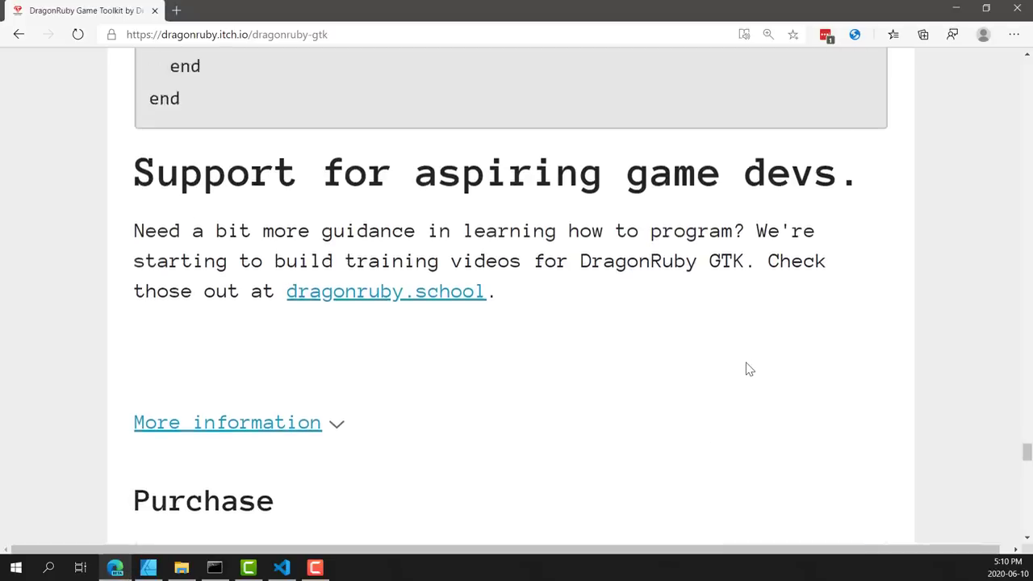
{"action": "scroll", "scroll_direction": "up", "scroll_amount": 3}
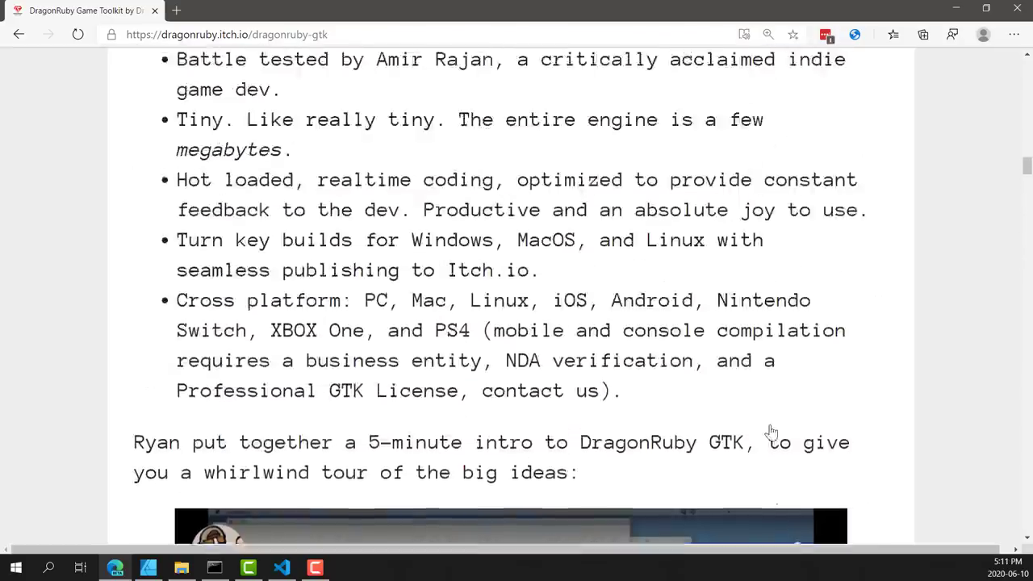
{"action": "scroll", "scroll_direction": "up", "scroll_amount": 3}
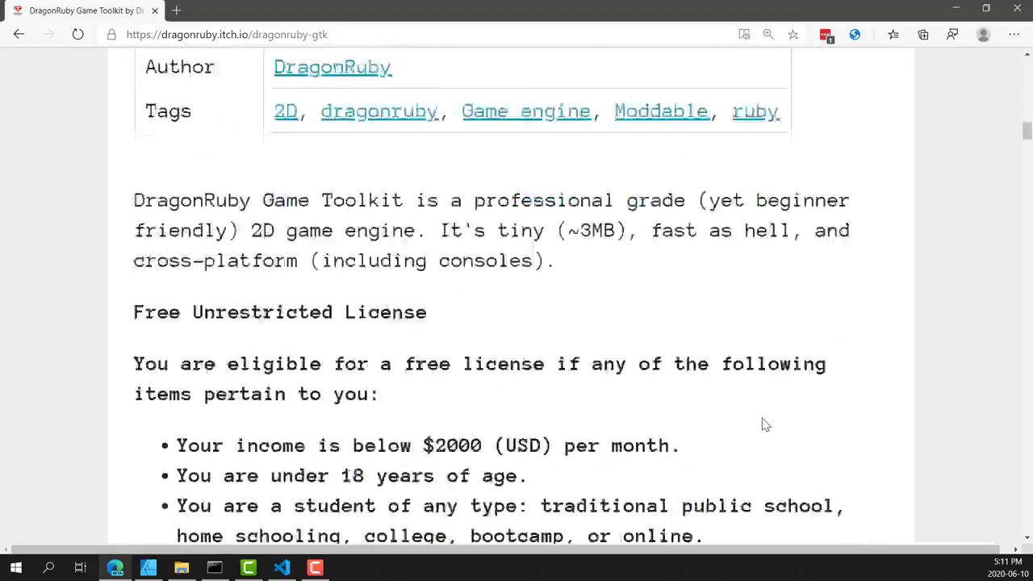
{"action": "scroll", "scroll_direction": "up", "scroll_amount": 3}
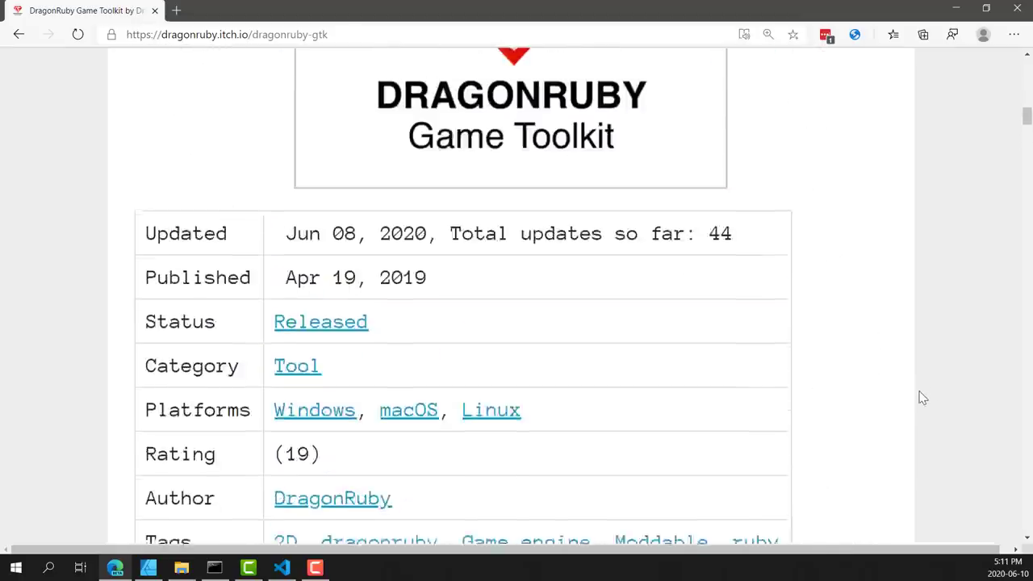
{"action": "scroll", "scroll_direction": "up", "scroll_amount": 3}
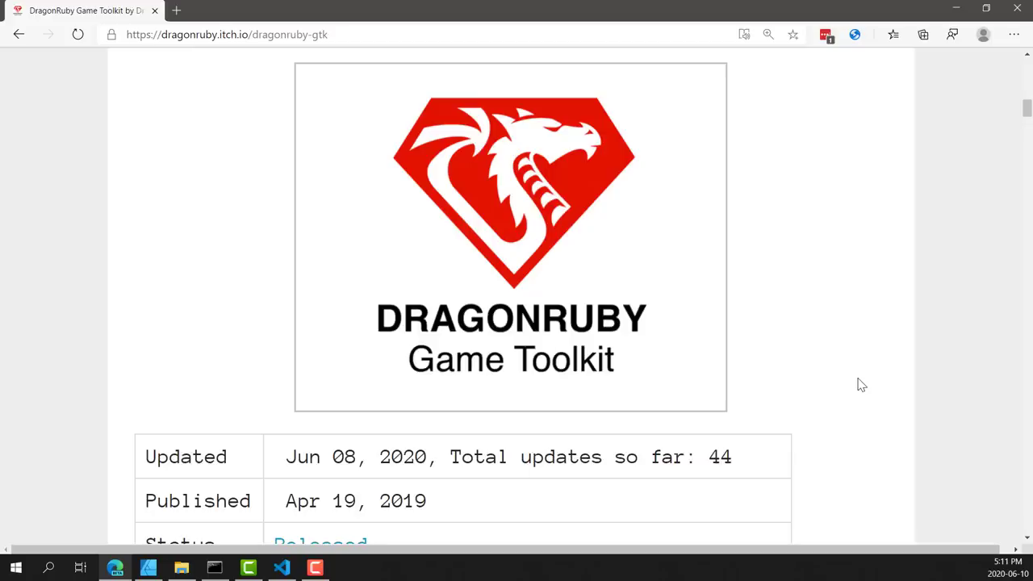
{"action": "scroll", "scroll_direction": "down", "scroll_amount": 3}
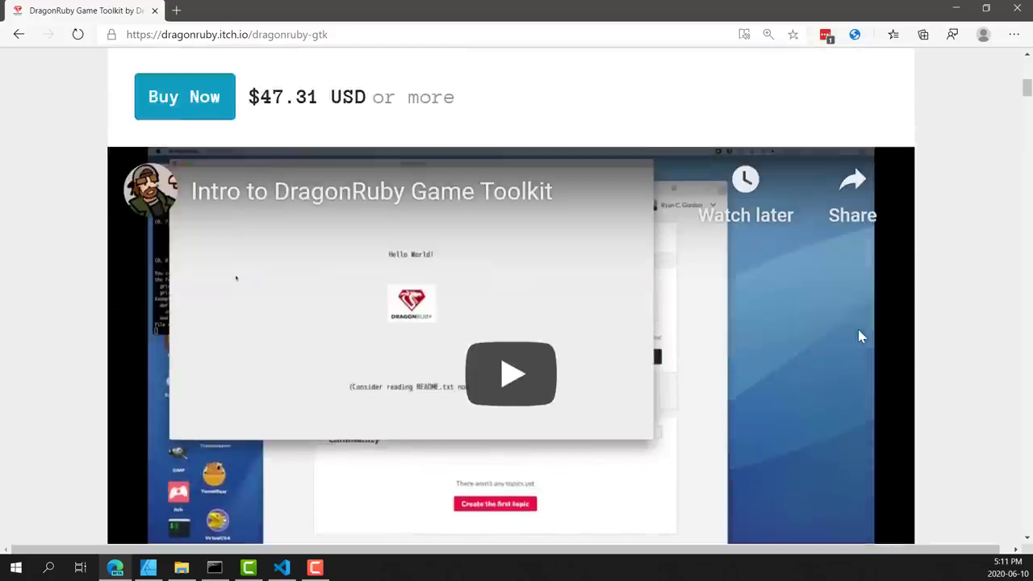
{"action": "scroll", "scroll_direction": "down", "scroll_amount": 3}
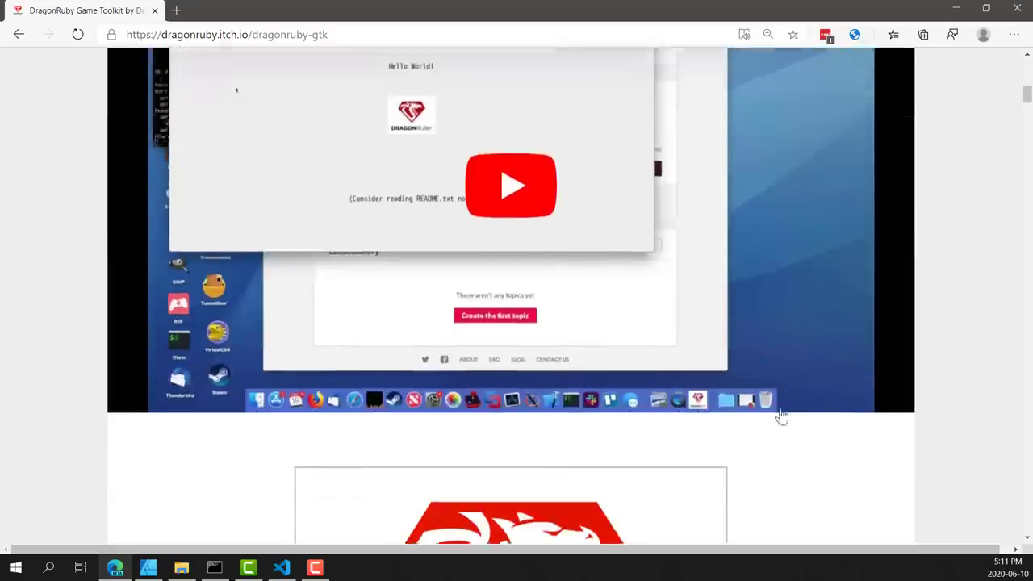
{"action": "scroll", "scroll_direction": "up", "scroll_amount": 3}
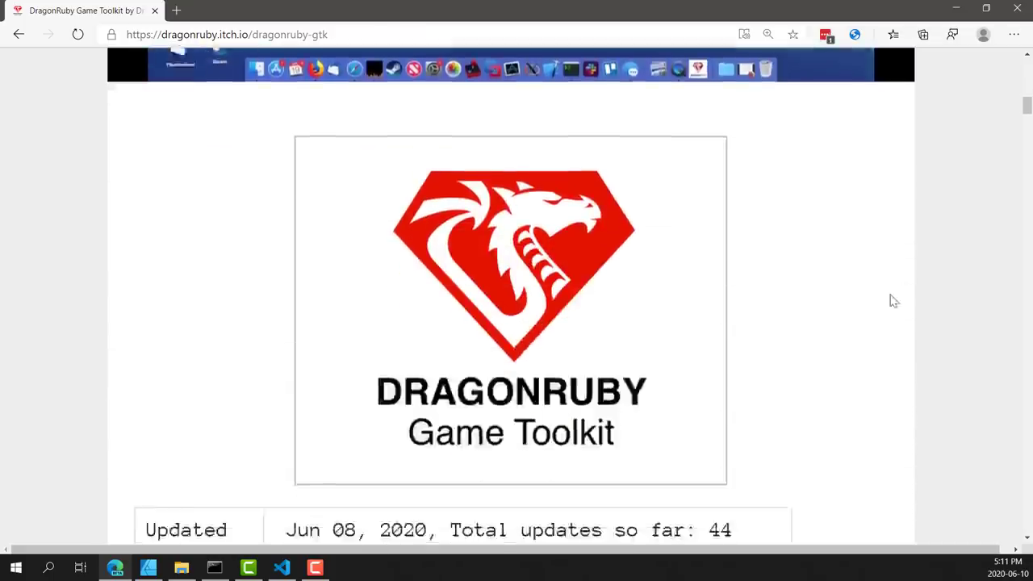
{"action": "scroll", "scroll_direction": "down", "scroll_amount": 3}
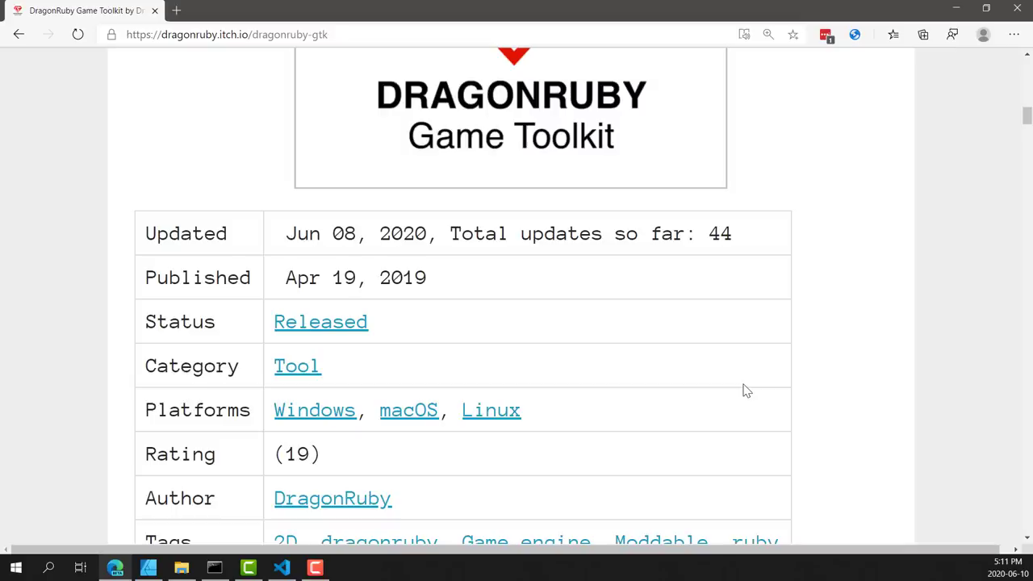
{"action": "scroll", "scroll_direction": "down", "scroll_amount": 3}
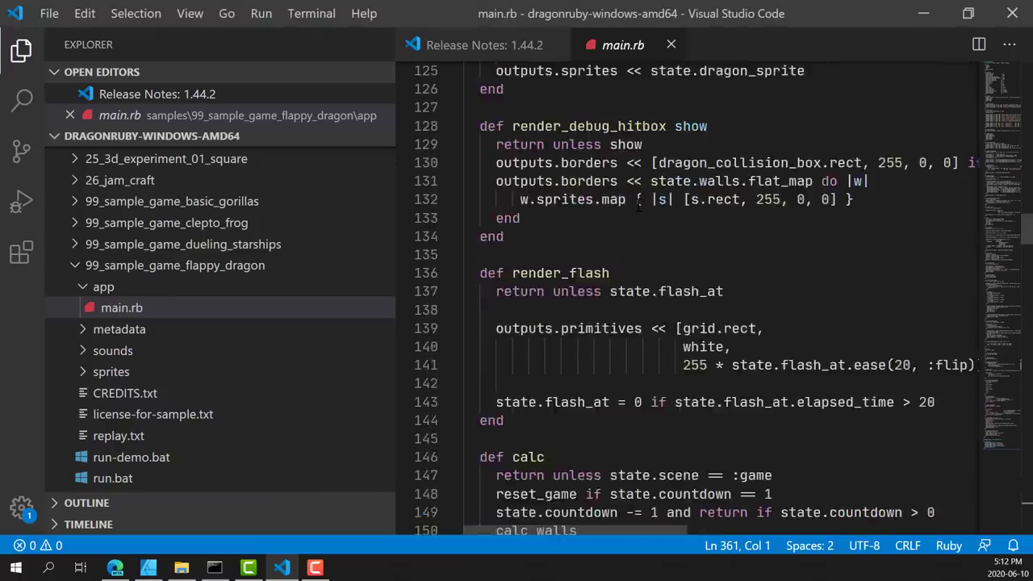
{"action": "scroll", "scroll_direction": "down", "scroll_amount": 3}
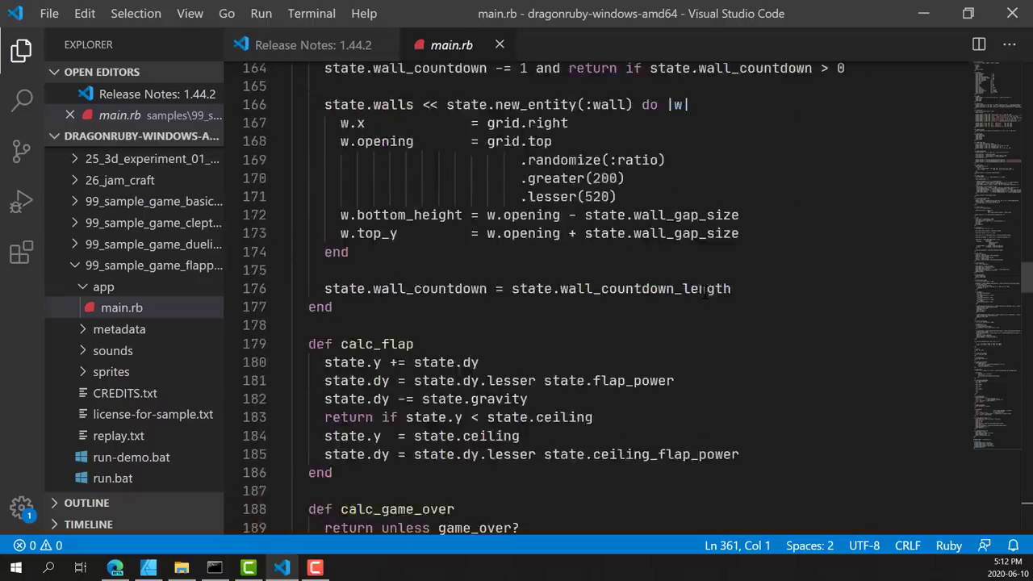
{"action": "scroll", "scroll_direction": "down", "scroll_amount": 3}
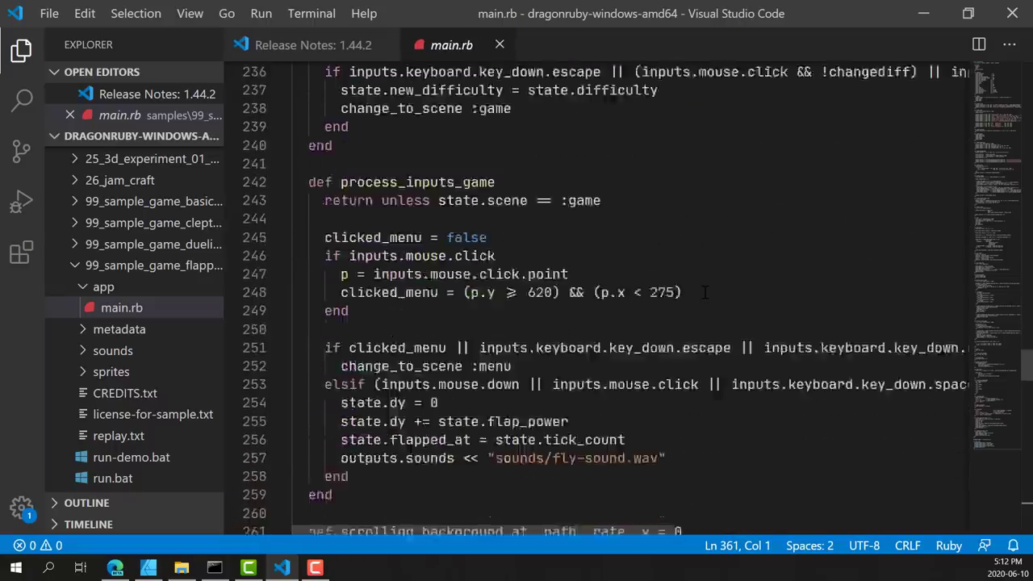
{"action": "scroll", "scroll_direction": "down", "scroll_amount": 3}
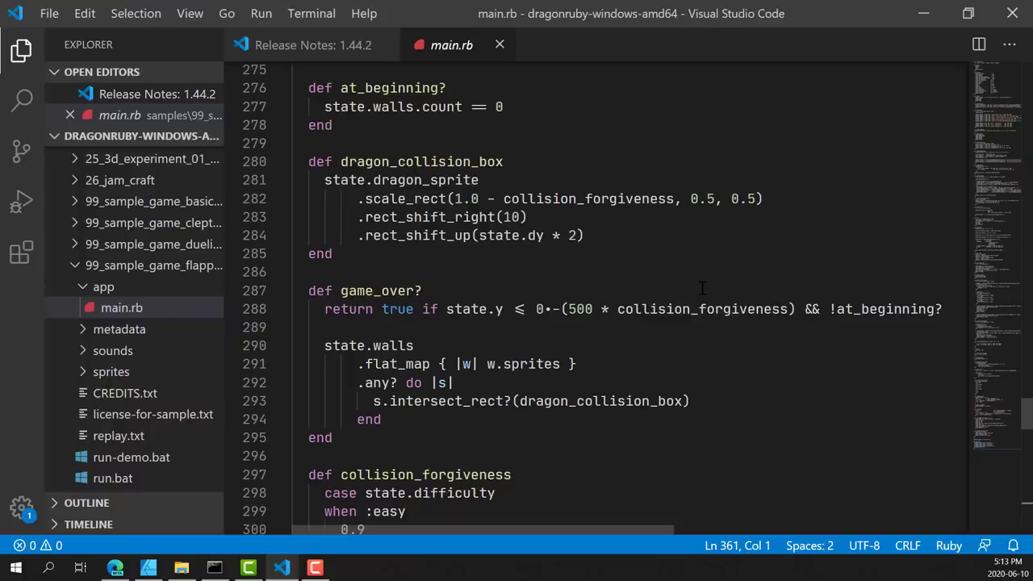
{"action": "scroll", "scroll_direction": "up", "scroll_amount": 3}
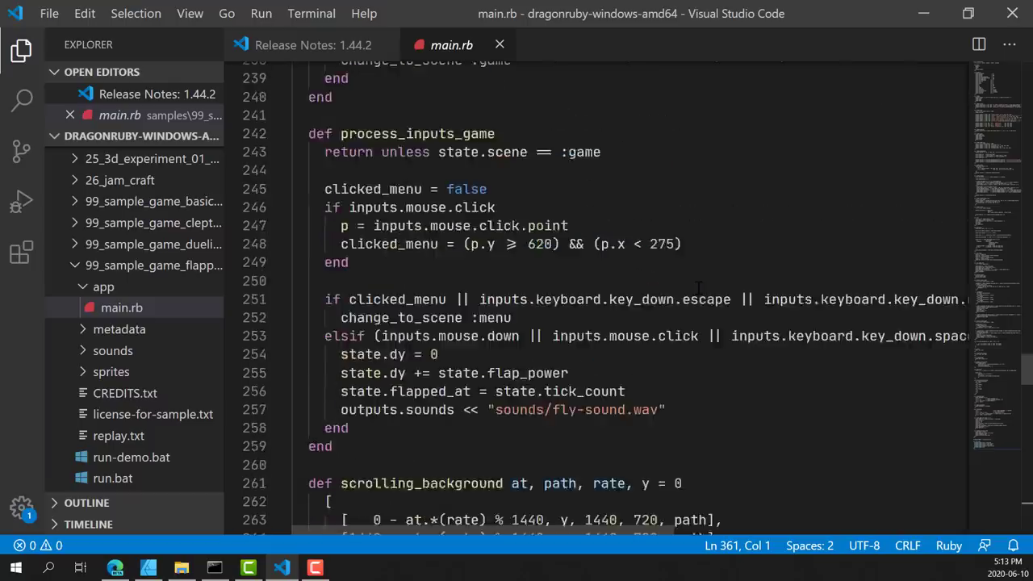
{"action": "scroll", "scroll_direction": "up", "scroll_amount": 3}
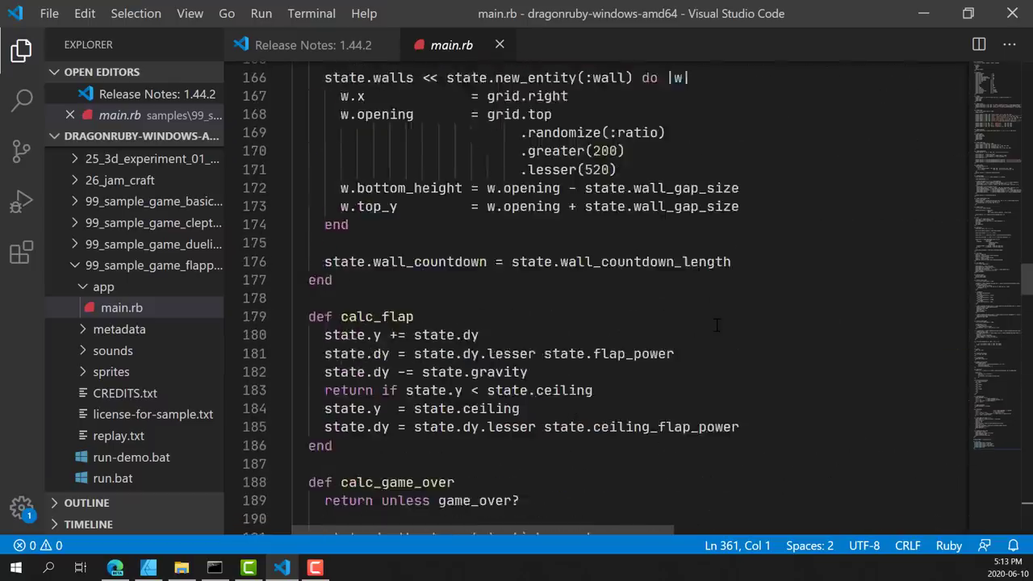
{"action": "scroll", "scroll_direction": "up", "scroll_amount": 3}
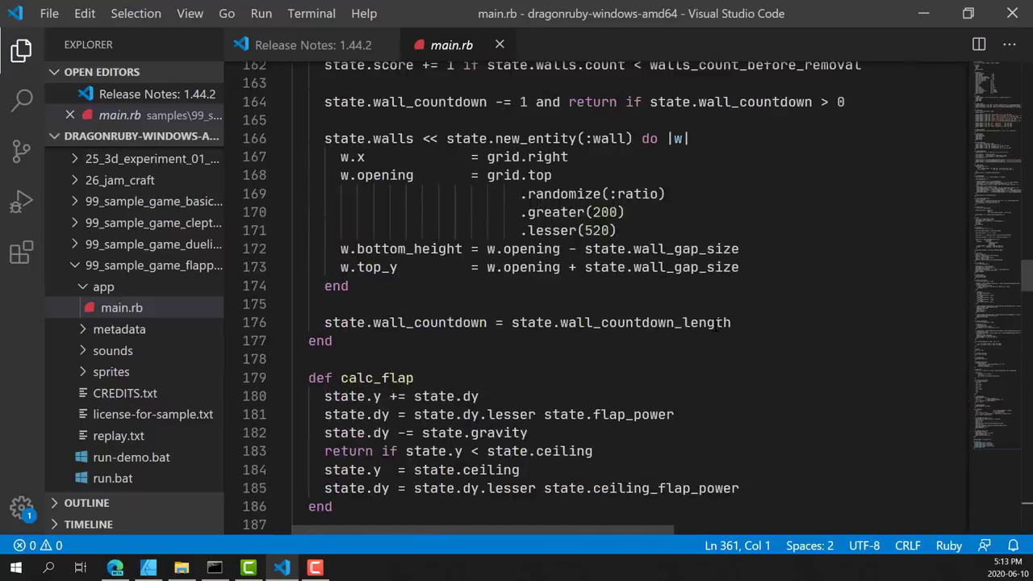